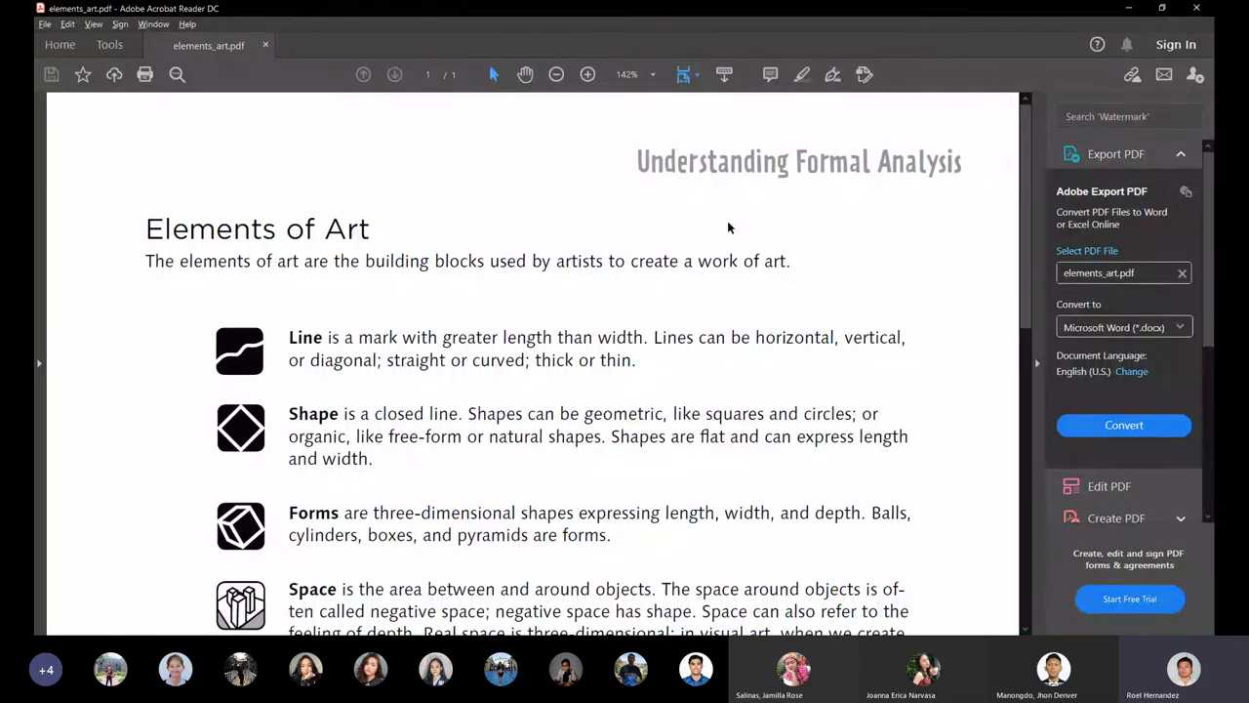
# Scroll the elements_art.pdf page down until the Color entry begins to appear below Space.
pyautogui.scroll(-3)
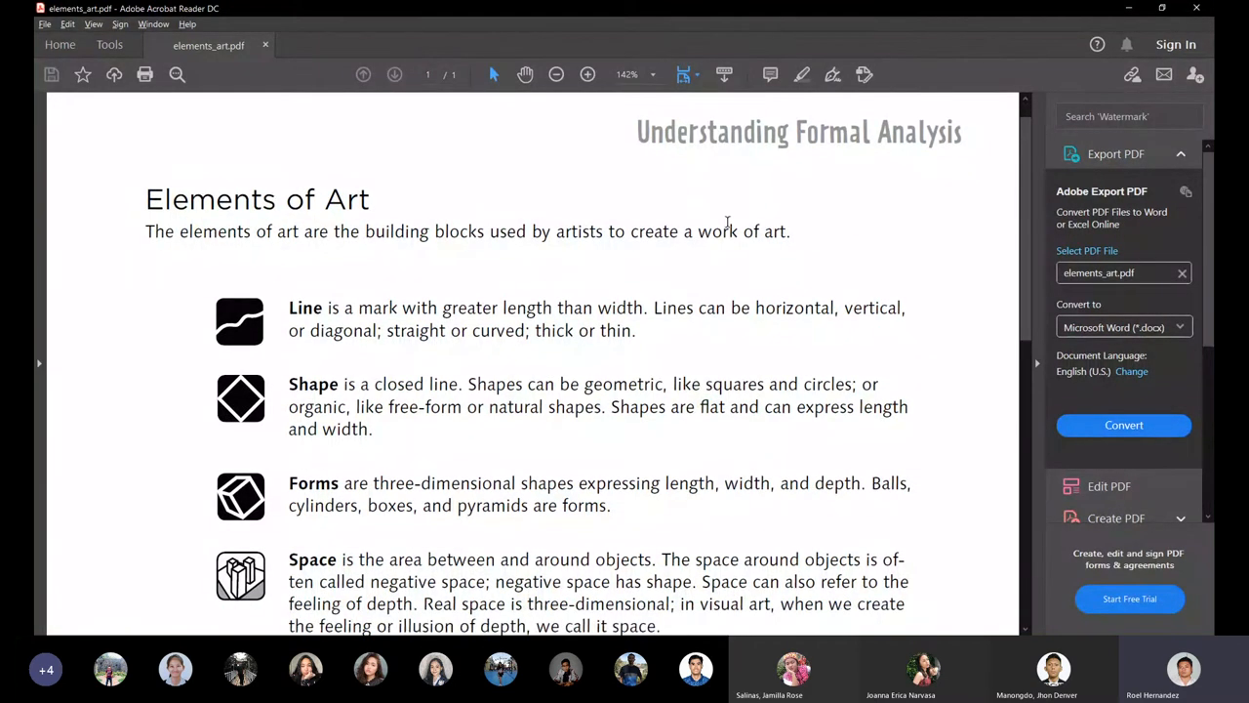
pyautogui.scroll(-3)
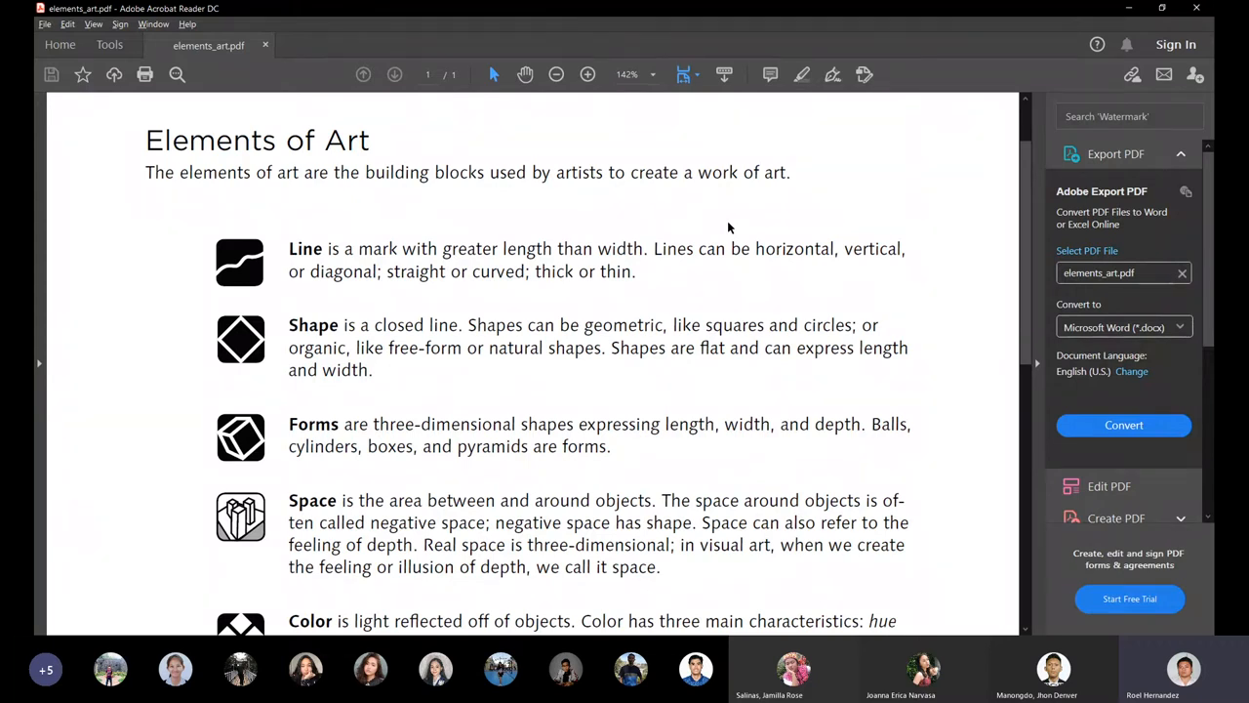
pyautogui.moveTo(785, 211)
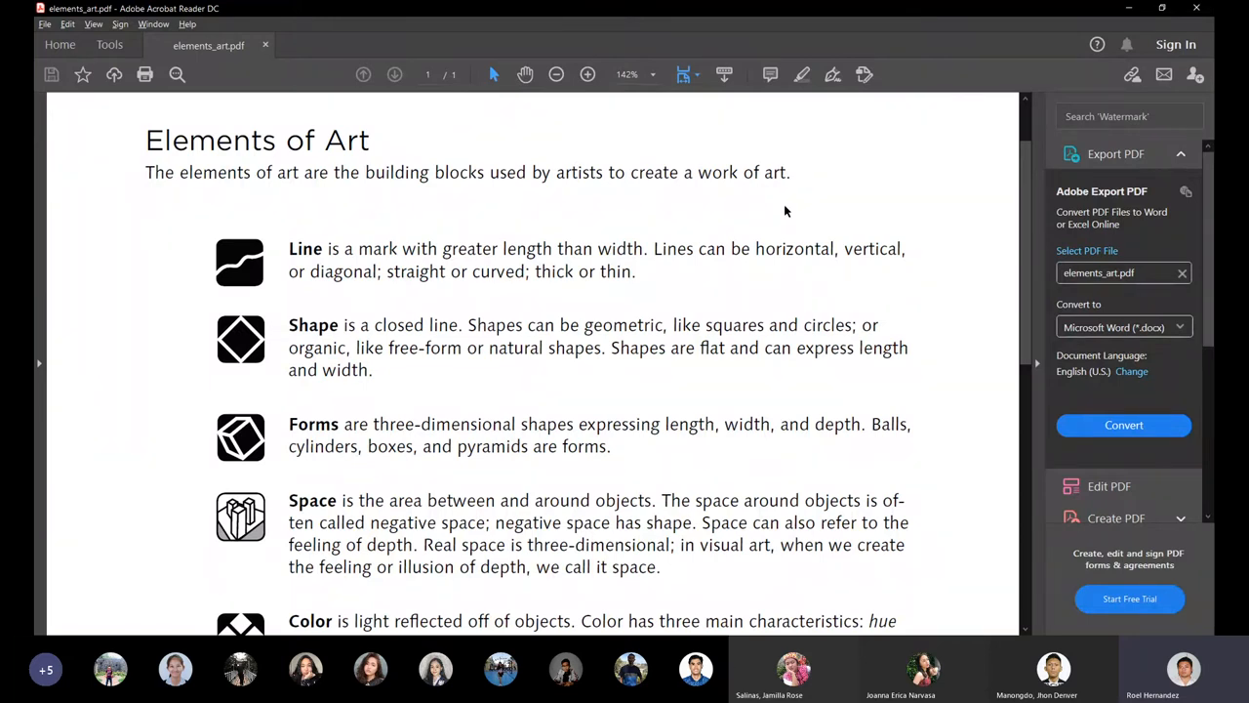
pyautogui.scroll(-3)
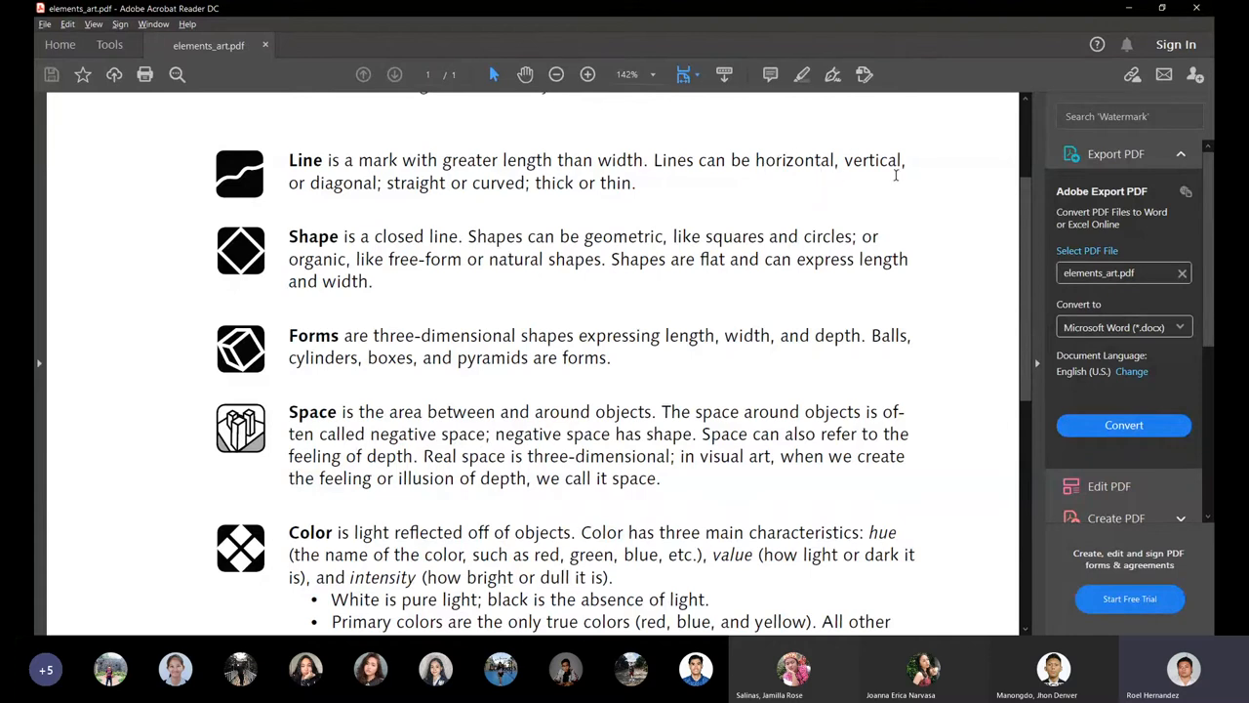
pyautogui.moveTo(365, 195)
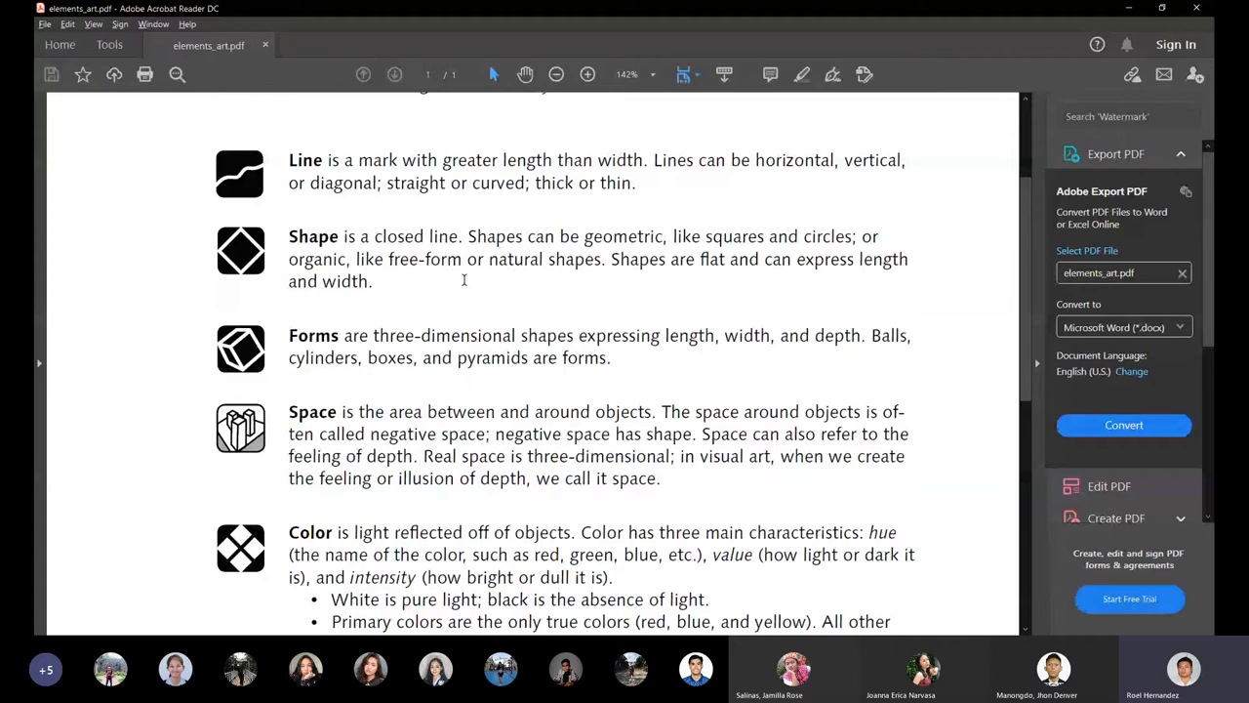
pyautogui.moveTo(469, 316)
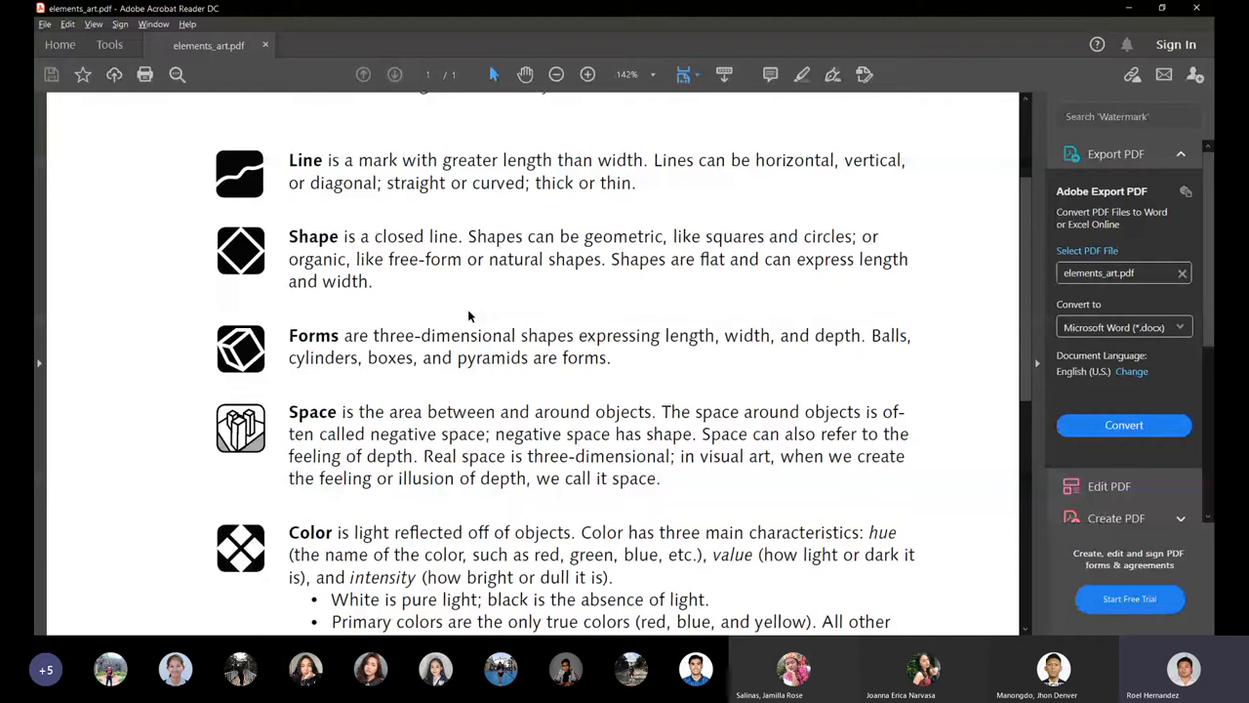
pyautogui.moveTo(648, 330)
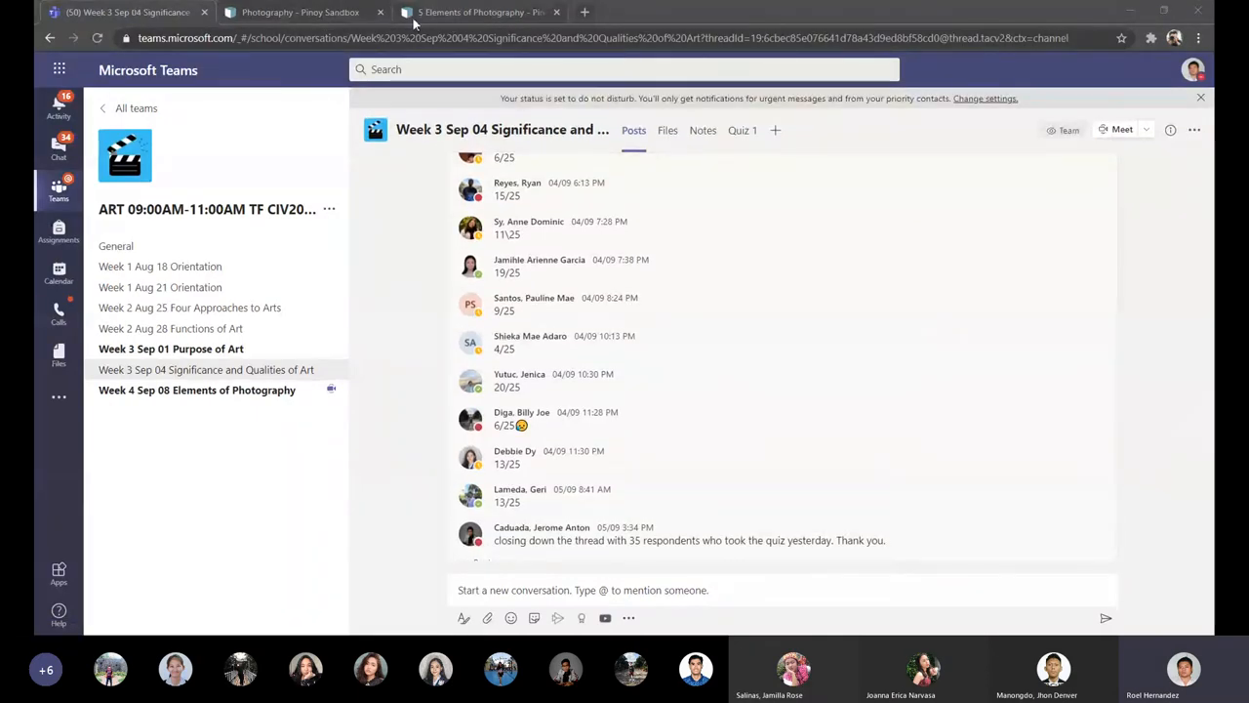
# Switch from the Teams channel to the 5 Elements of Photography browser tab.
pyautogui.click(478, 12)
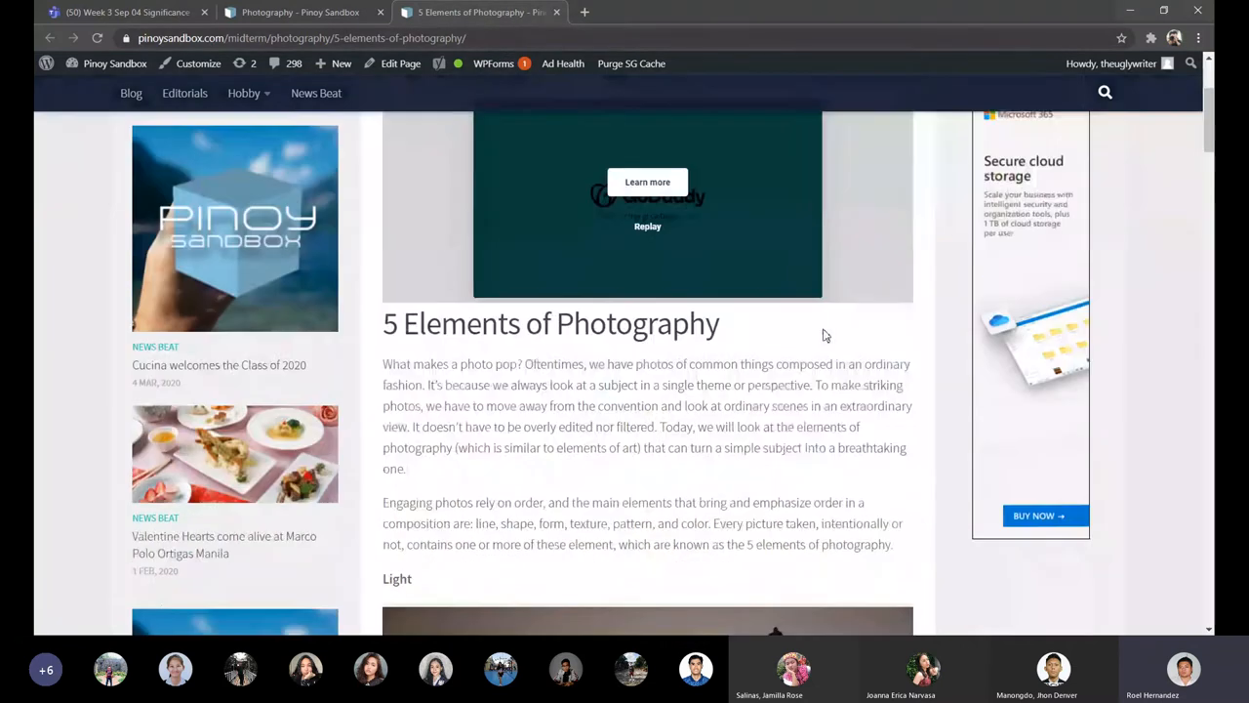
# Scroll past the article introduction to the Light heading and its lit church photo.
pyautogui.scroll(-3)
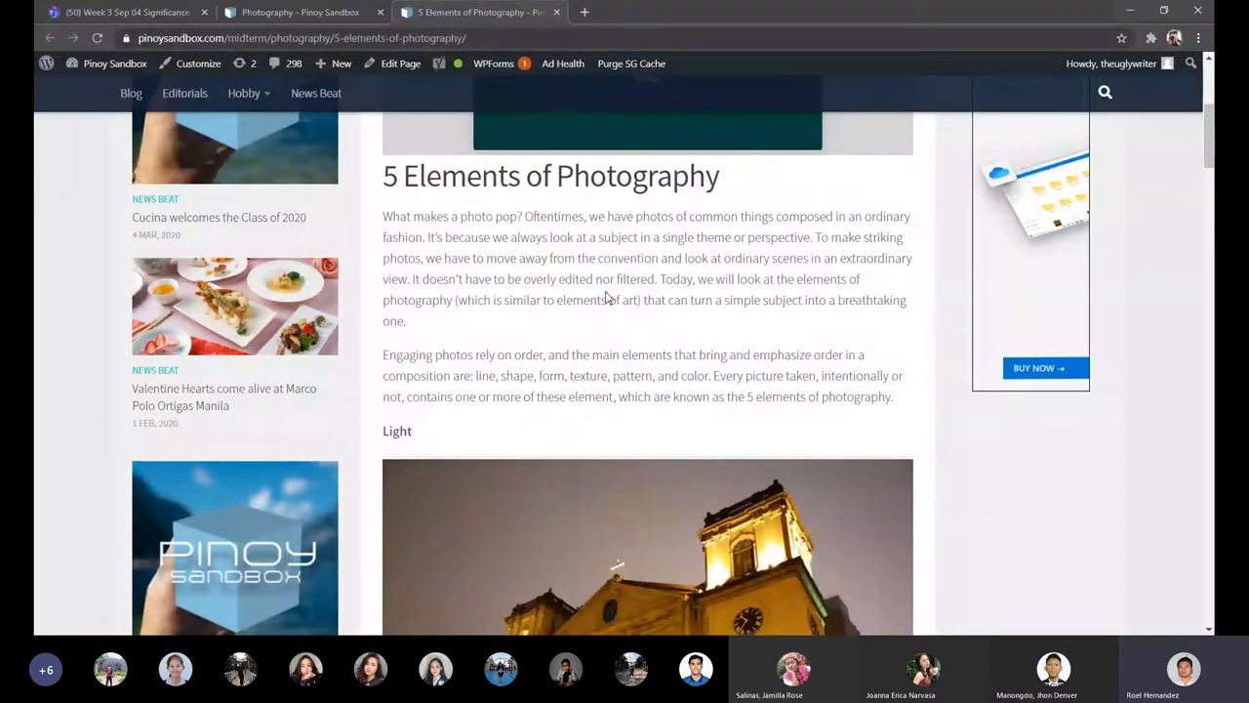
pyautogui.scroll(-3)
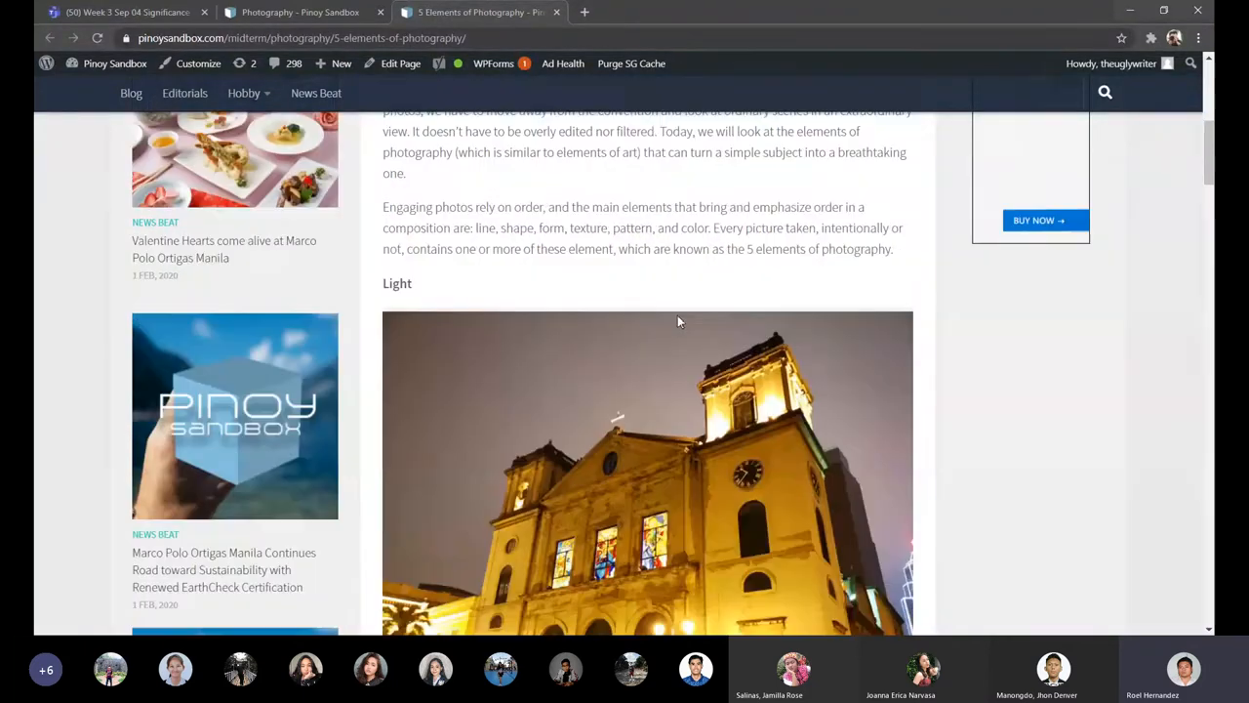
pyautogui.scroll(-3)
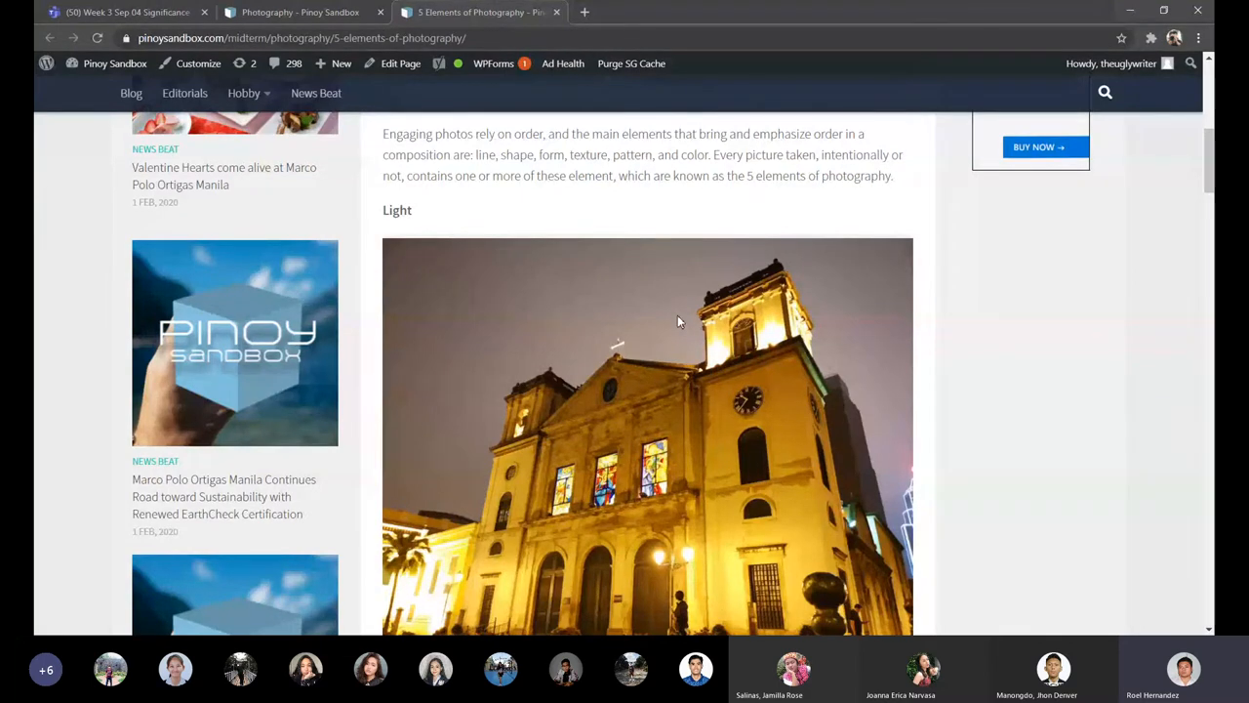
pyautogui.scroll(-3)
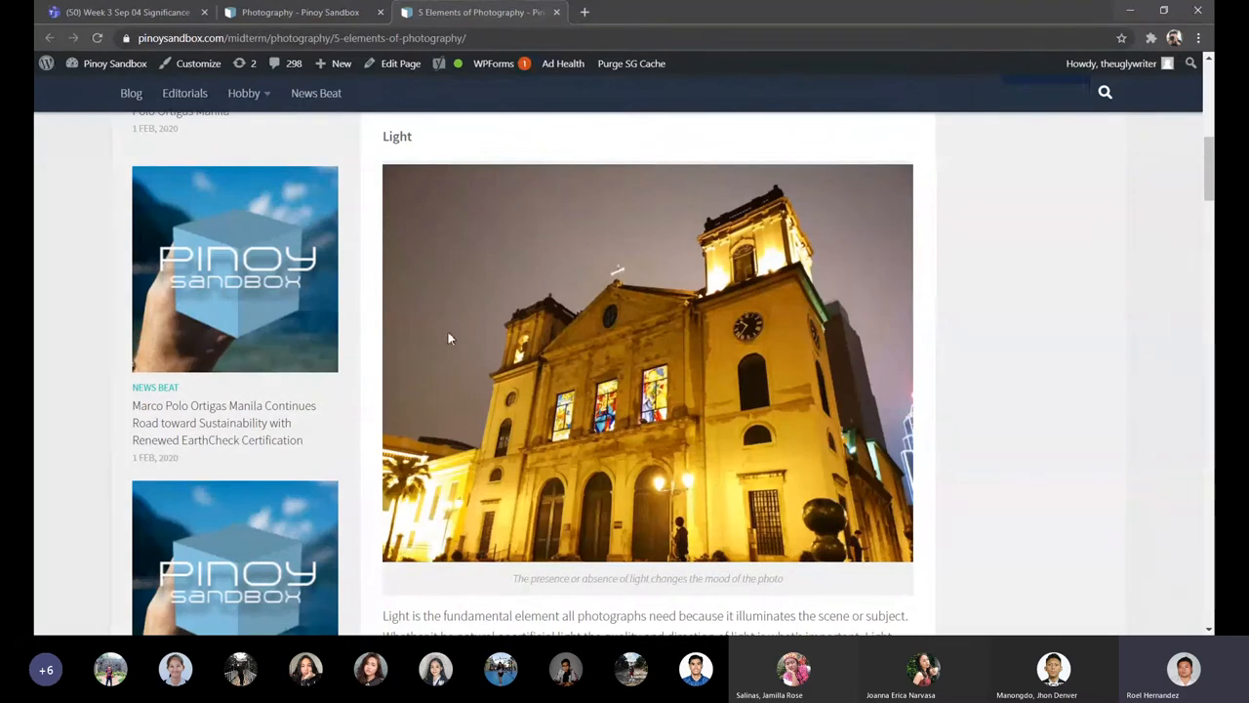
pyautogui.moveTo(835, 359)
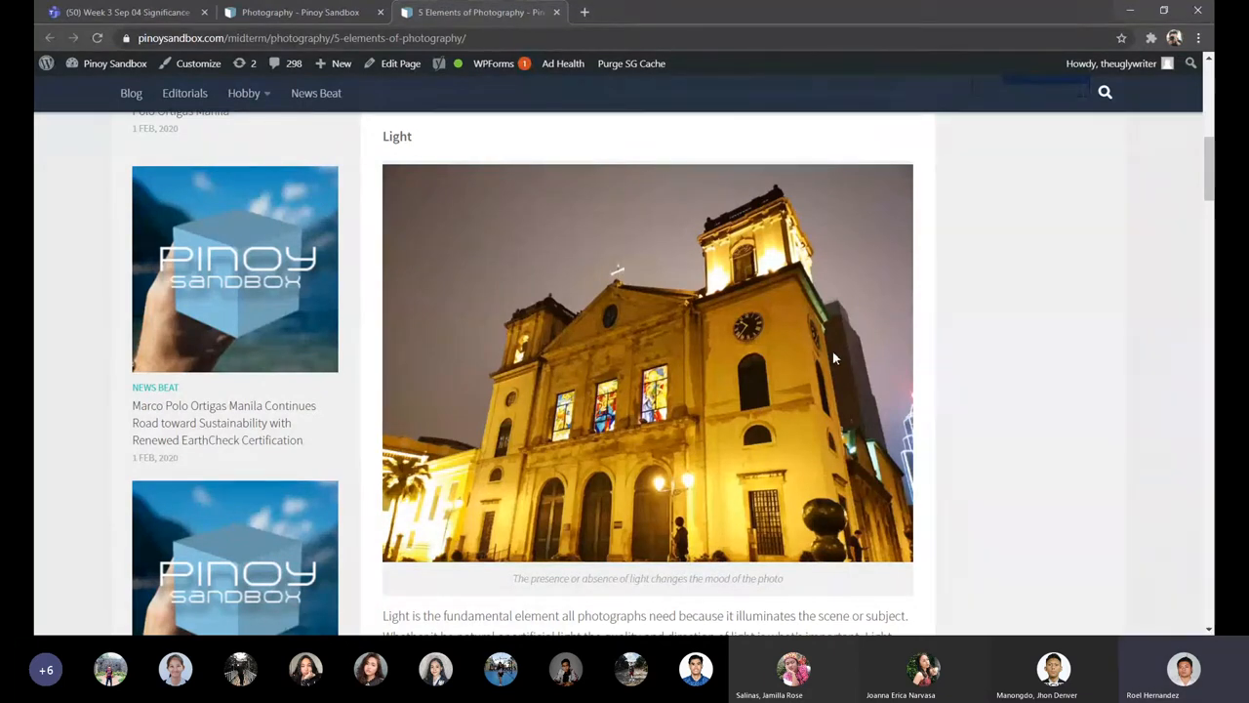
pyautogui.moveTo(492, 348)
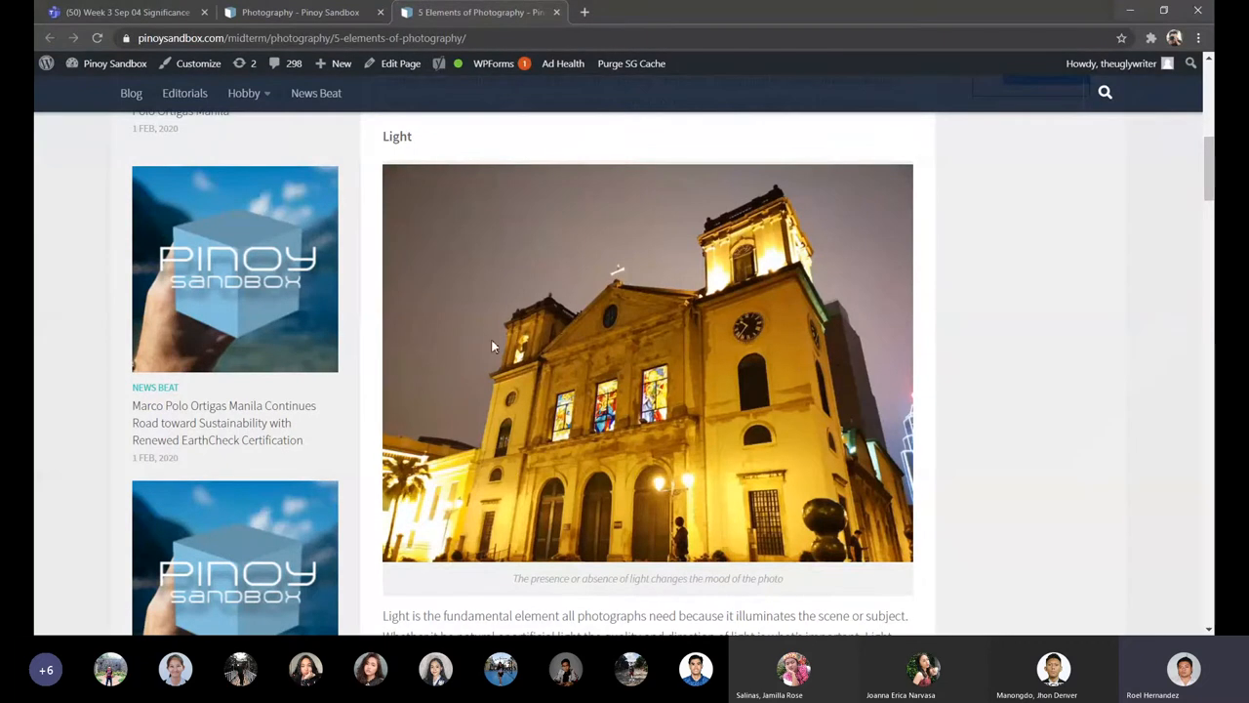
pyautogui.moveTo(882, 398)
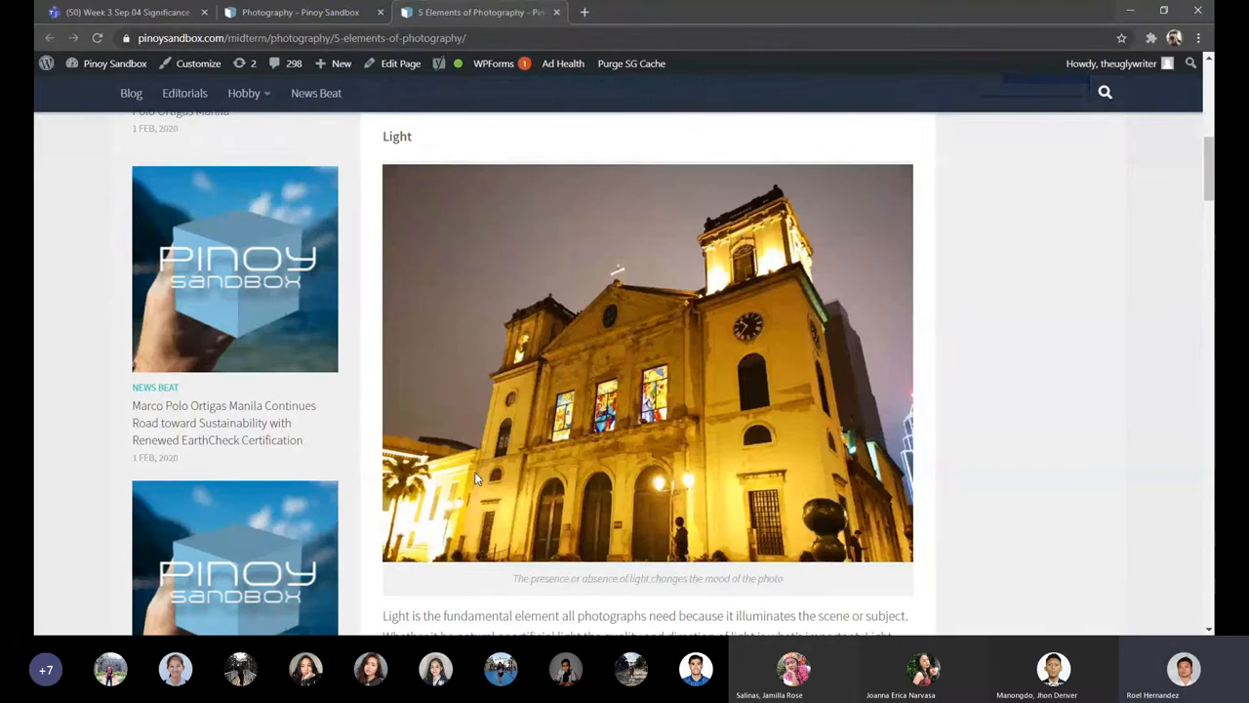
pyautogui.moveTo(523, 445)
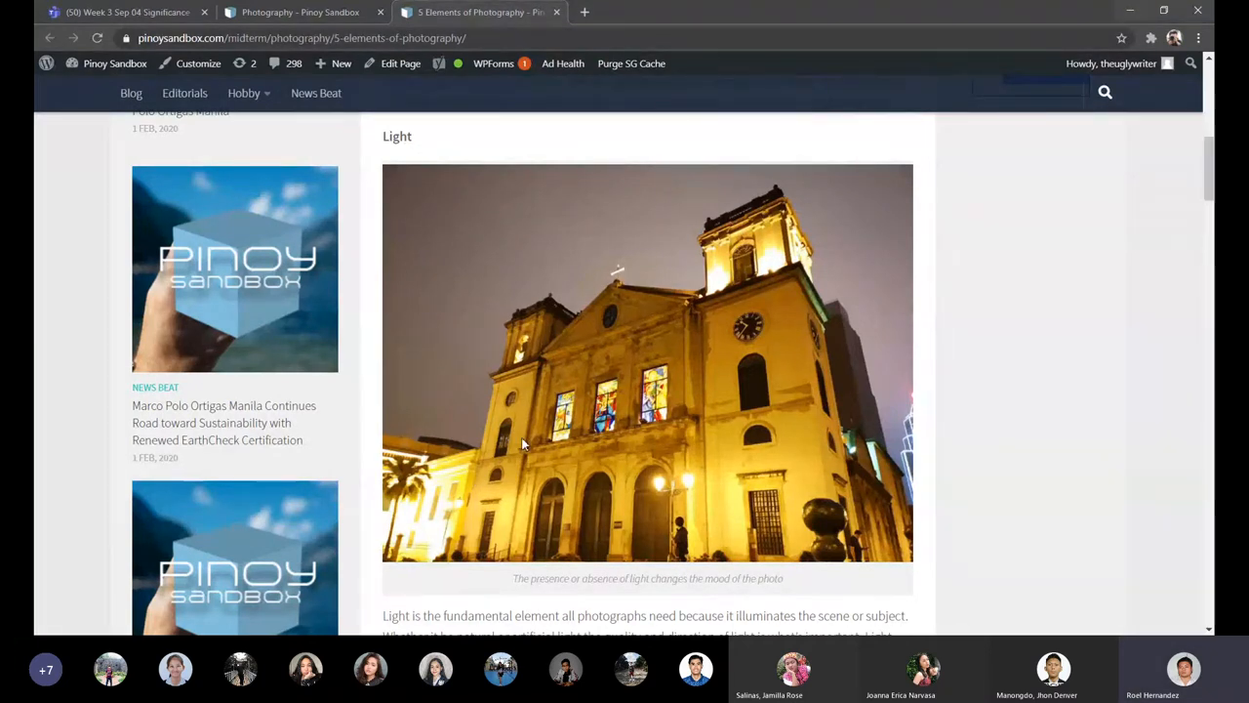
pyautogui.moveTo(379, 405)
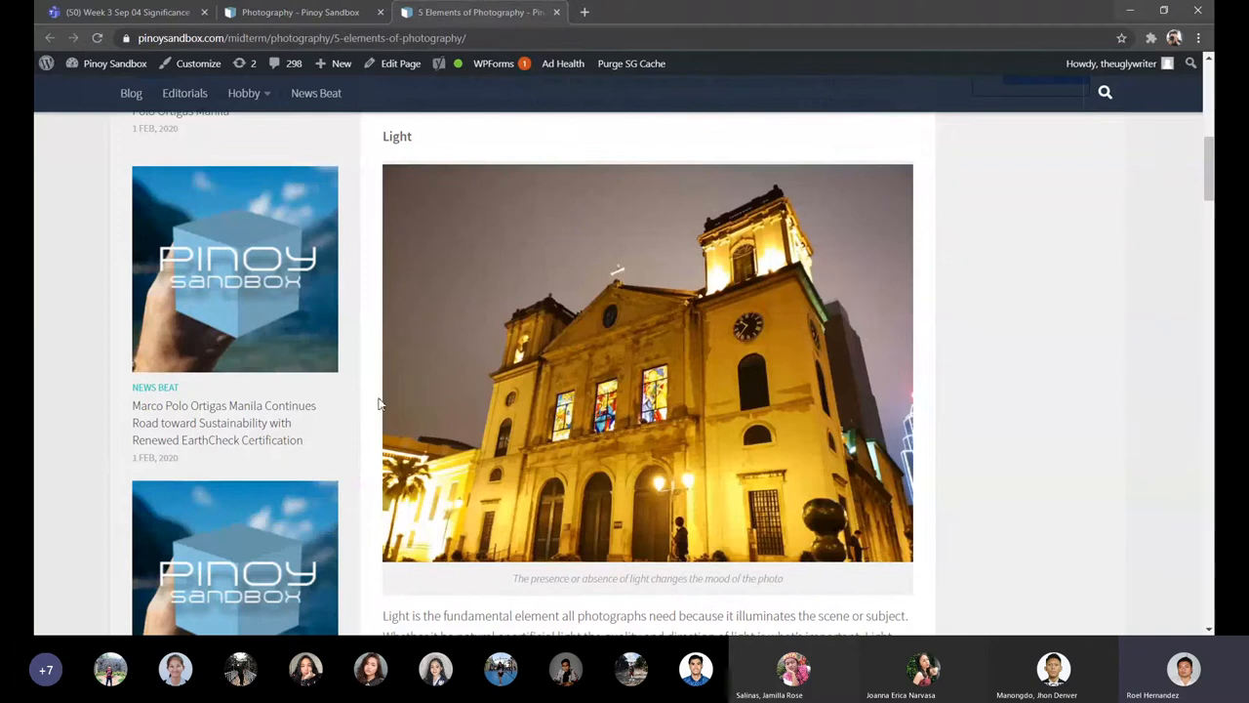
pyautogui.moveTo(593, 199)
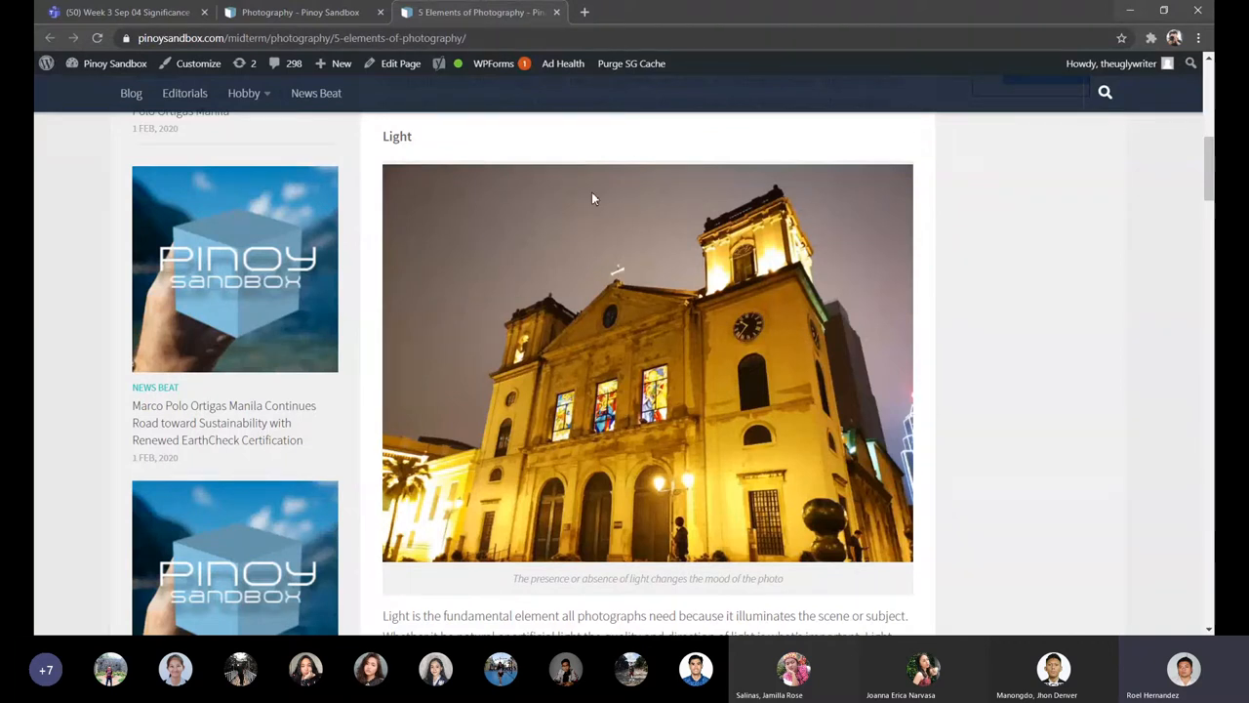
pyautogui.moveTo(441, 340)
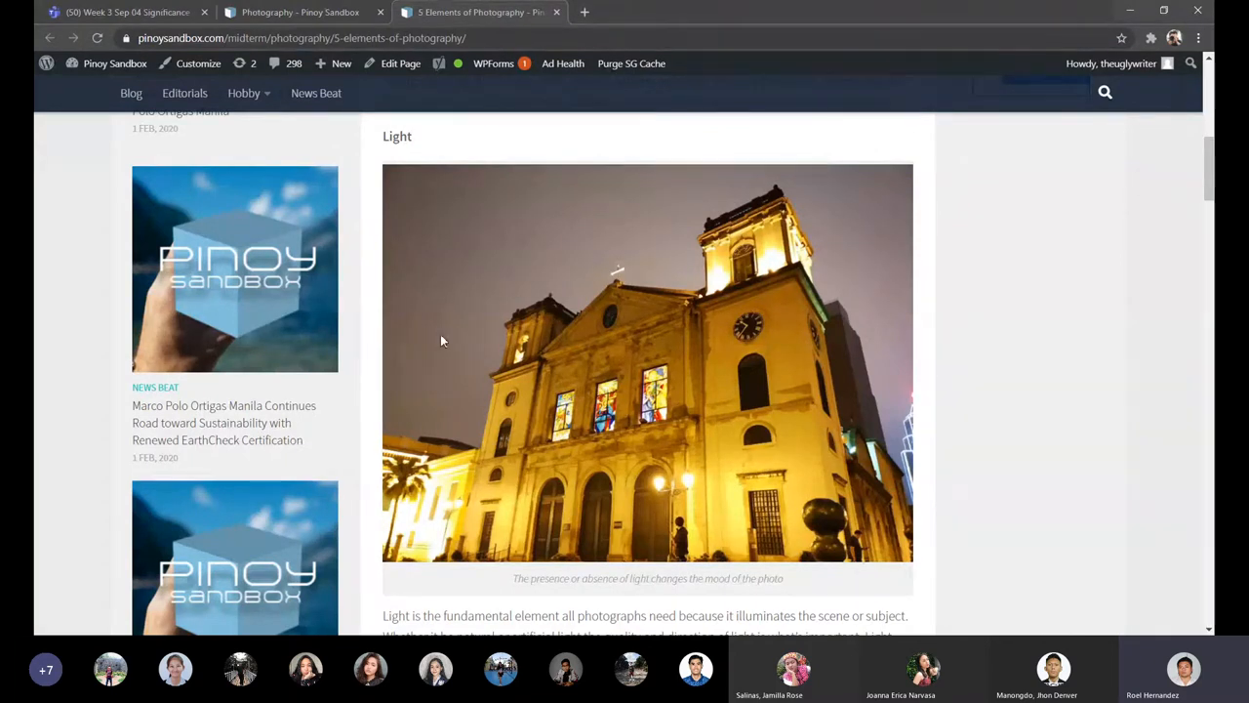
pyautogui.moveTo(1005, 301)
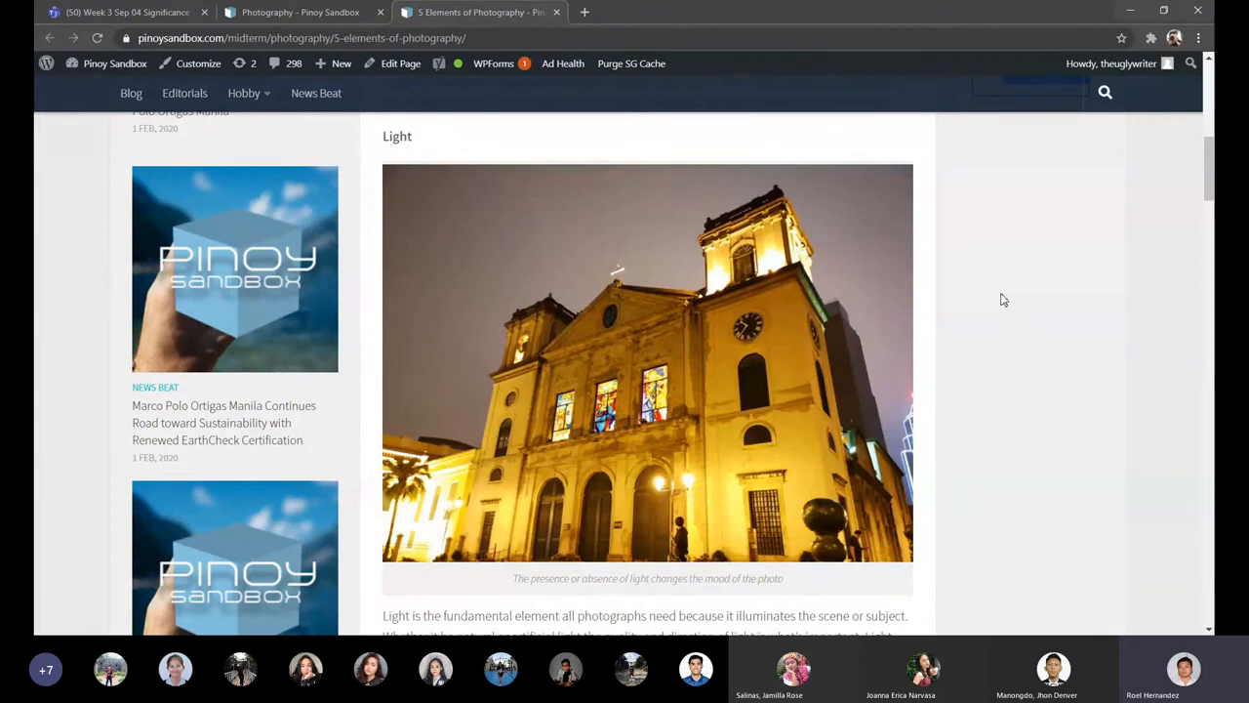
pyautogui.moveTo(913, 321)
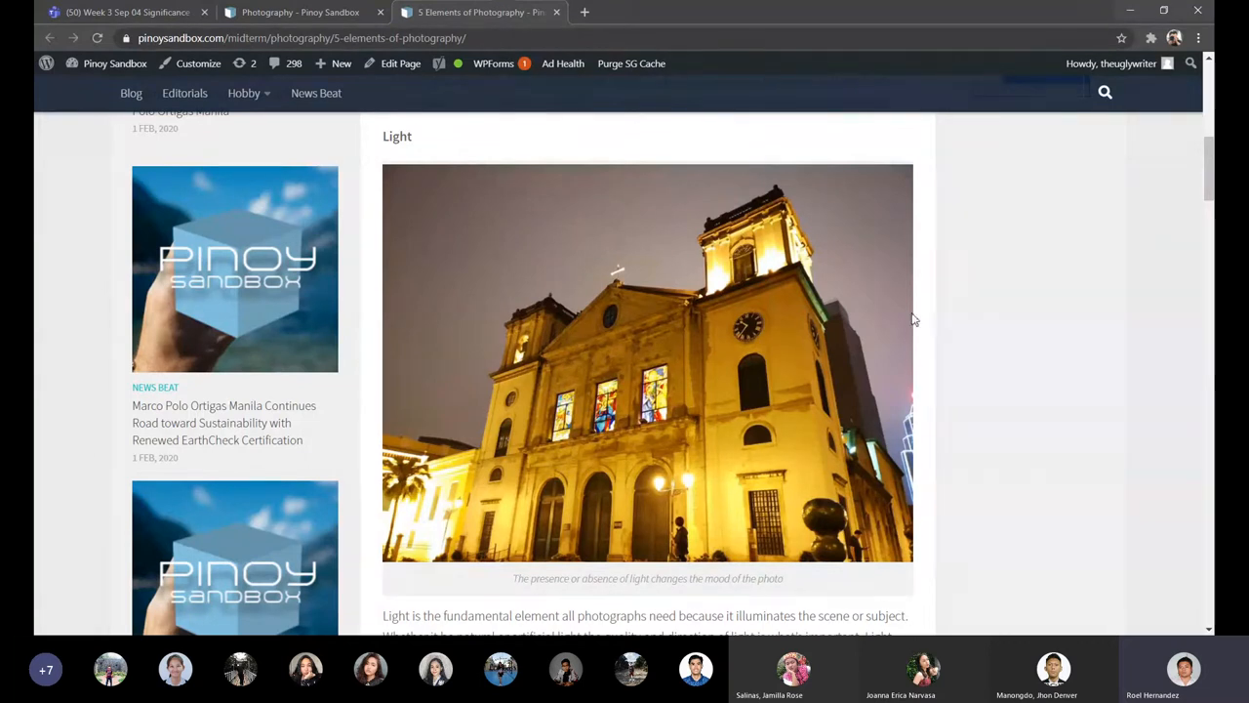
pyautogui.moveTo(891, 424)
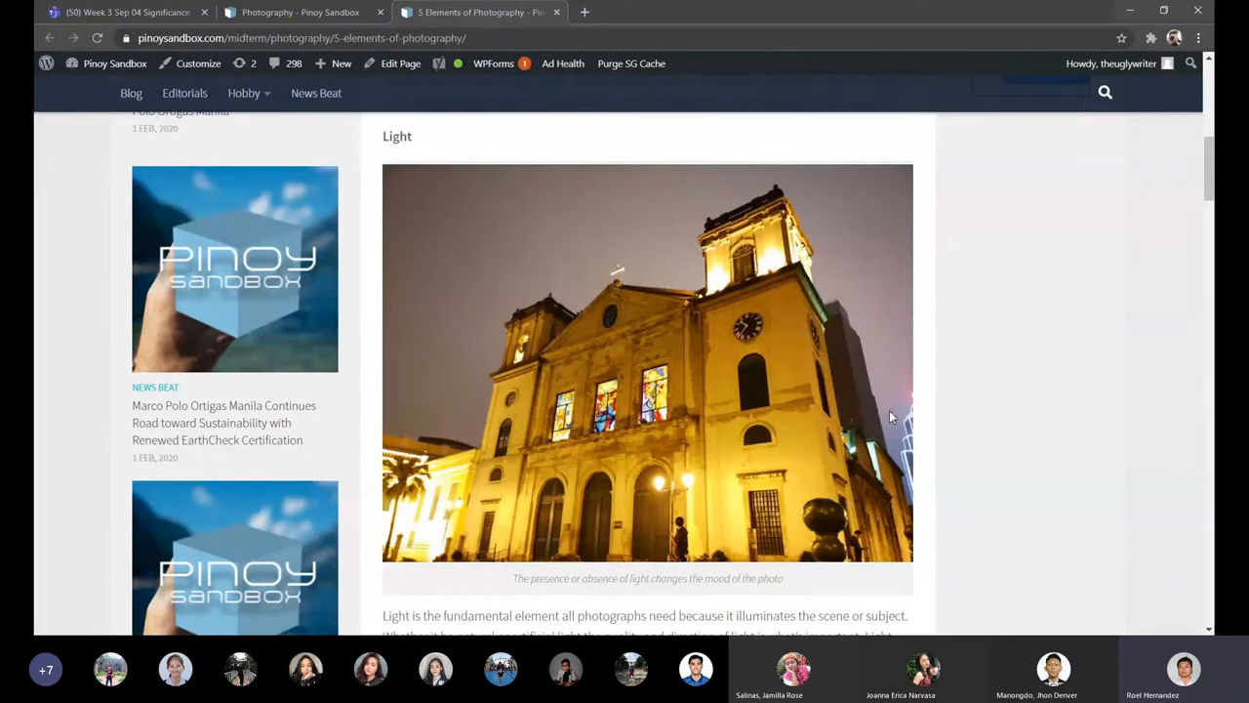
# Scroll to the light paragraphs below the church photo, with the Color heading beneath.
pyautogui.scroll(-3)
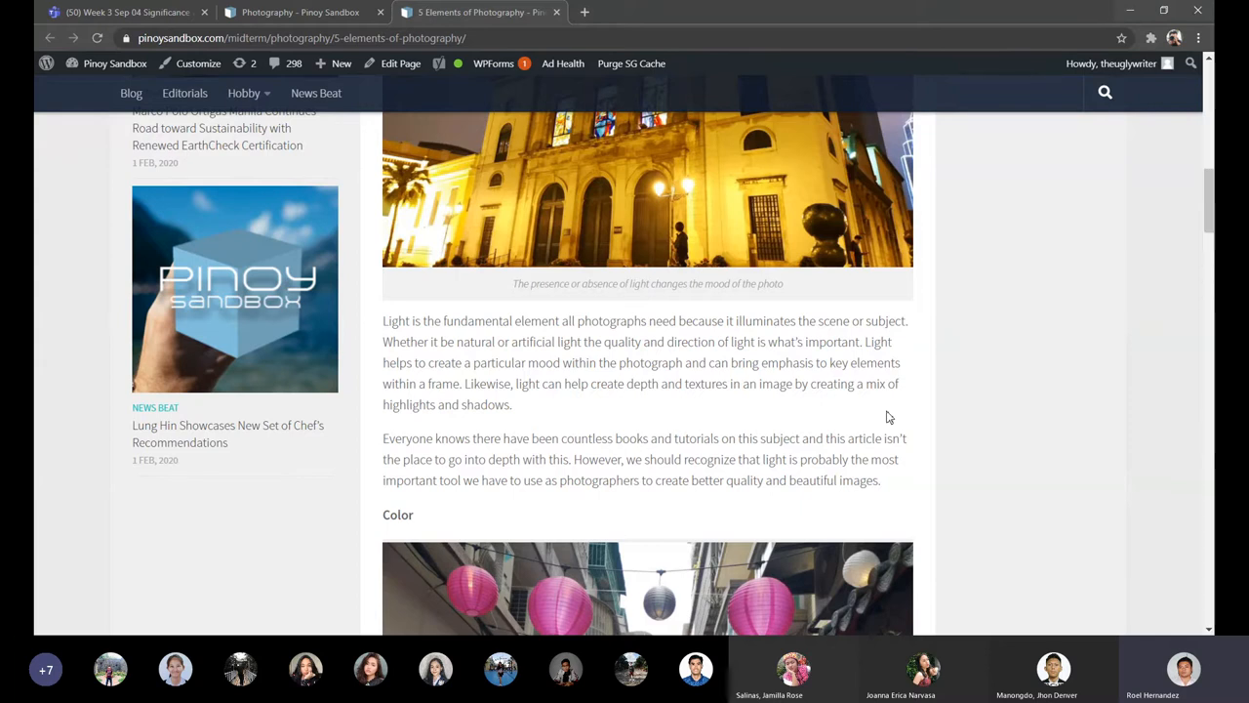
# Return to the Light heading, then settle on the church photo caption and light paragraphs.
pyautogui.scroll(-3)
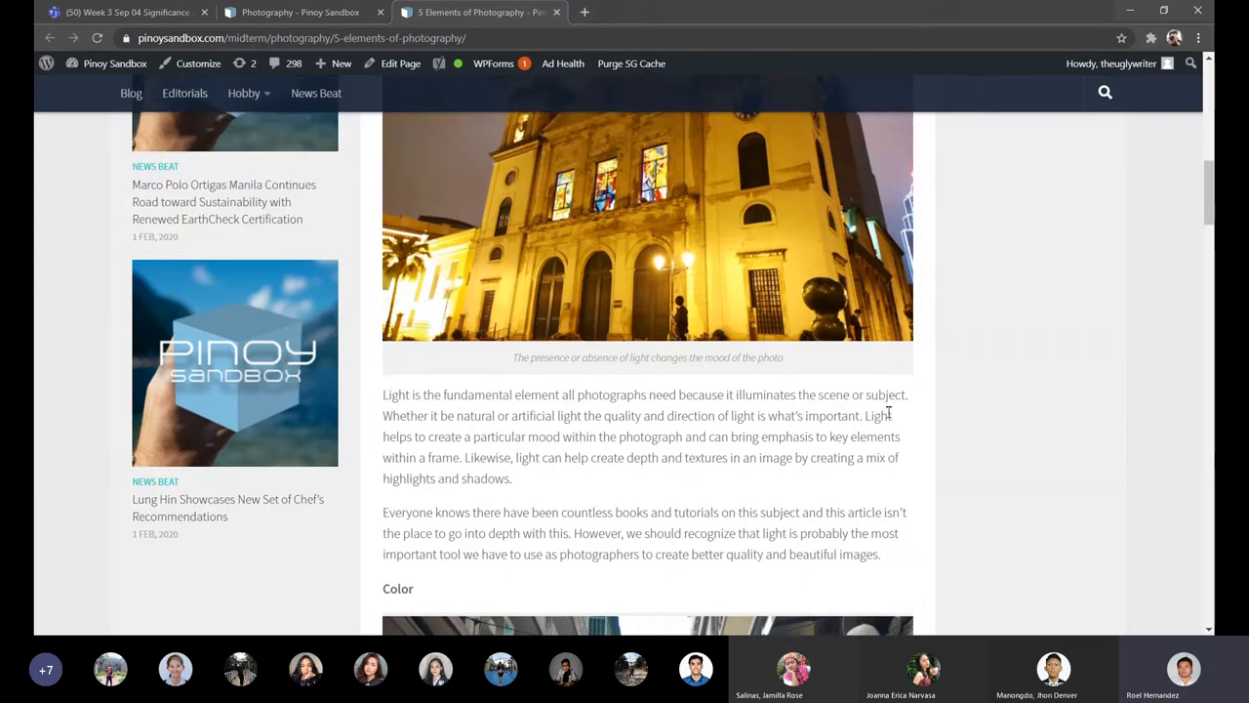
pyautogui.scroll(3)
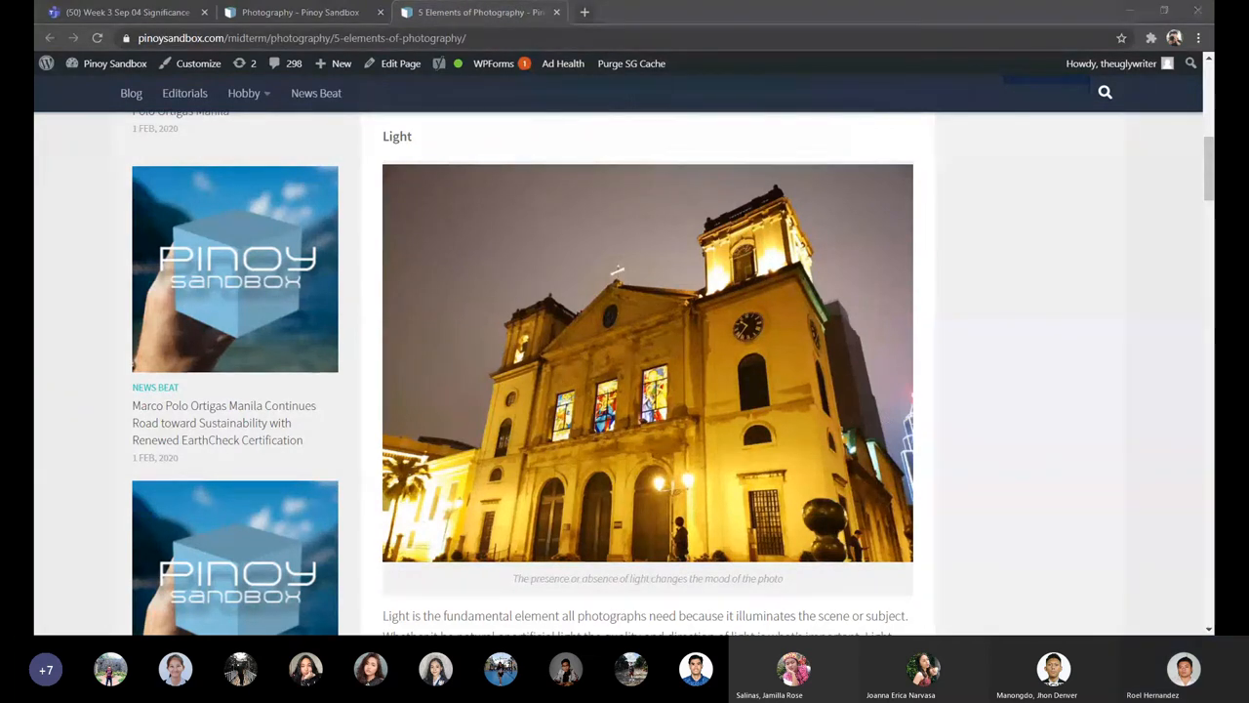
pyautogui.moveTo(973, 406)
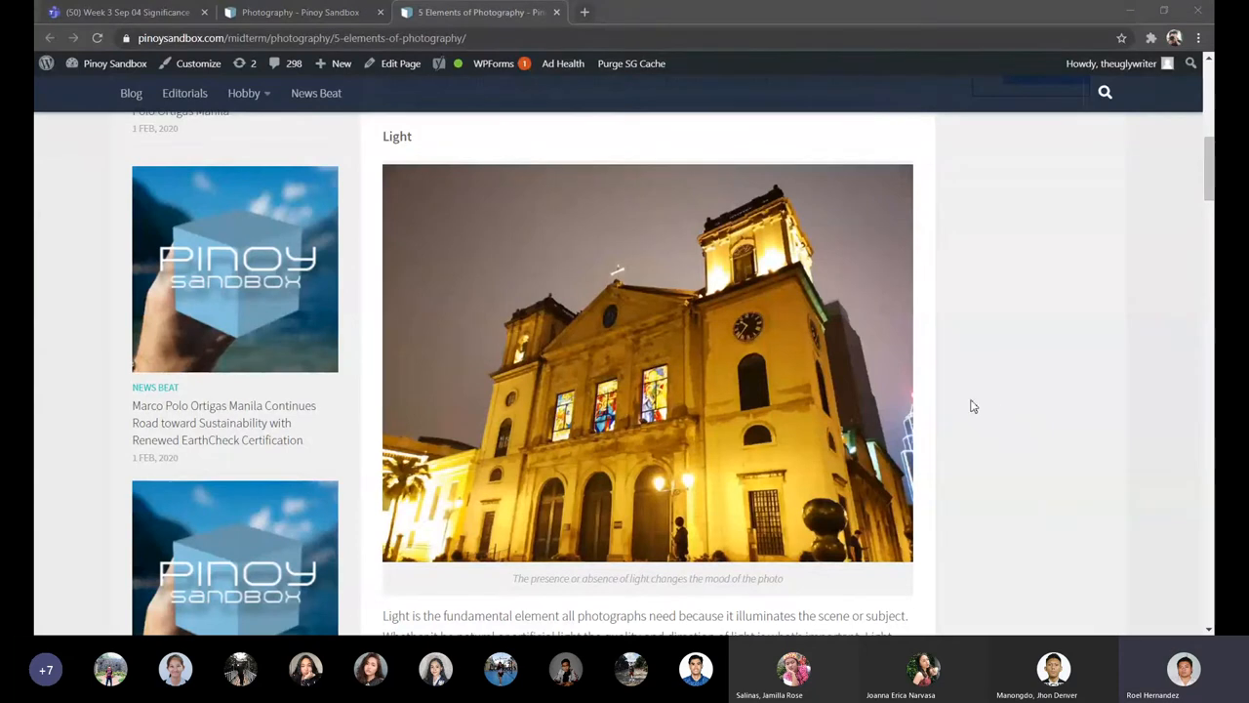
pyautogui.moveTo(902, 421)
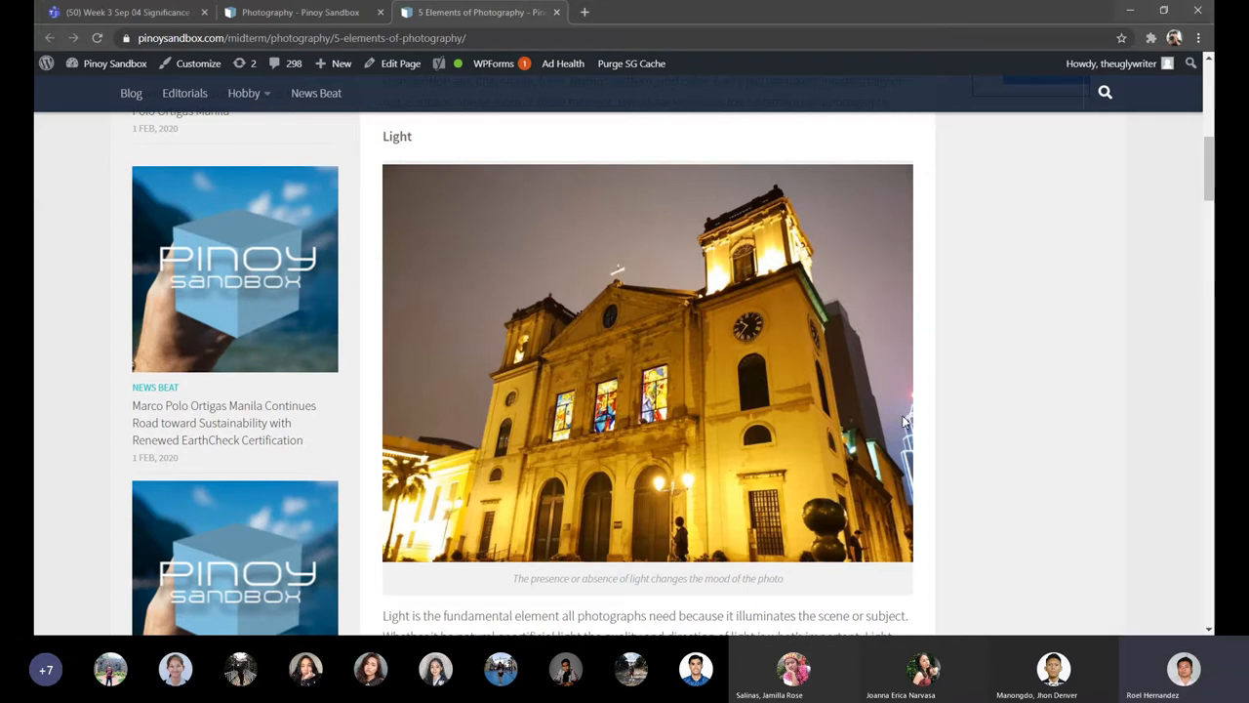
pyautogui.moveTo(988, 390)
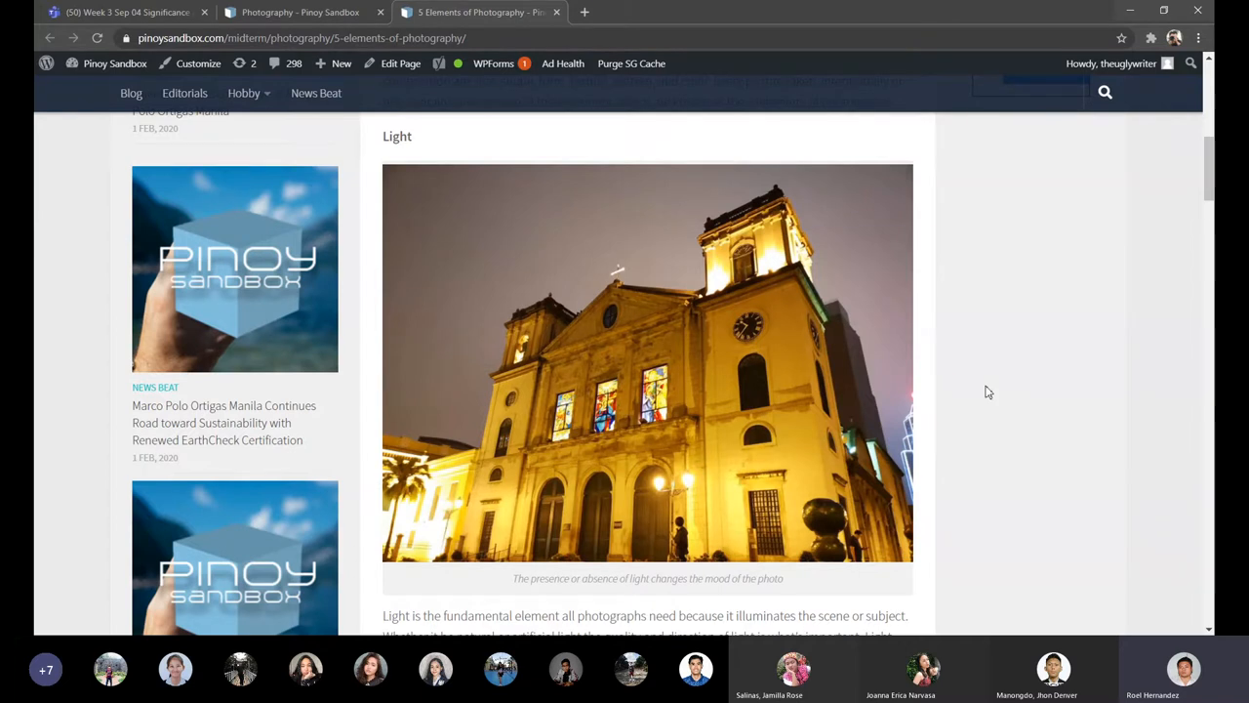
pyautogui.moveTo(918, 362)
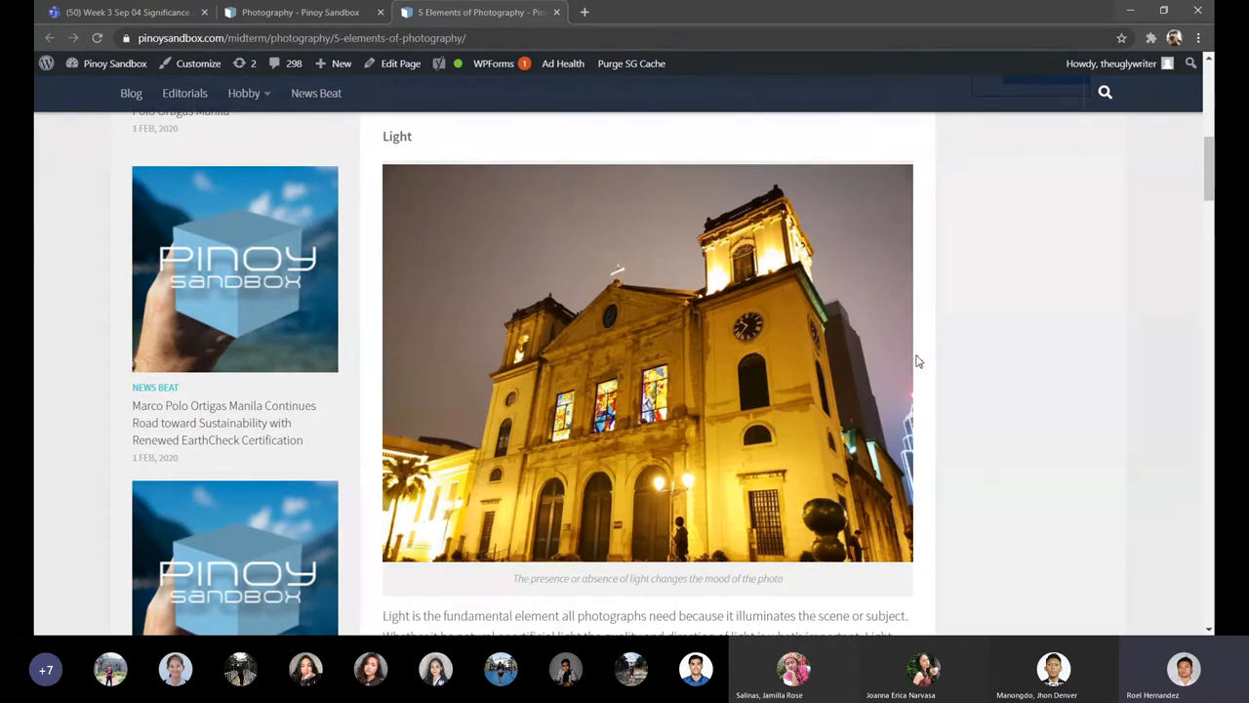
pyautogui.scroll(-3)
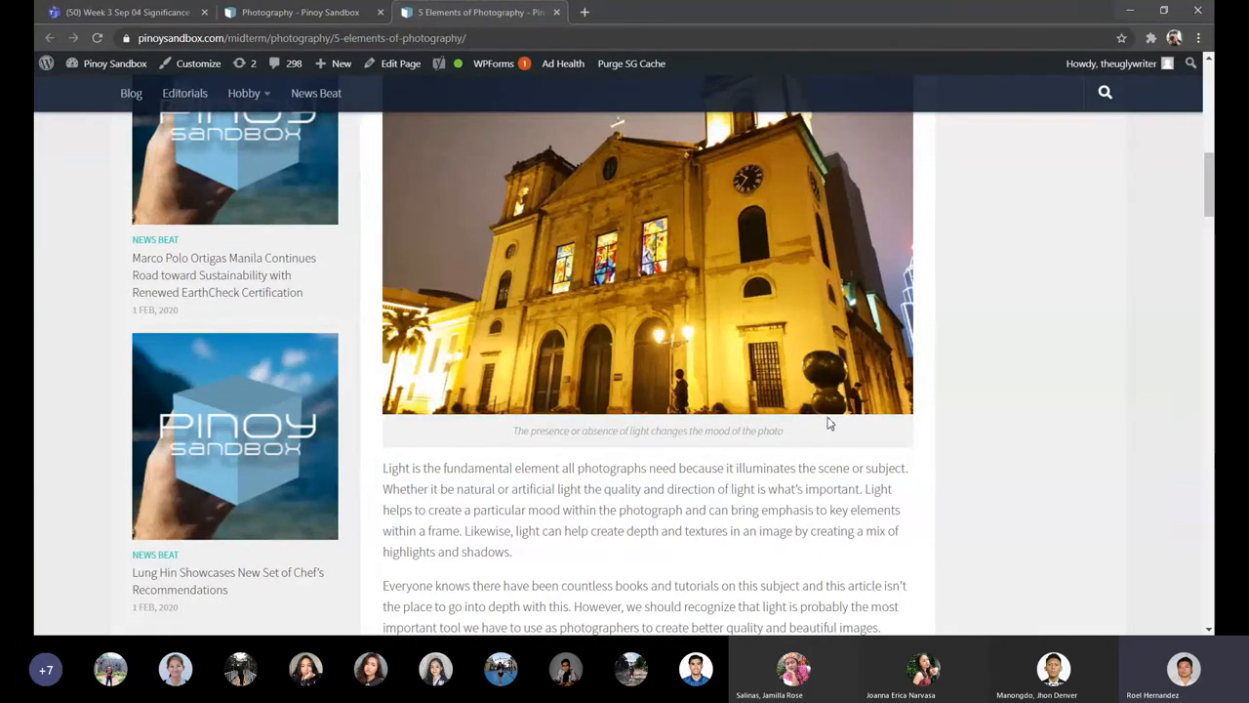
# Scroll past the light paragraphs to the Color heading and paper lantern alley photo.
pyautogui.scroll(-3)
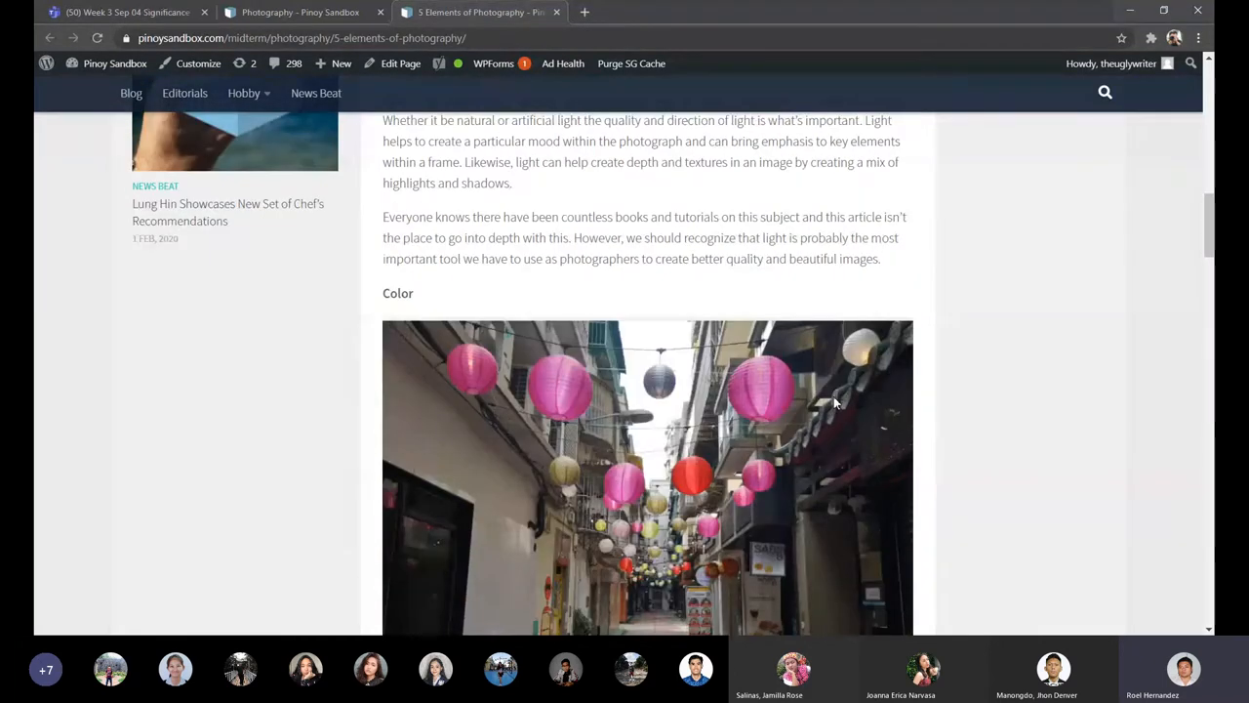
# Scroll to show the lantern photo's caption and the paragraph on how color sets mood.
pyautogui.scroll(-3)
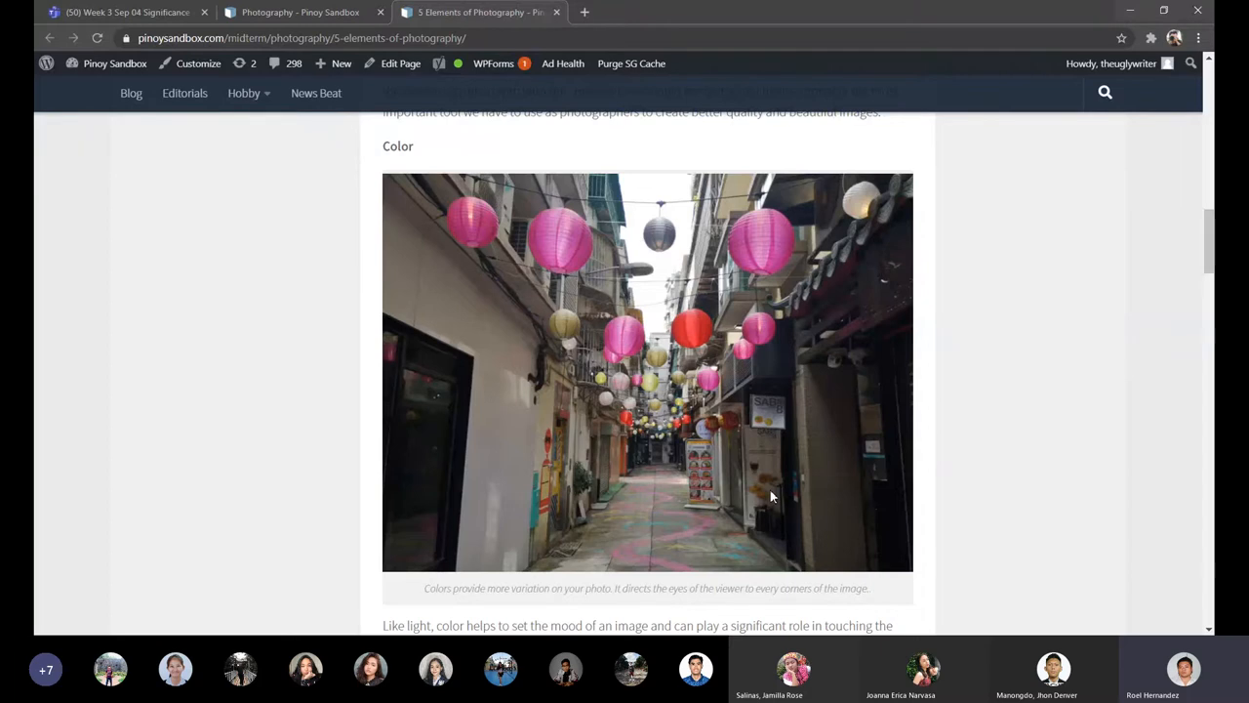
pyautogui.scroll(-3)
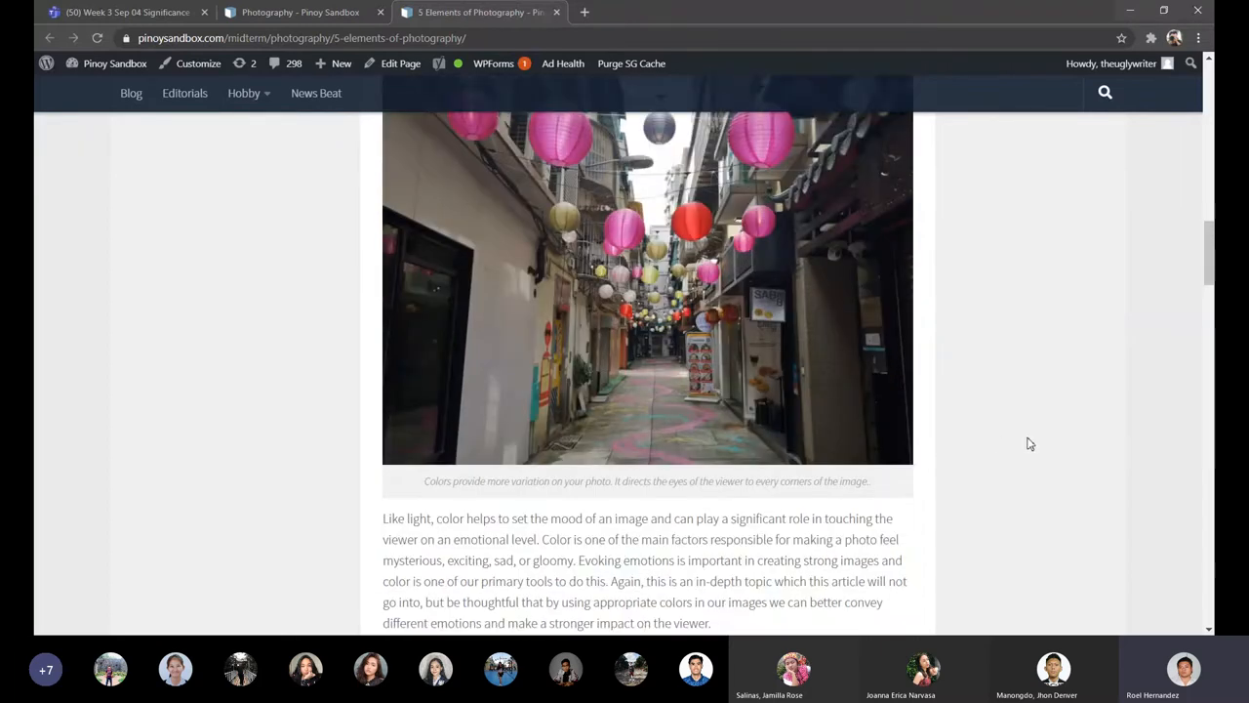
# Scroll past the Color explanation to the Moment heading and the woman-and-baby pool photo.
pyautogui.scroll(-3)
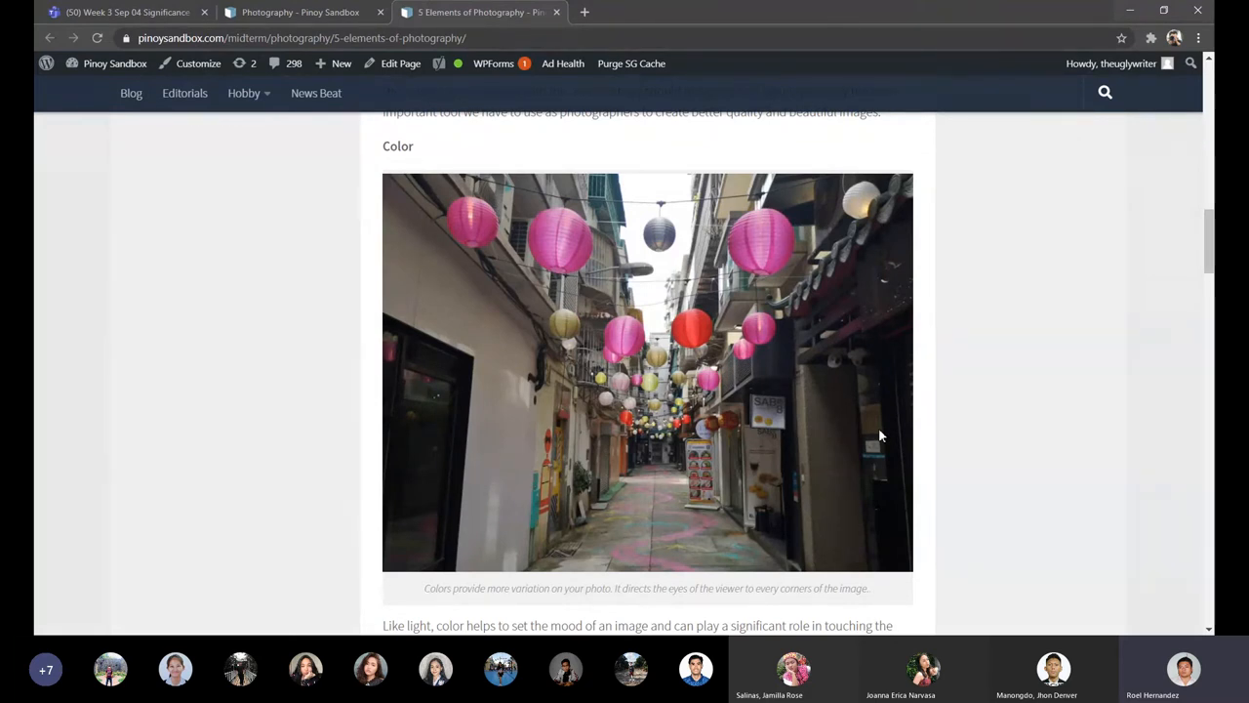
pyautogui.scroll(-3)
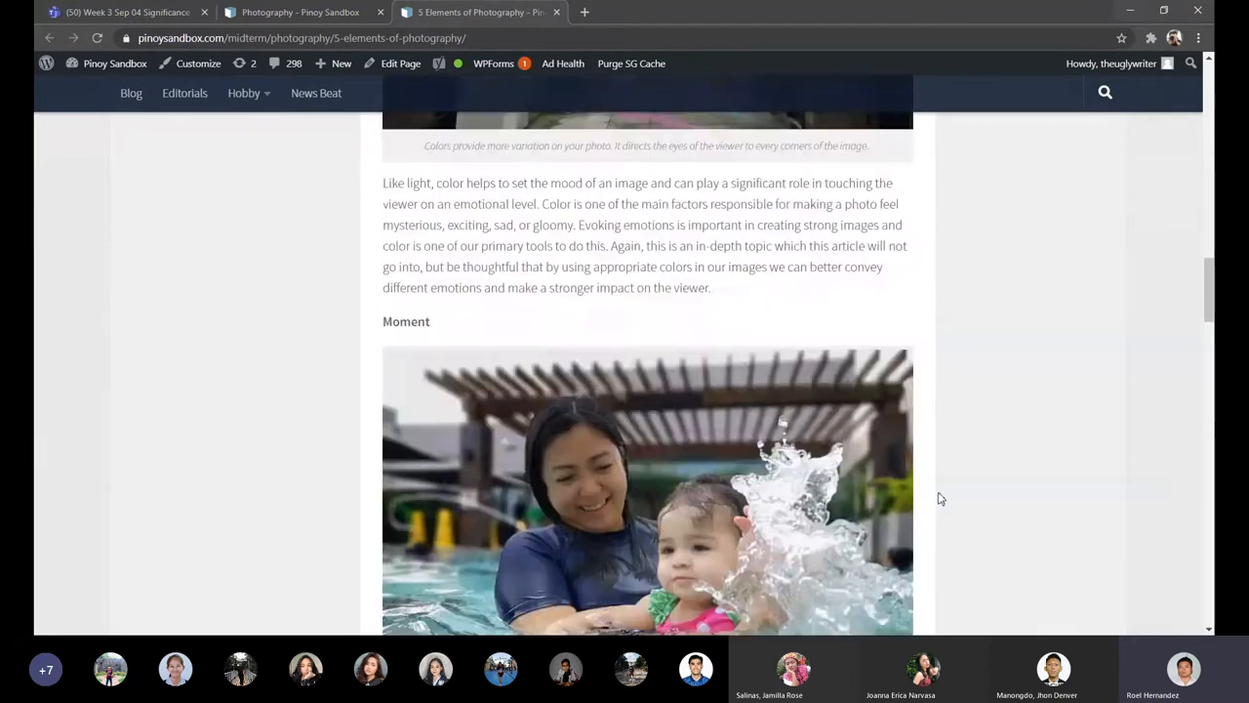
pyautogui.scroll(3)
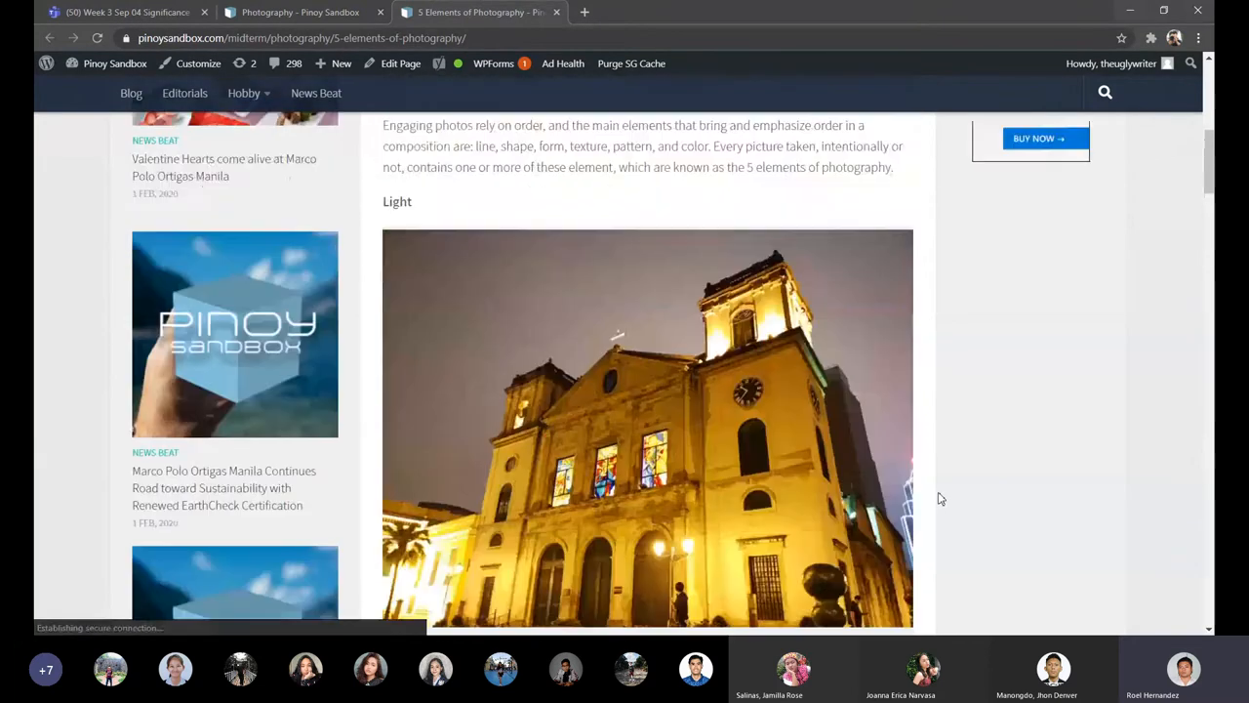
pyautogui.scroll(-3)
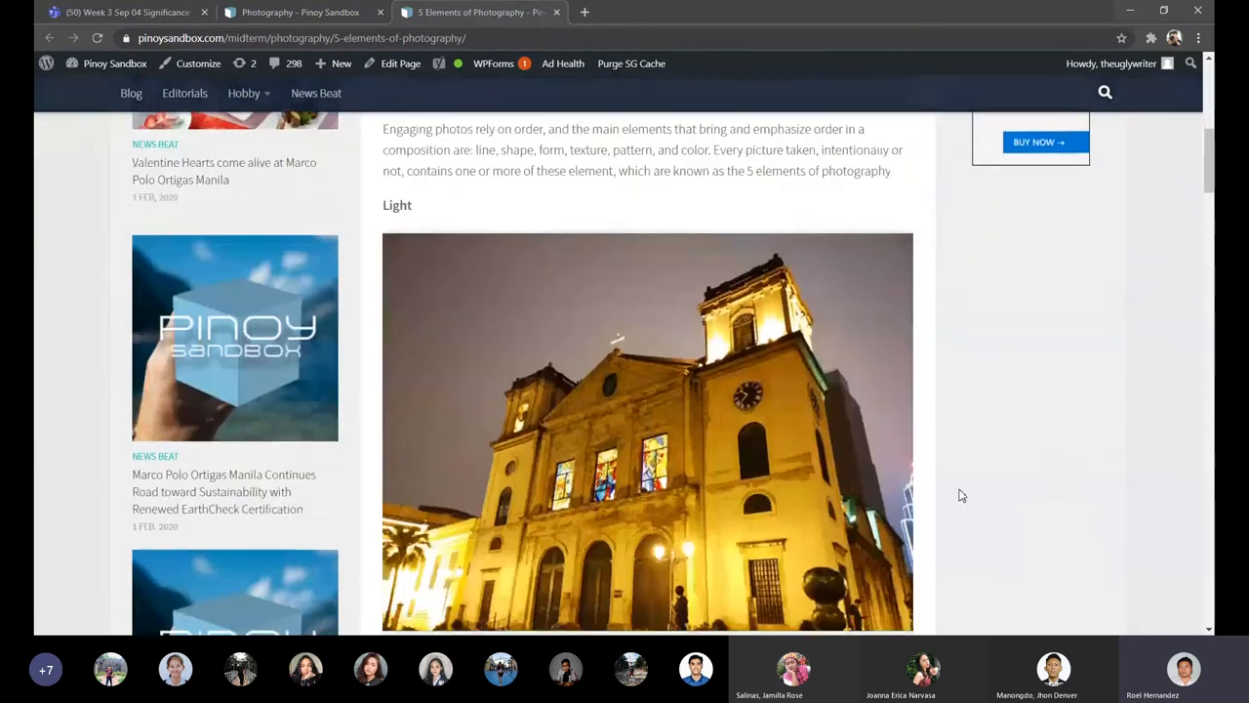
pyautogui.scroll(-3)
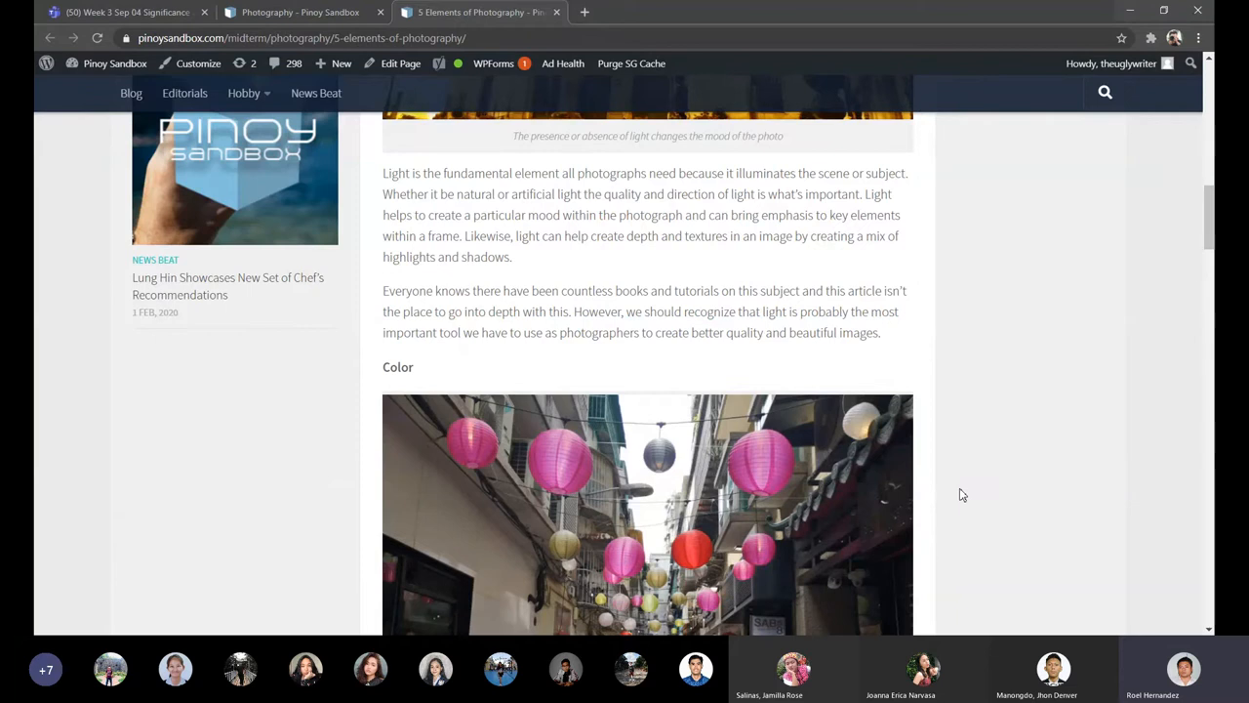
pyautogui.scroll(-3)
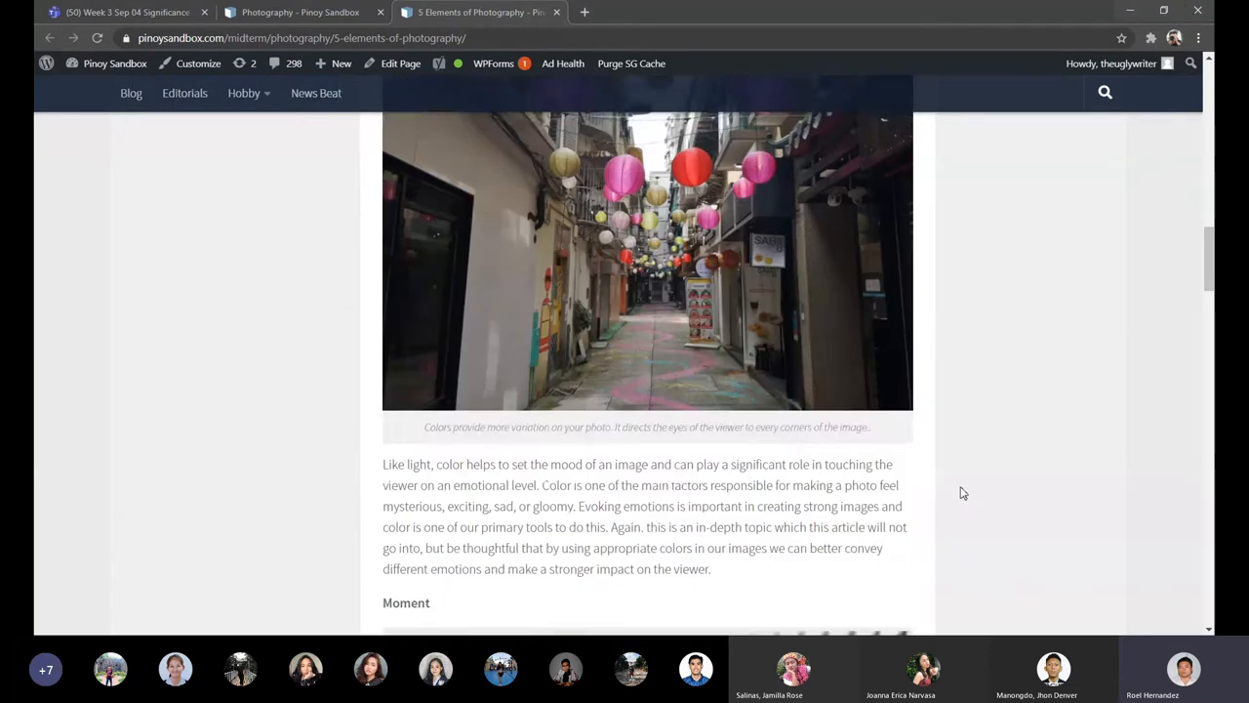
# Scroll so the Moment section's full pool photo and its caption are in view.
pyautogui.scroll(-3)
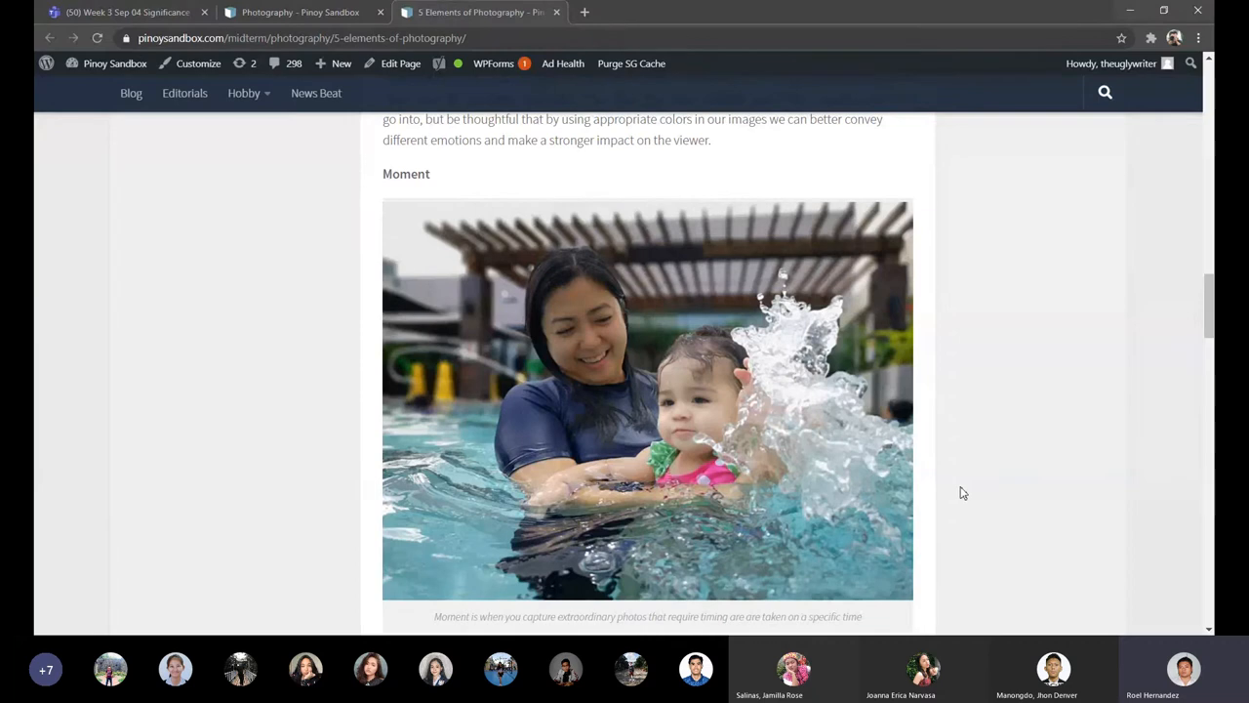
# Peek at the Moment paragraph and Composition heading, then return to the Moment pool photo.
pyautogui.scroll(-3)
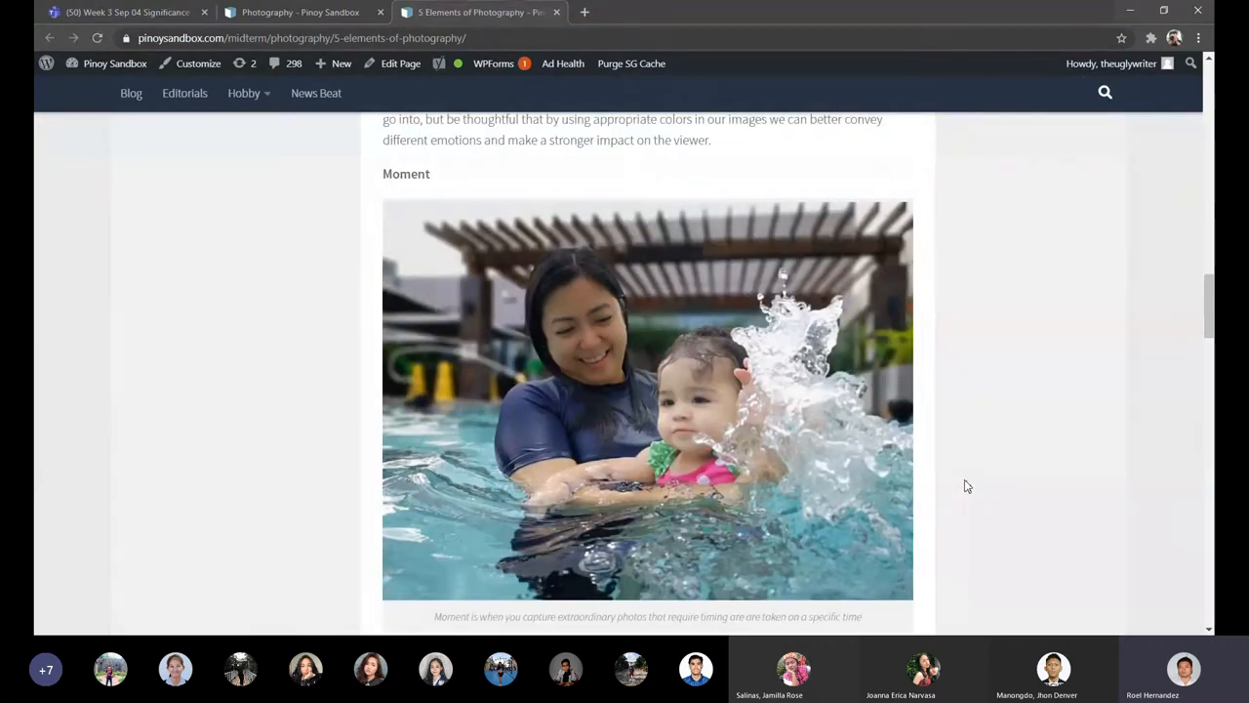
pyautogui.scroll(-3)
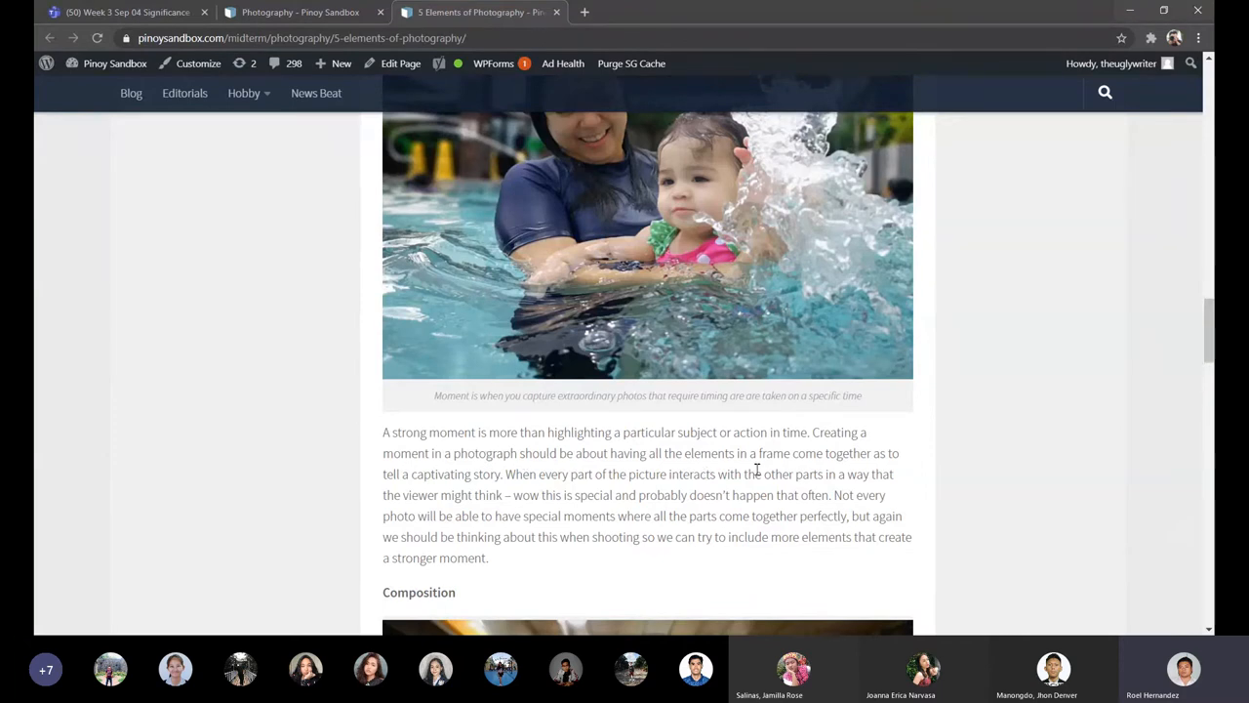
pyautogui.moveTo(681, 470)
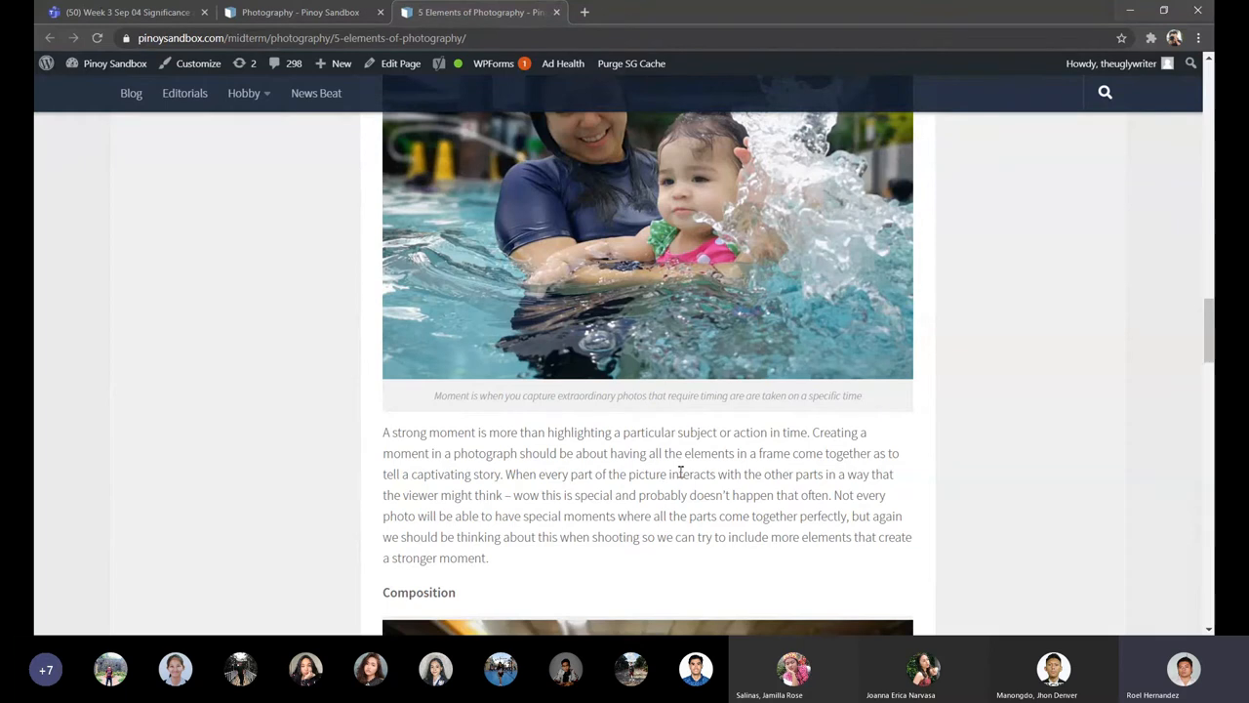
pyautogui.scroll(3)
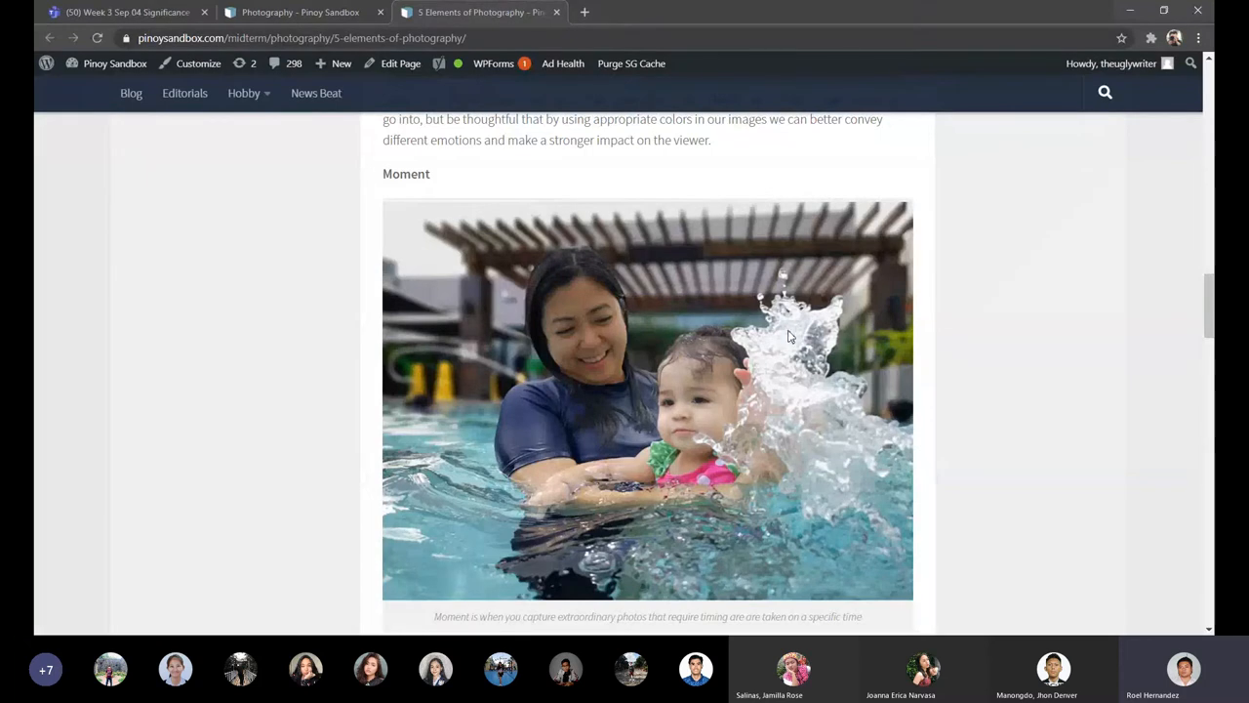
pyautogui.moveTo(886, 349)
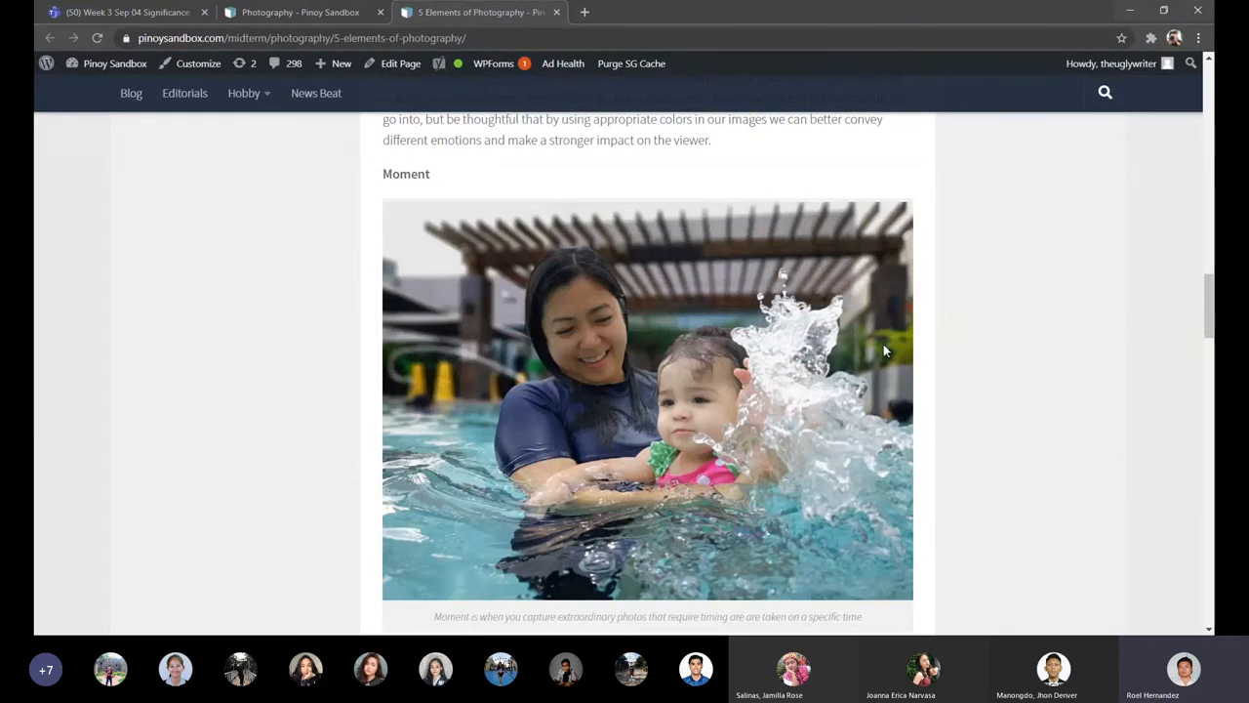
pyautogui.moveTo(966, 442)
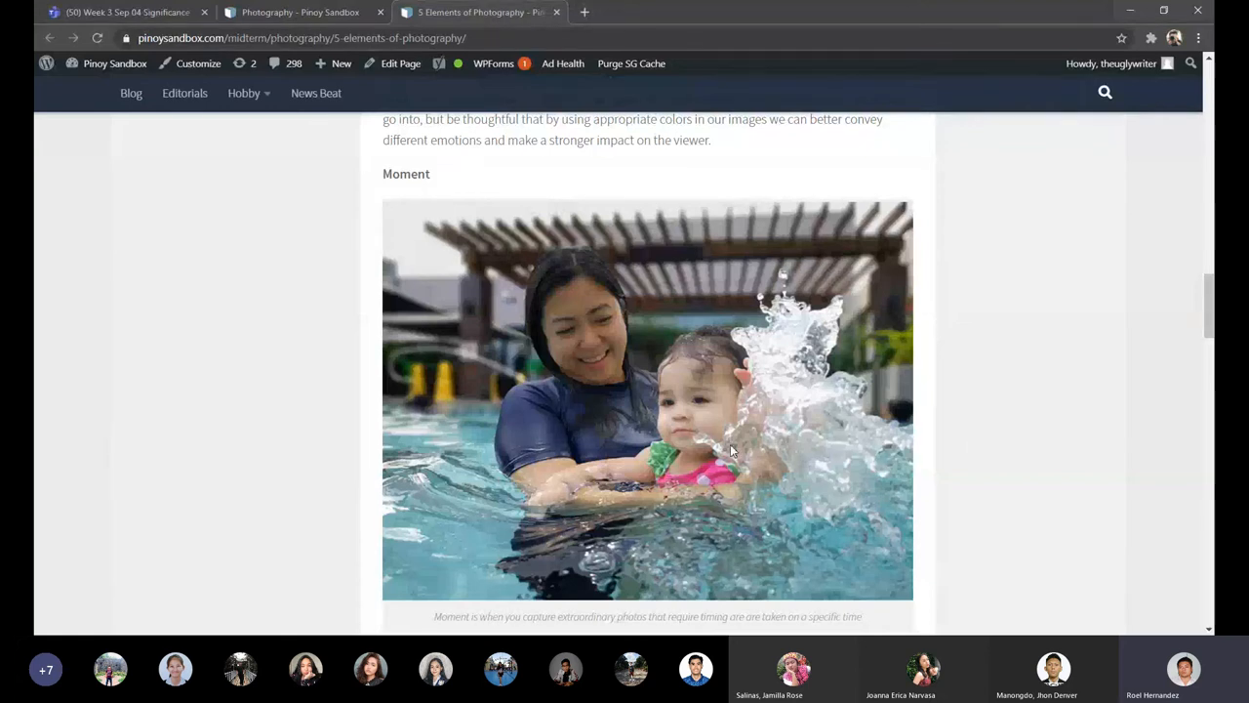
pyautogui.moveTo(827, 463)
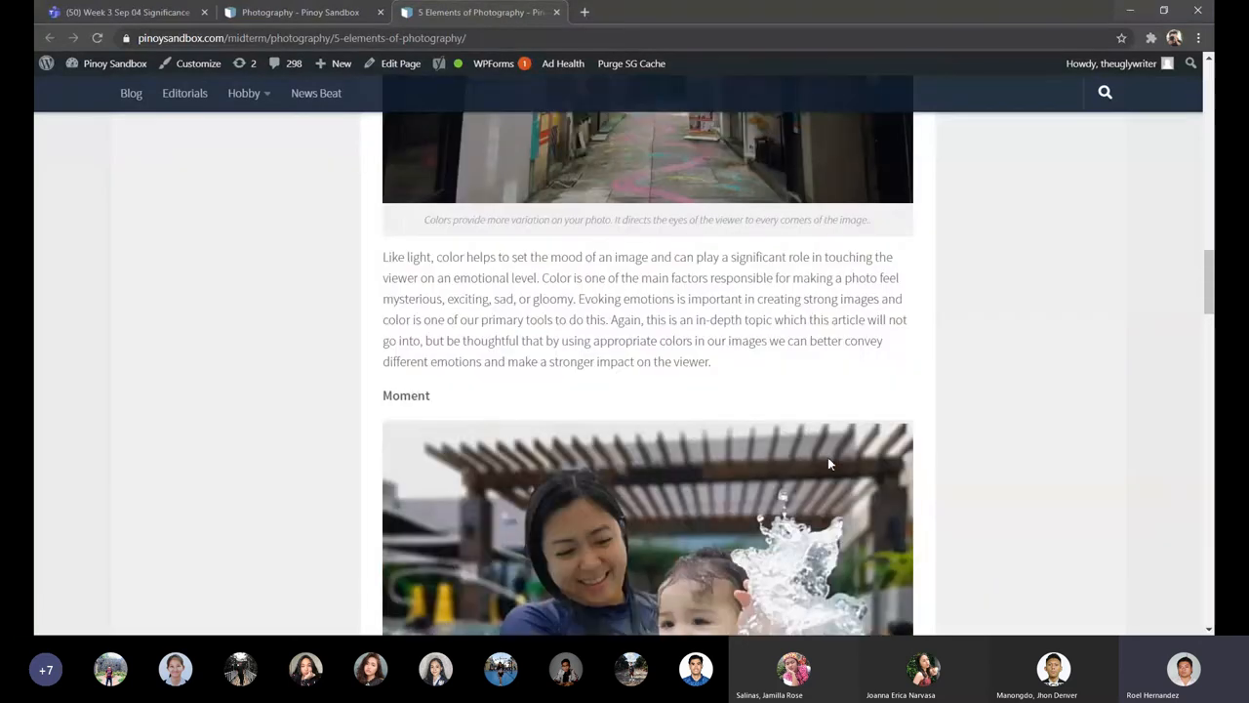
# Scroll the article to the Composition heading and its train platform photo.
pyautogui.scroll(3)
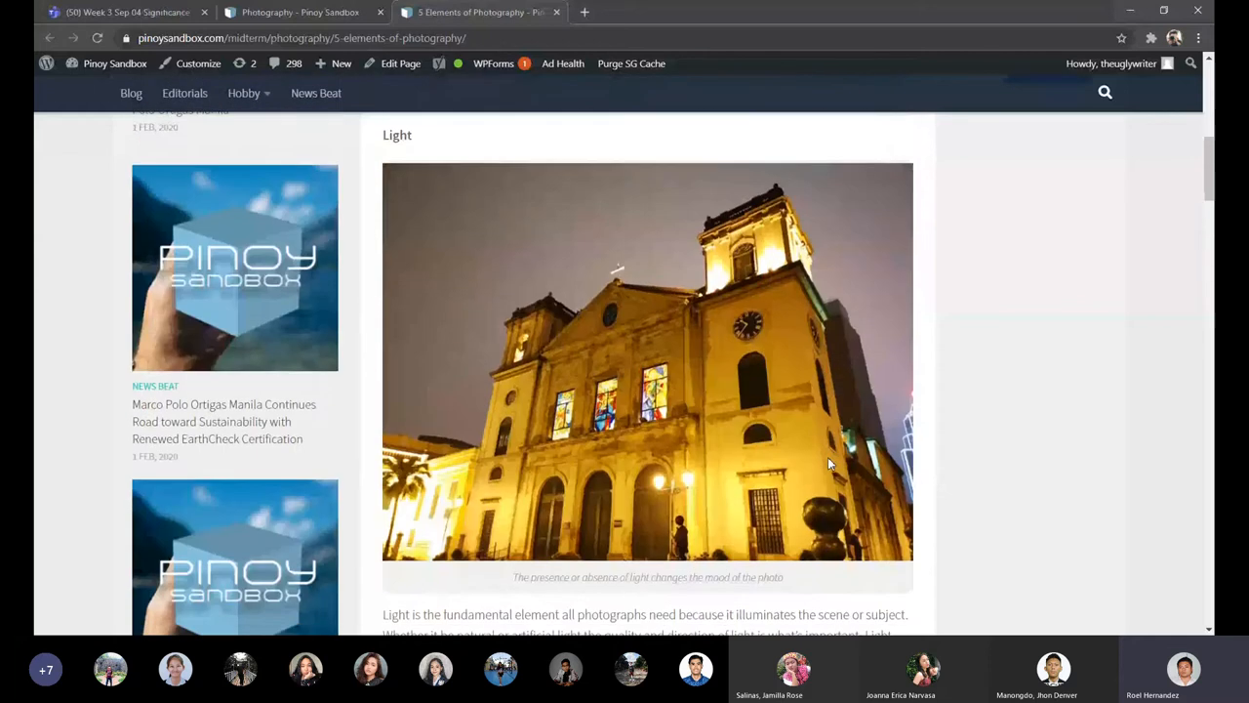
pyautogui.scroll(-3)
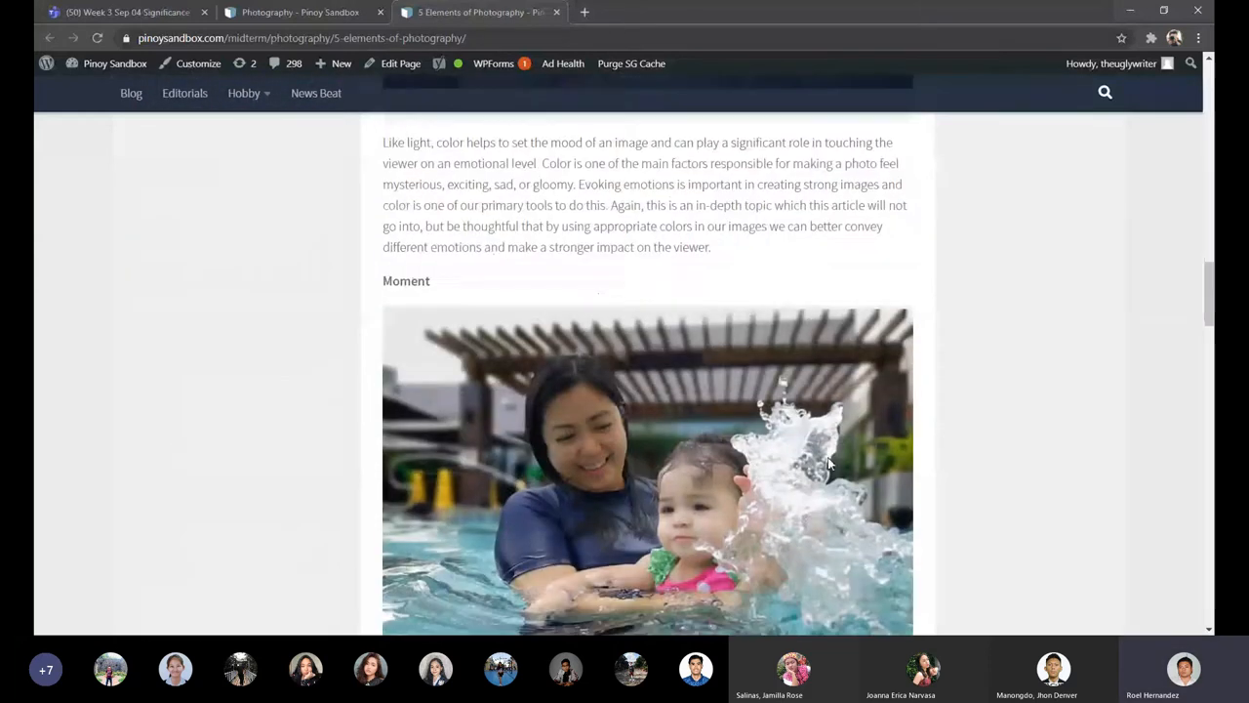
pyautogui.scroll(-3)
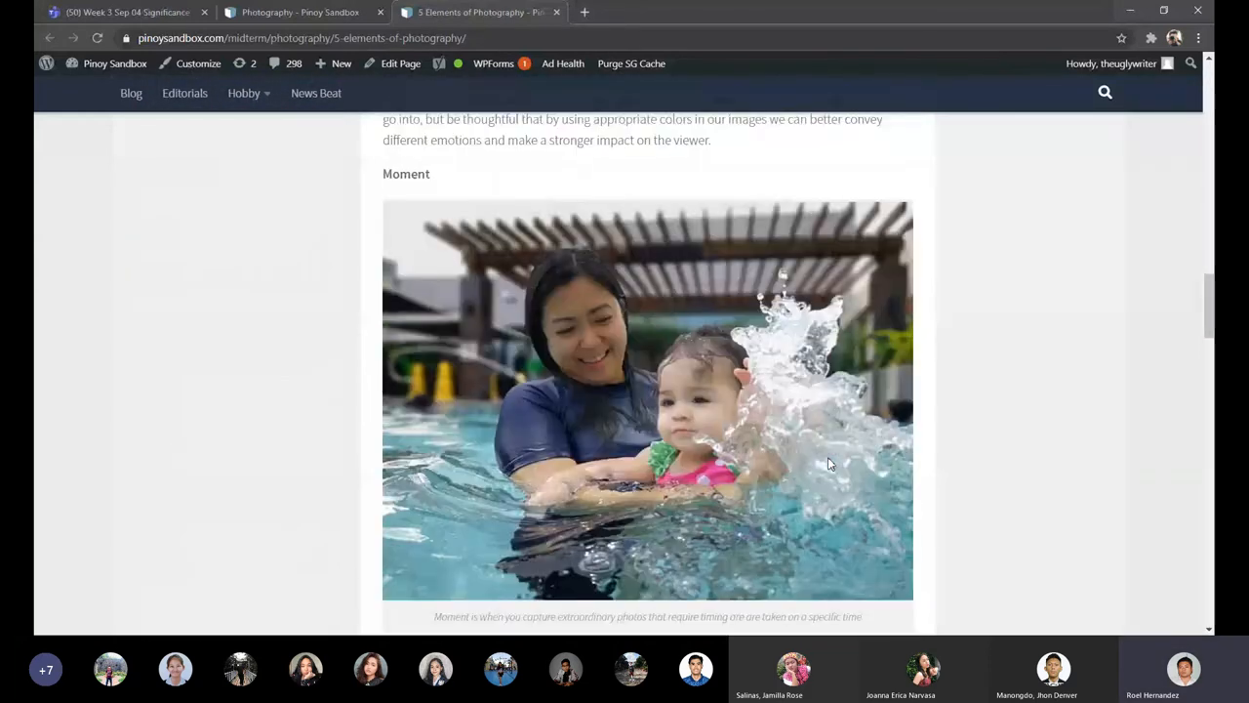
pyautogui.scroll(-3)
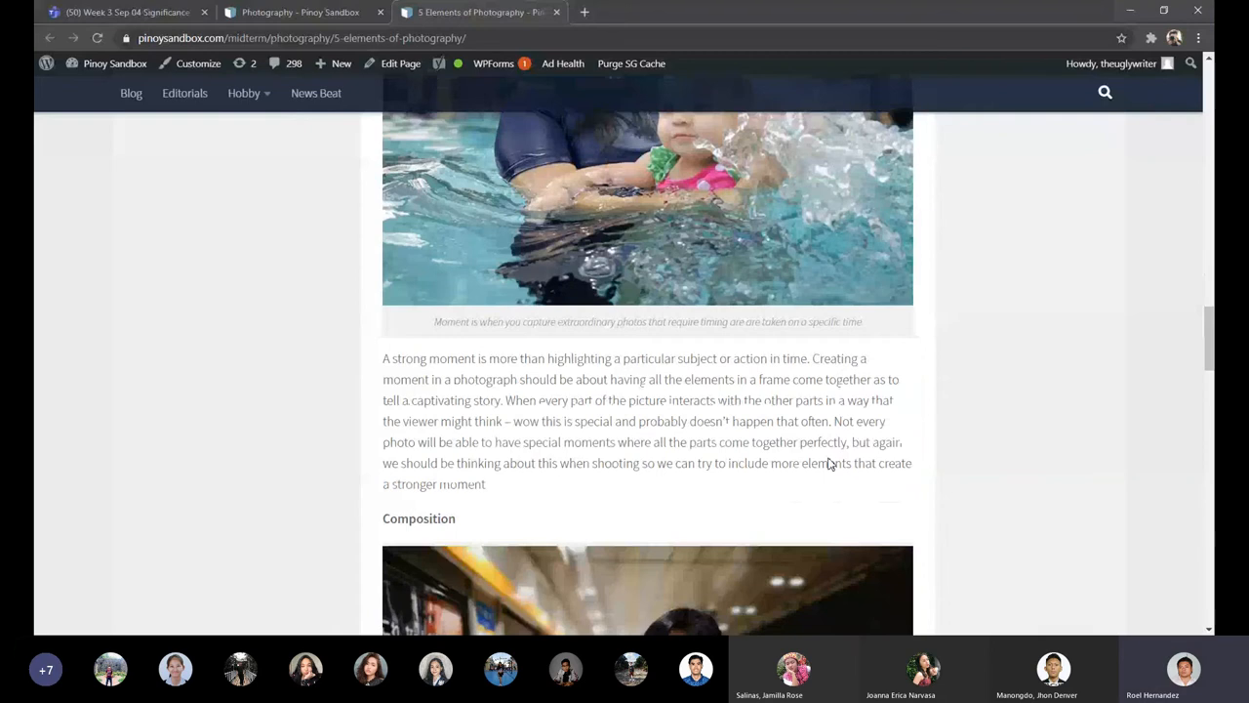
pyautogui.scroll(-3)
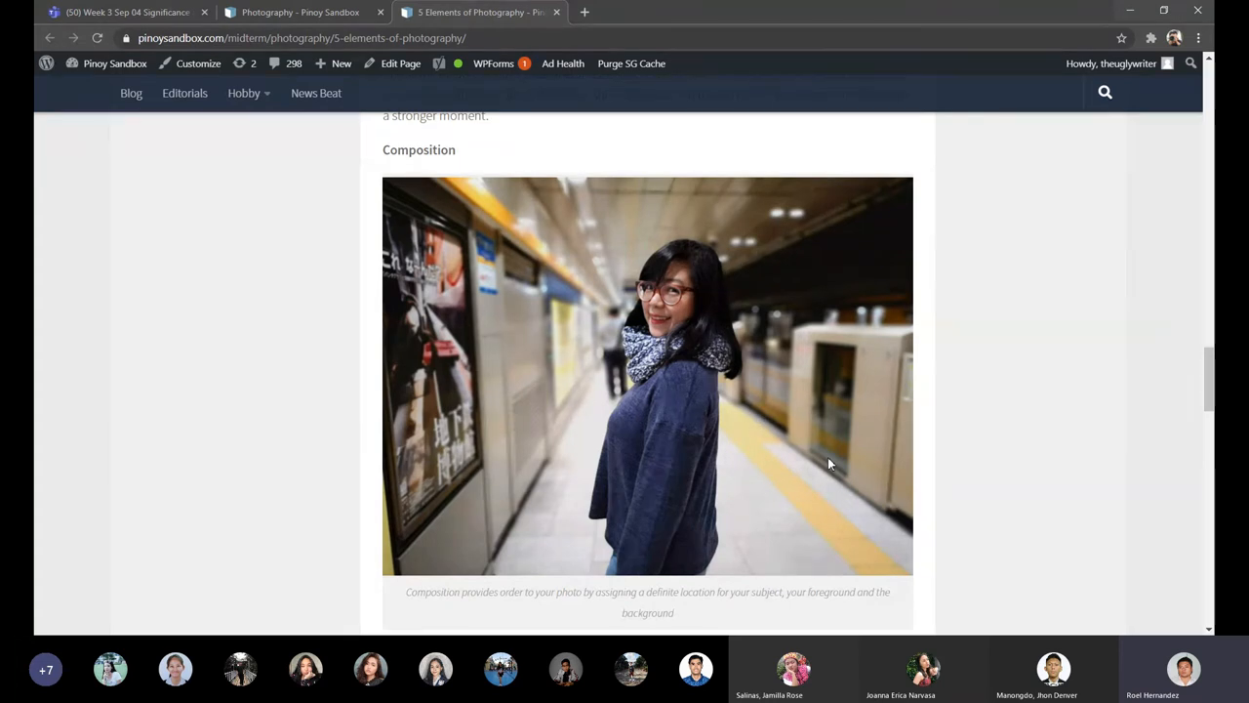
pyautogui.moveTo(605, 277)
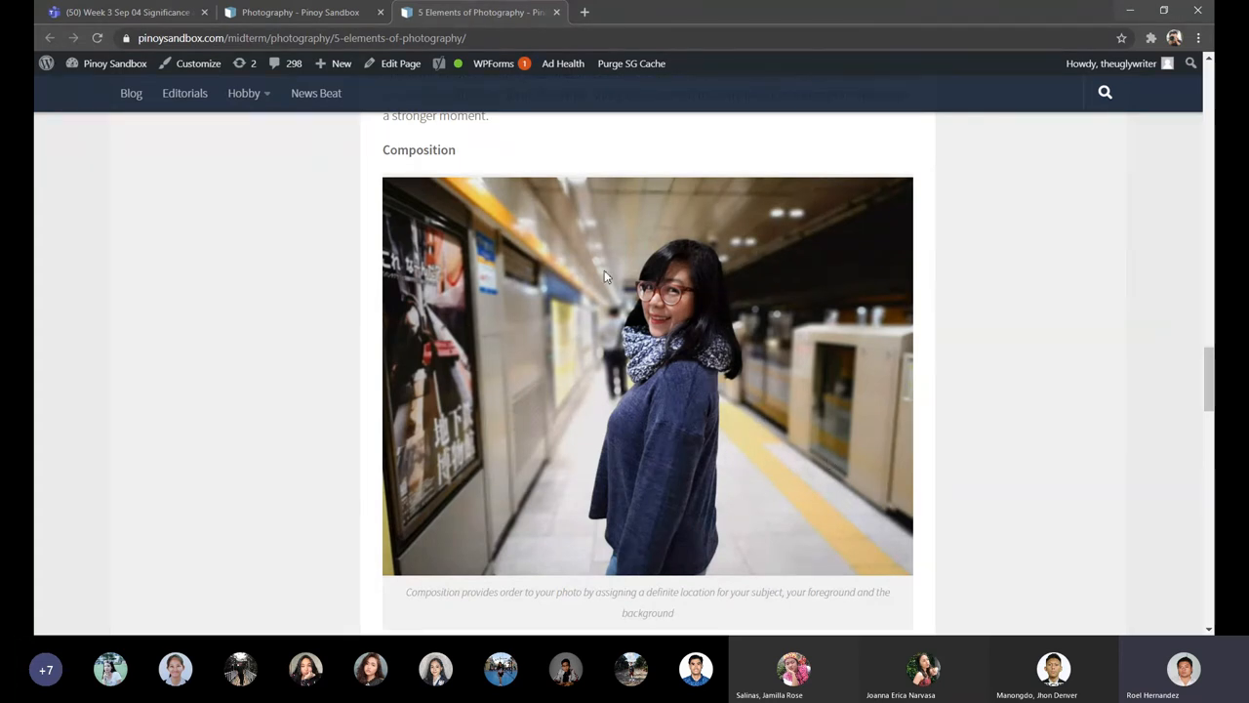
pyautogui.moveTo(554, 287)
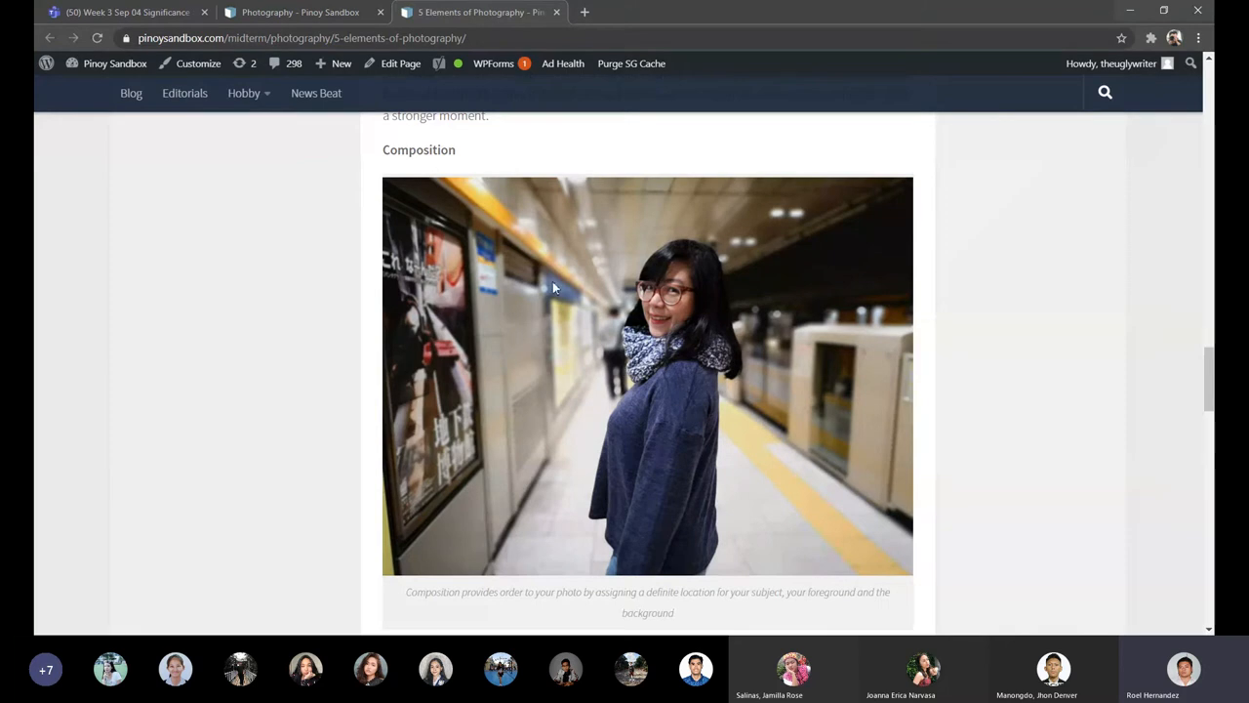
# Scroll through the Composition paragraphs, then back to the heading and train-platform photo.
pyautogui.scroll(-3)
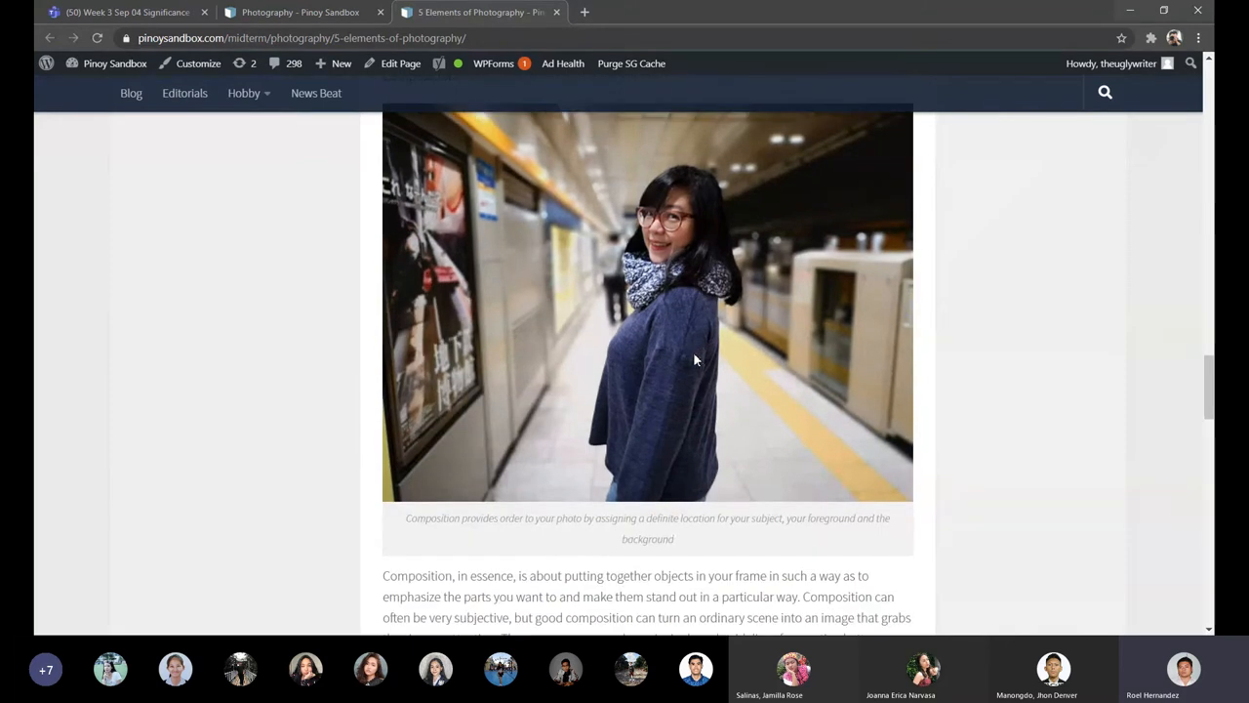
pyautogui.moveTo(609, 242)
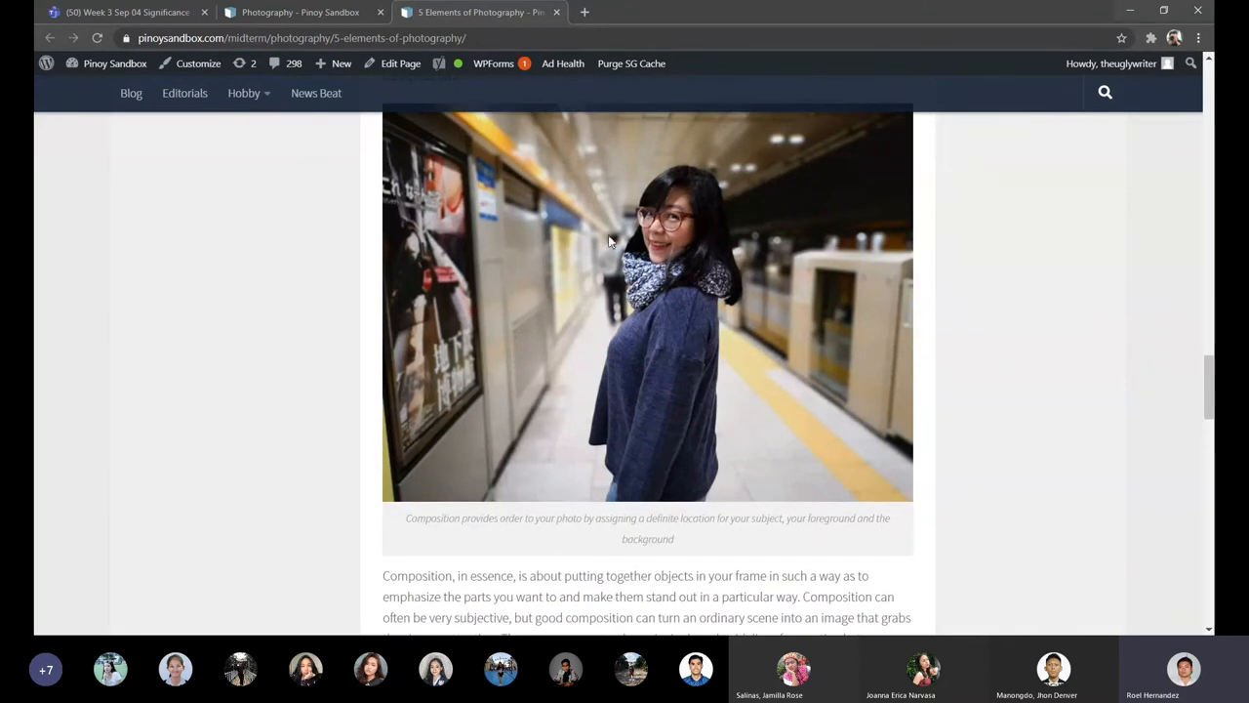
pyautogui.moveTo(597, 300)
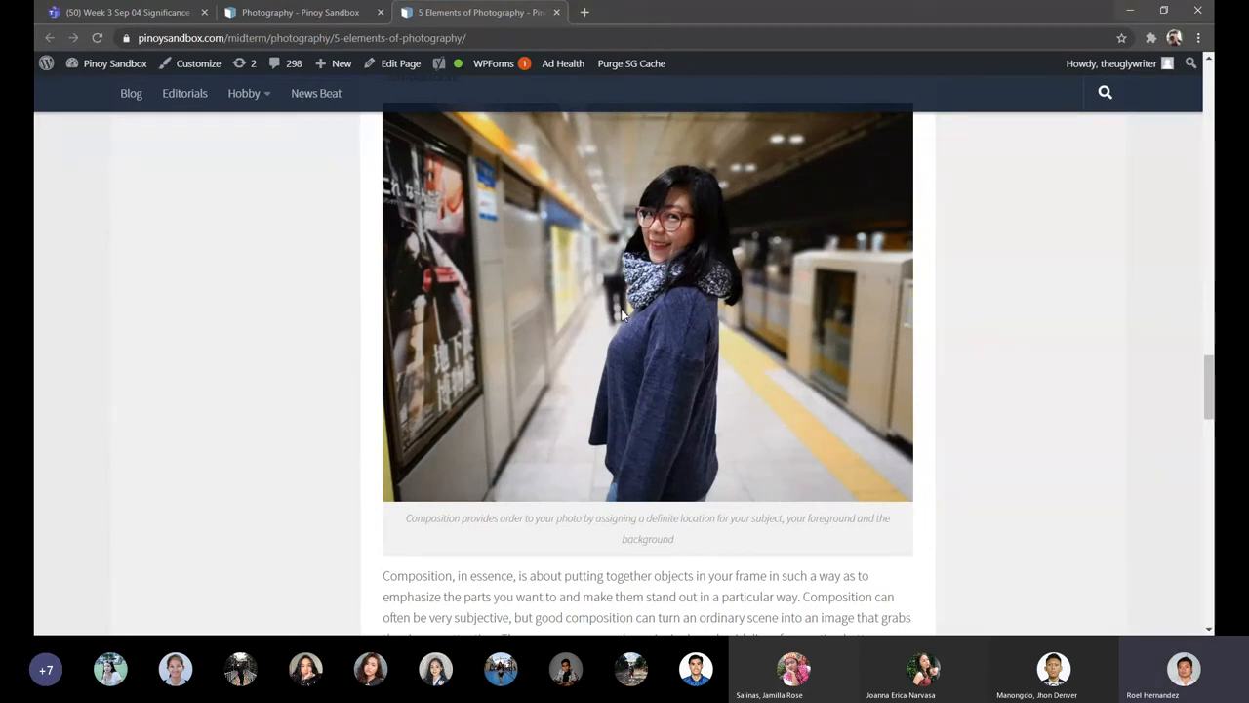
pyautogui.moveTo(1007, 420)
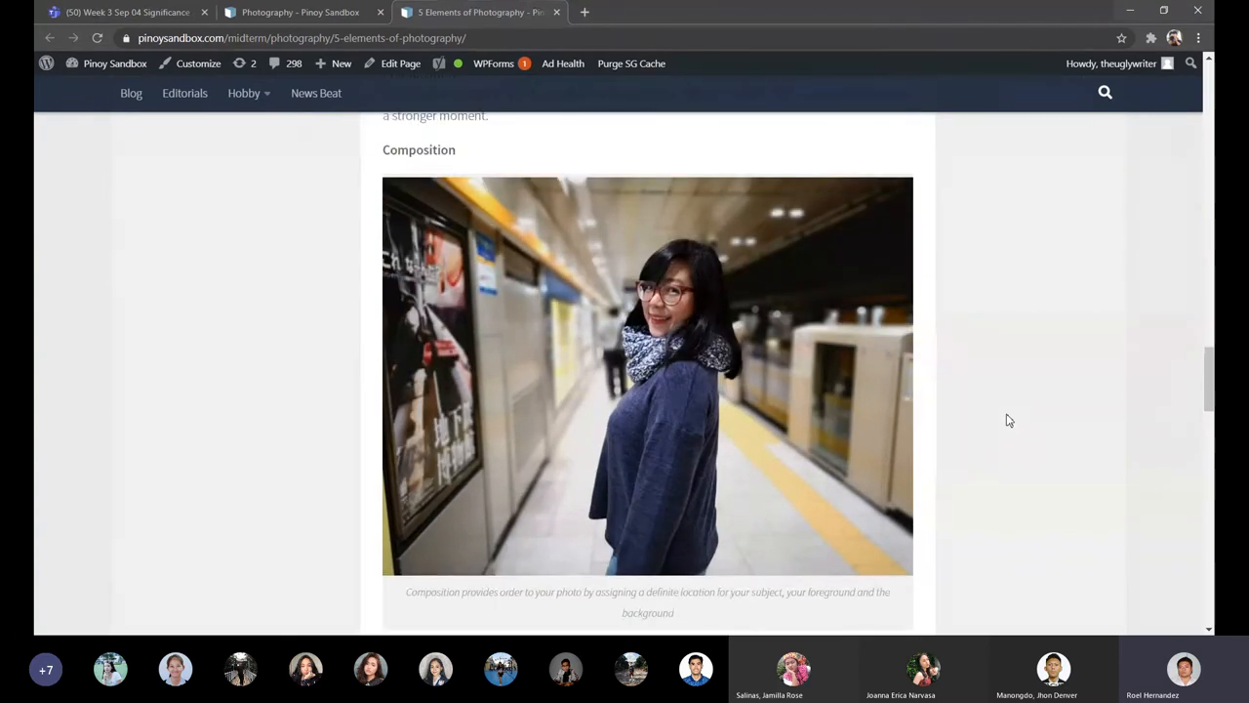
pyautogui.scroll(-3)
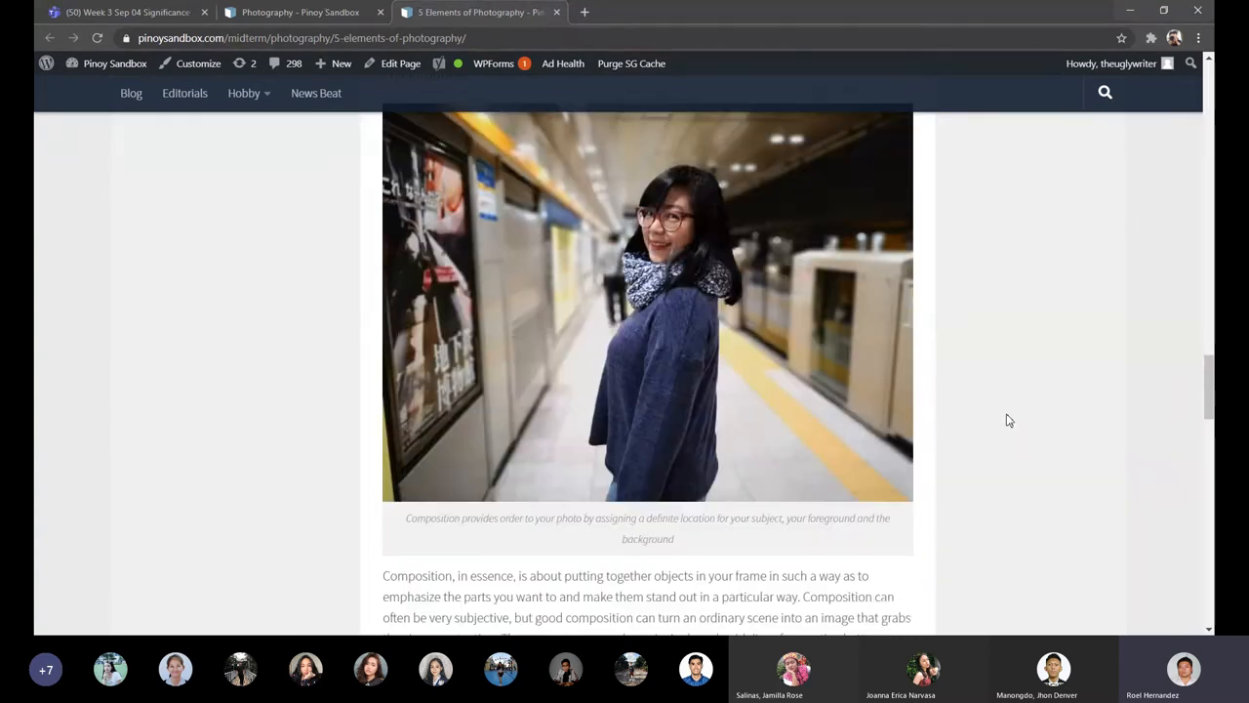
pyautogui.scroll(3)
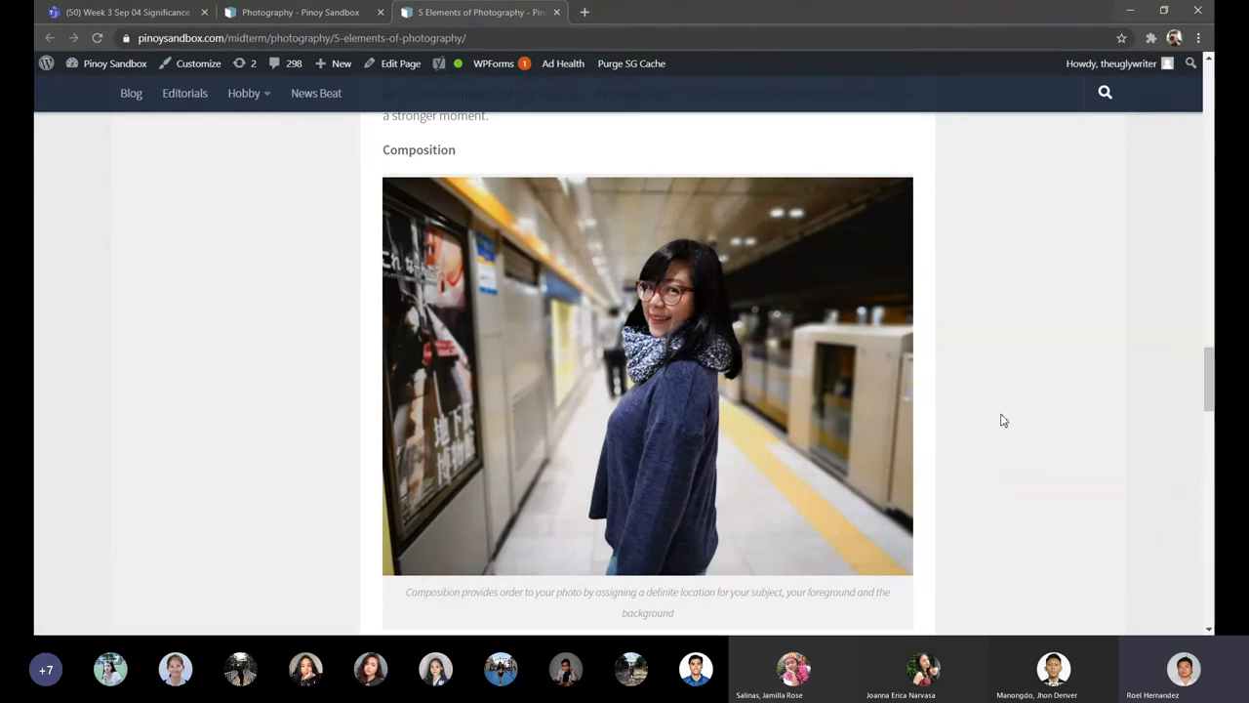
pyautogui.moveTo(816, 465)
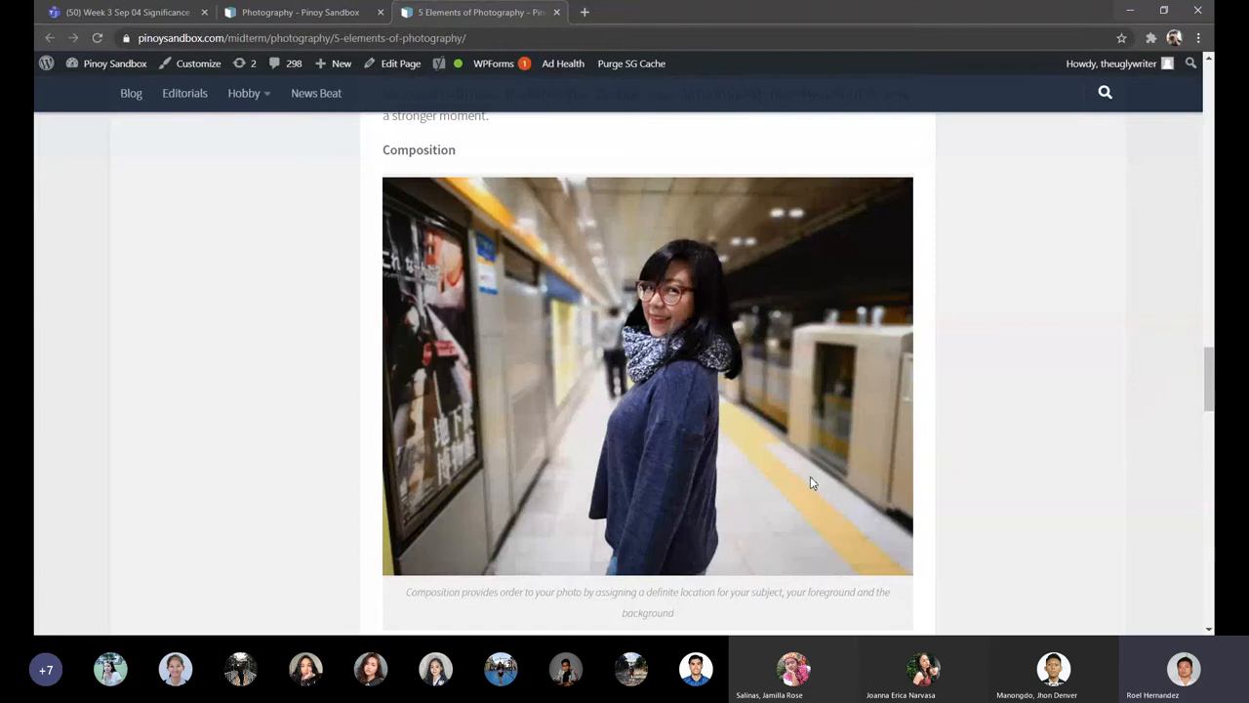
pyautogui.moveTo(812, 484)
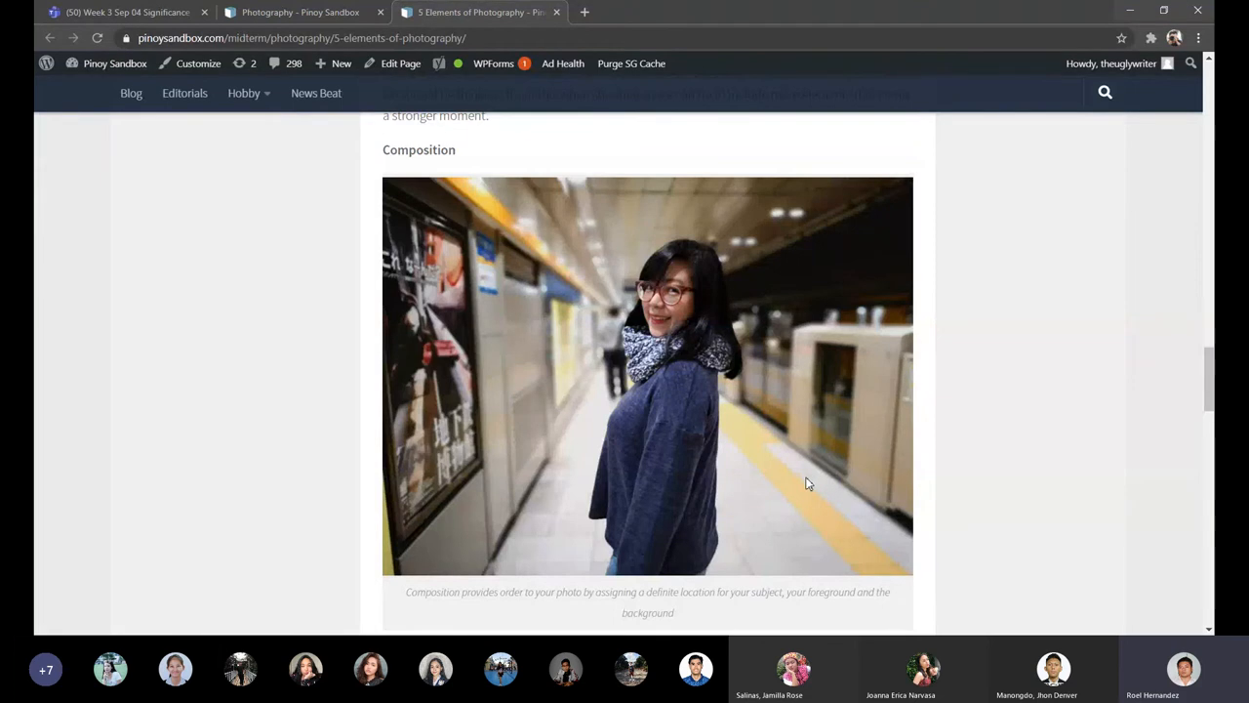
pyautogui.scroll(-3)
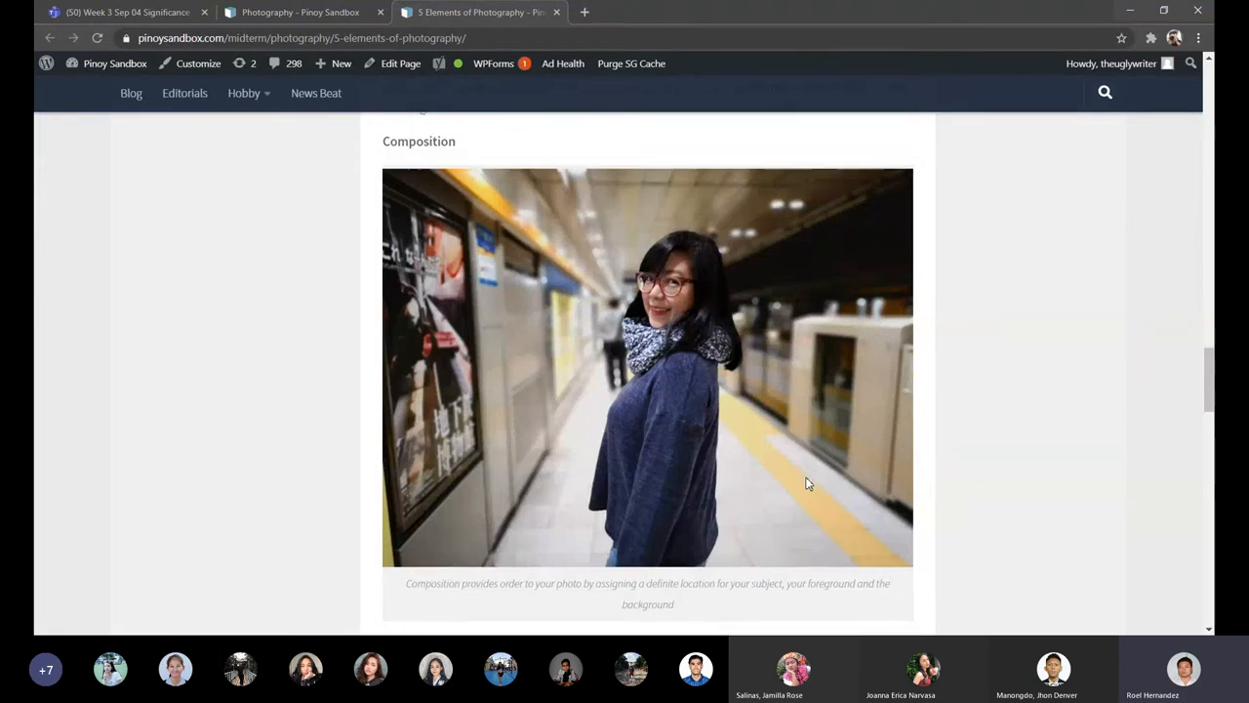
pyautogui.scroll(-3)
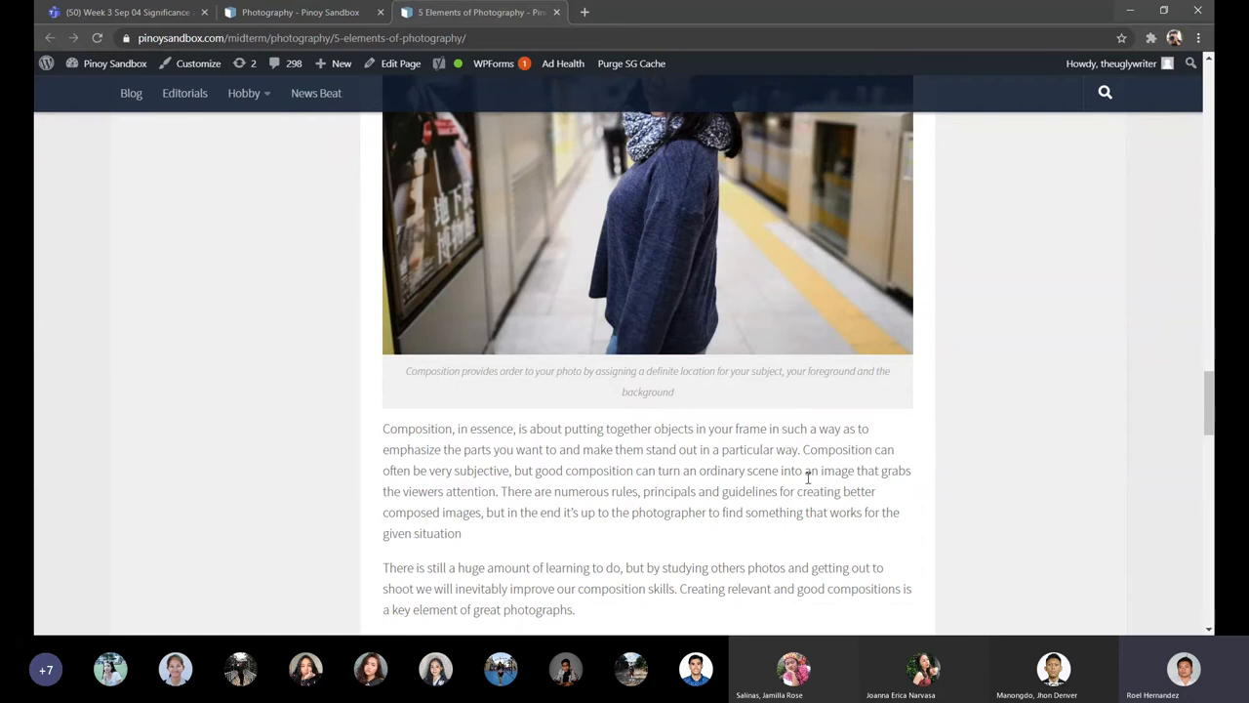
pyautogui.scroll(3)
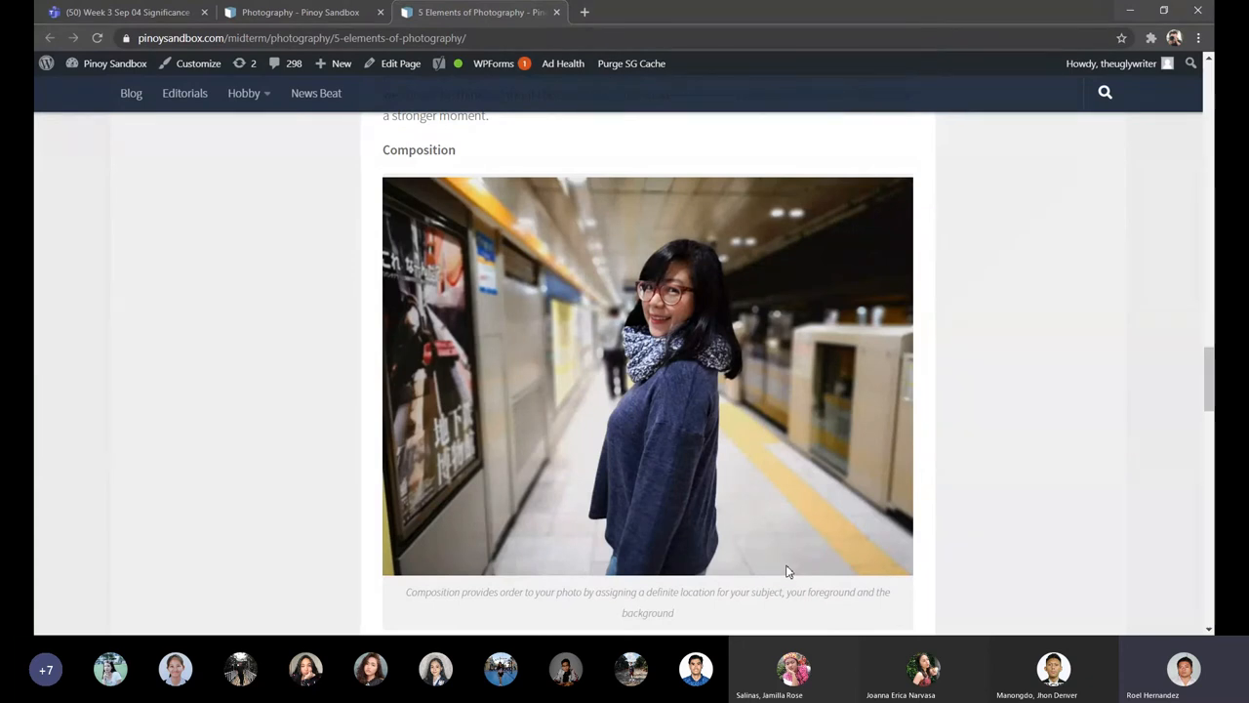
# Scroll down to the Distance heading with its waterfront portrait photo and caption.
pyautogui.scroll(-3)
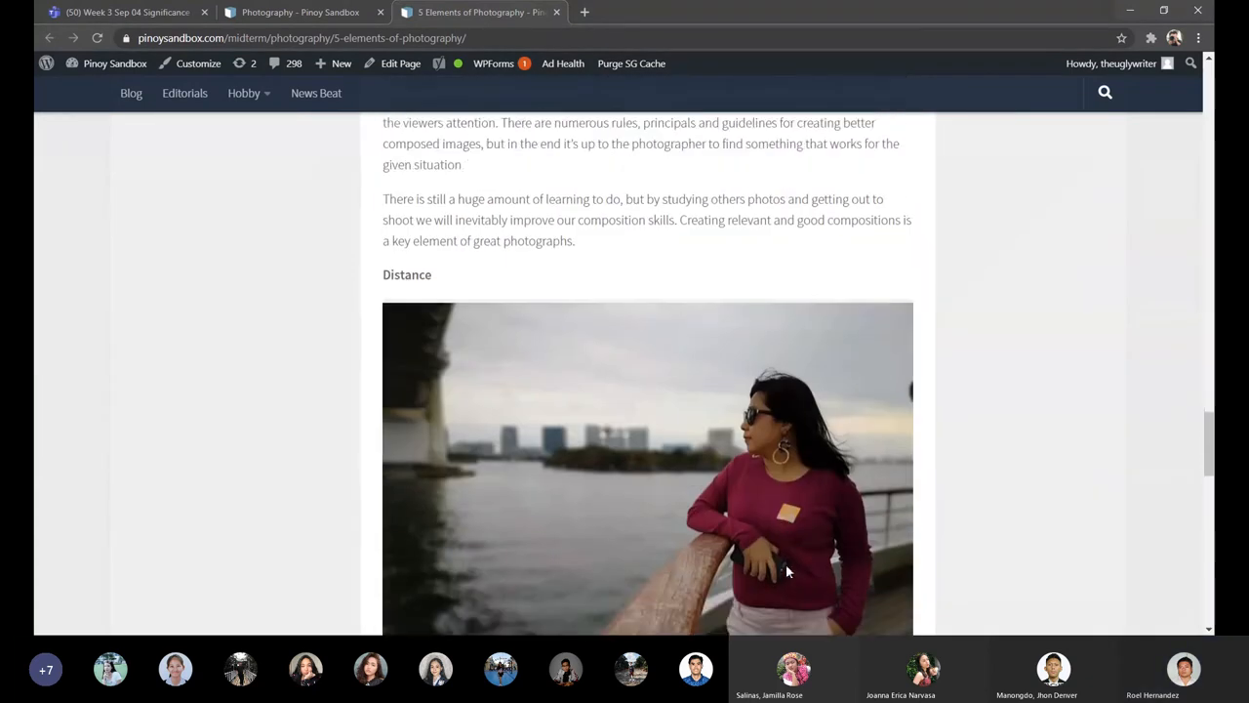
pyautogui.scroll(-3)
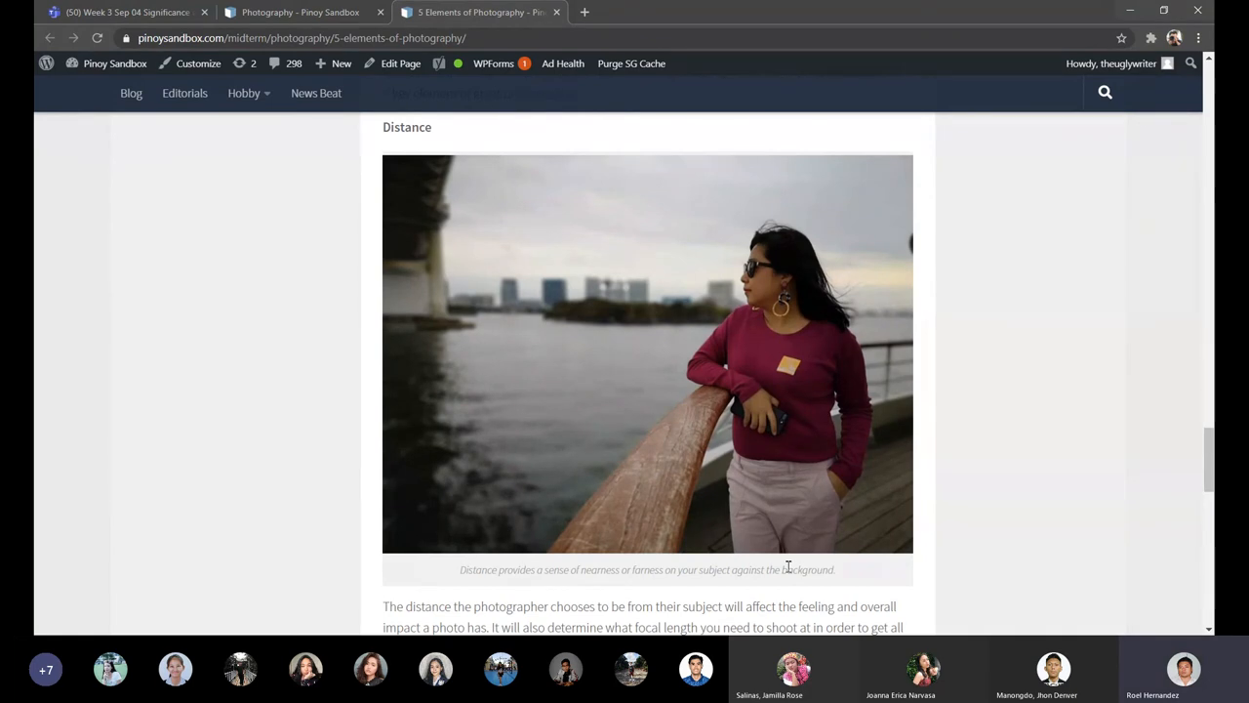
pyautogui.scroll(-3)
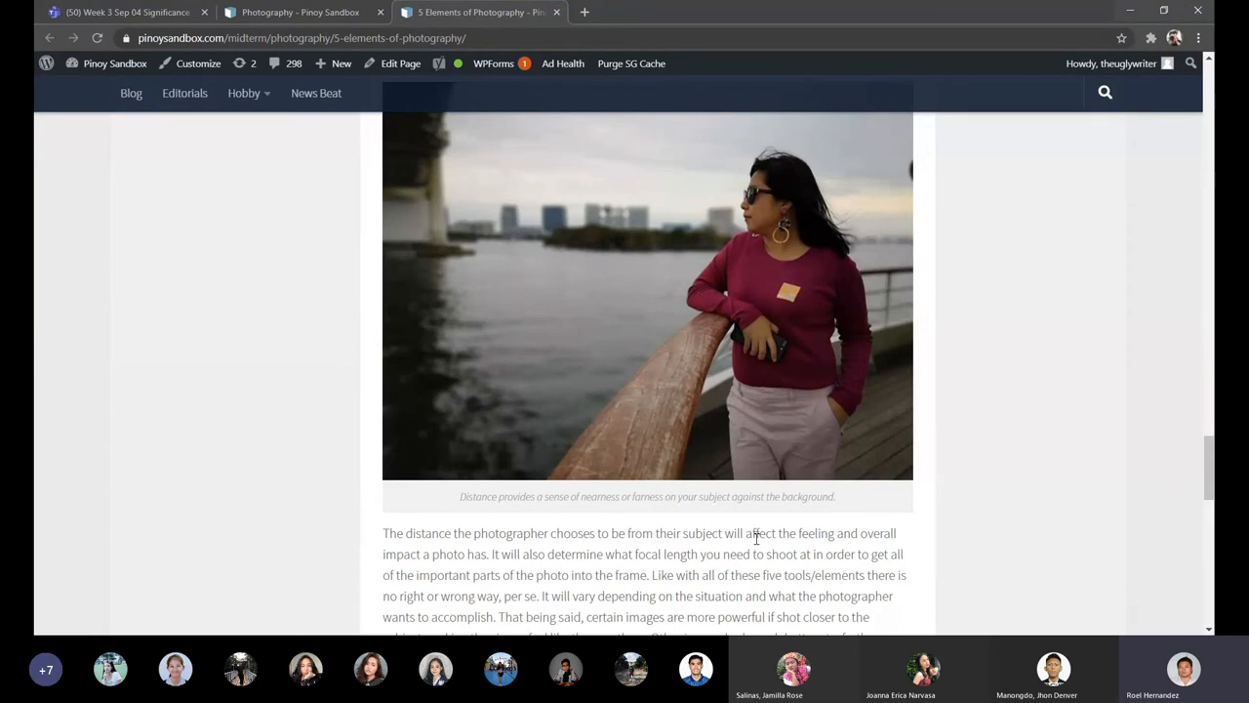
pyautogui.scroll(-3)
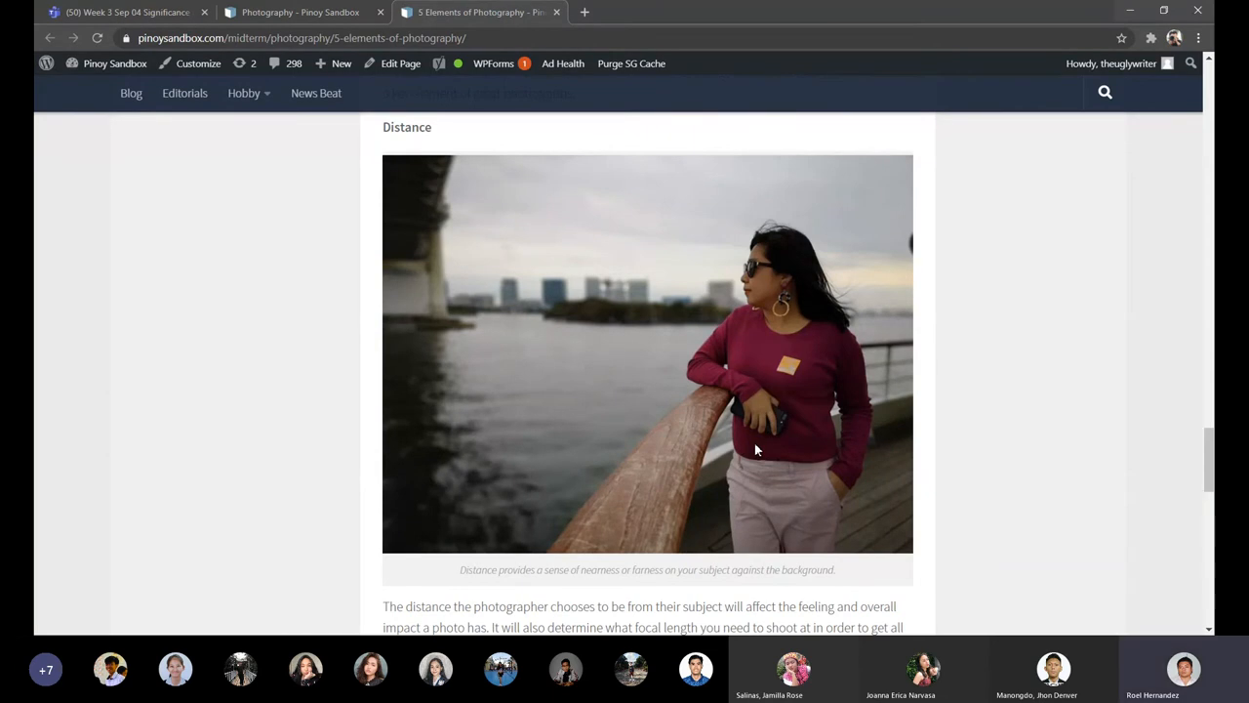
pyautogui.moveTo(705, 408)
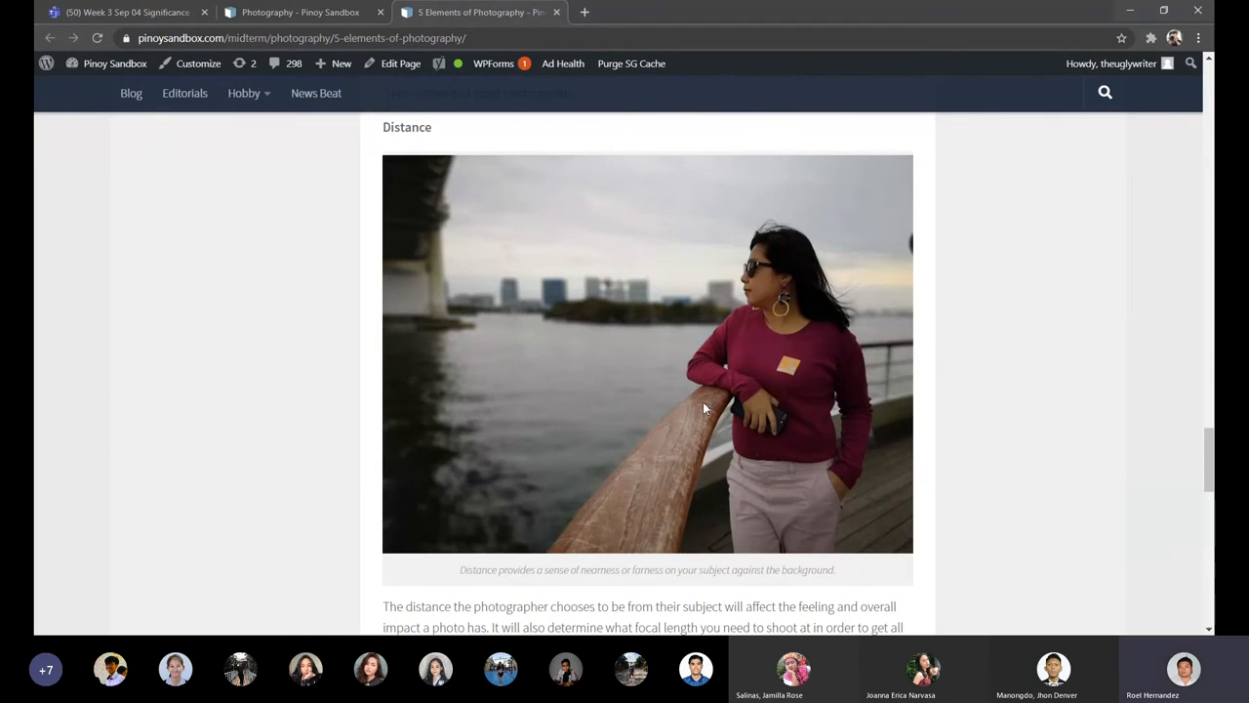
# Open the 'Download the PPT' link and show the slide listing the five elements.
pyautogui.scroll(-3)
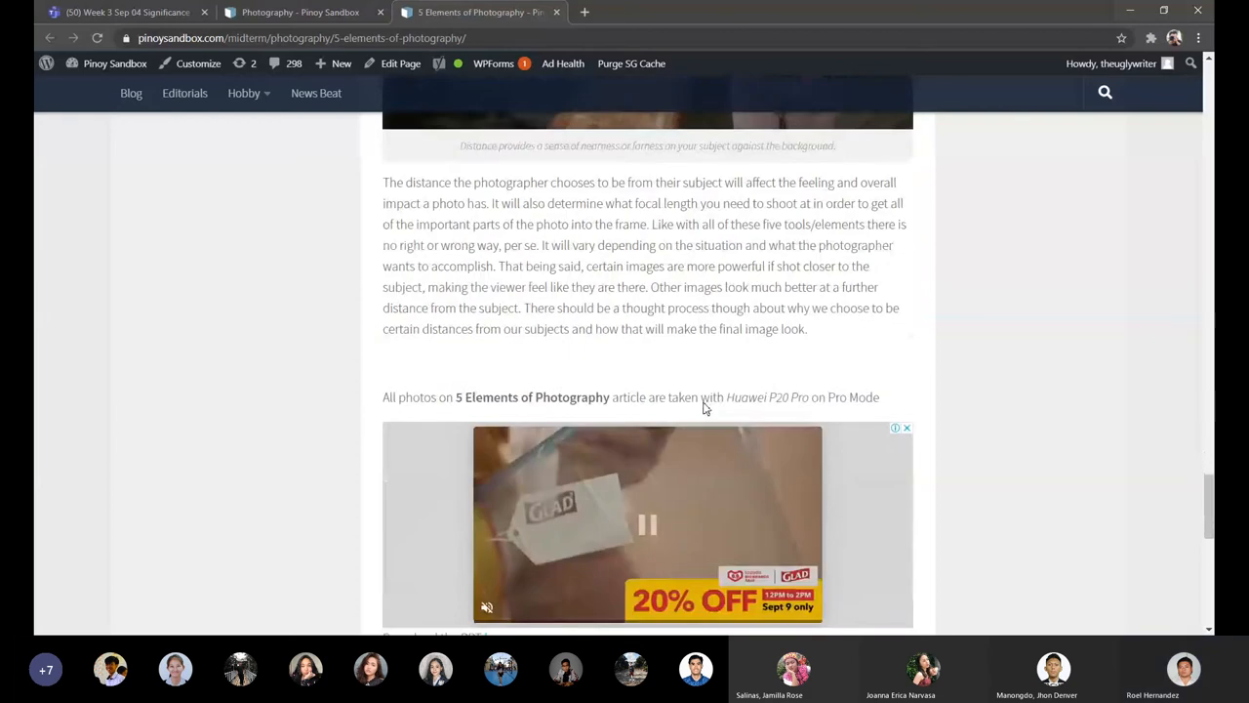
pyautogui.scroll(-3)
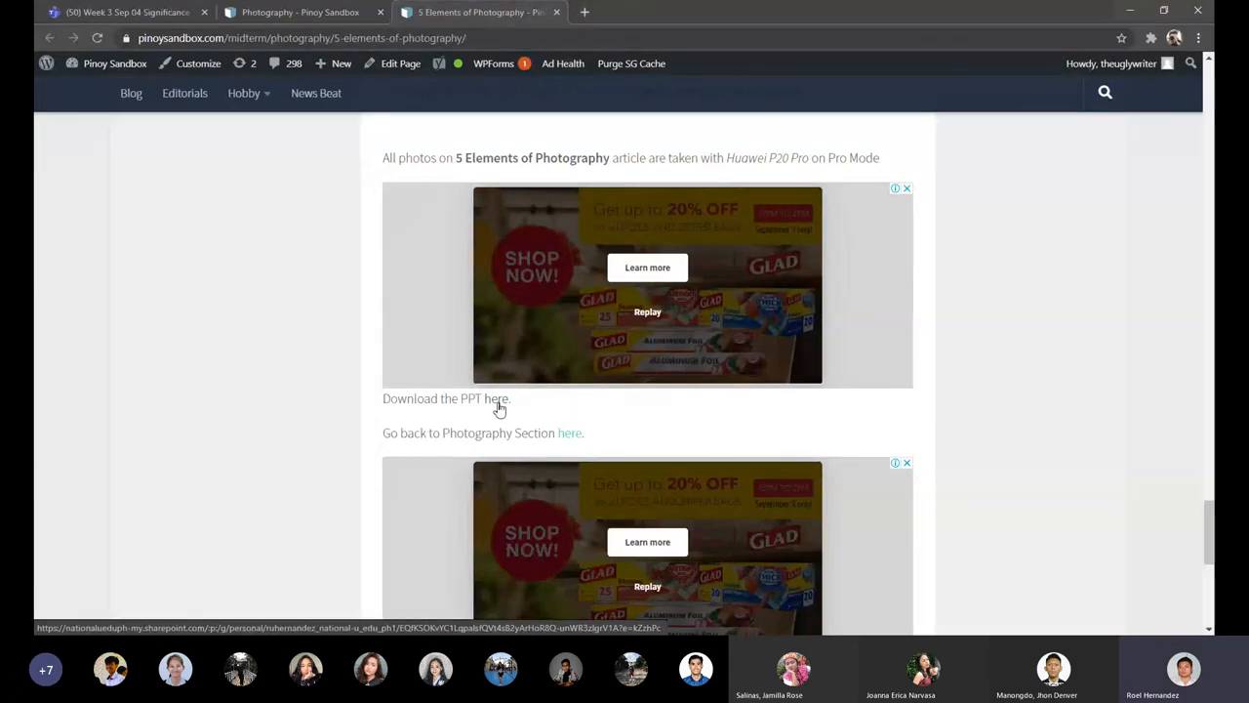
pyautogui.click(495, 398)
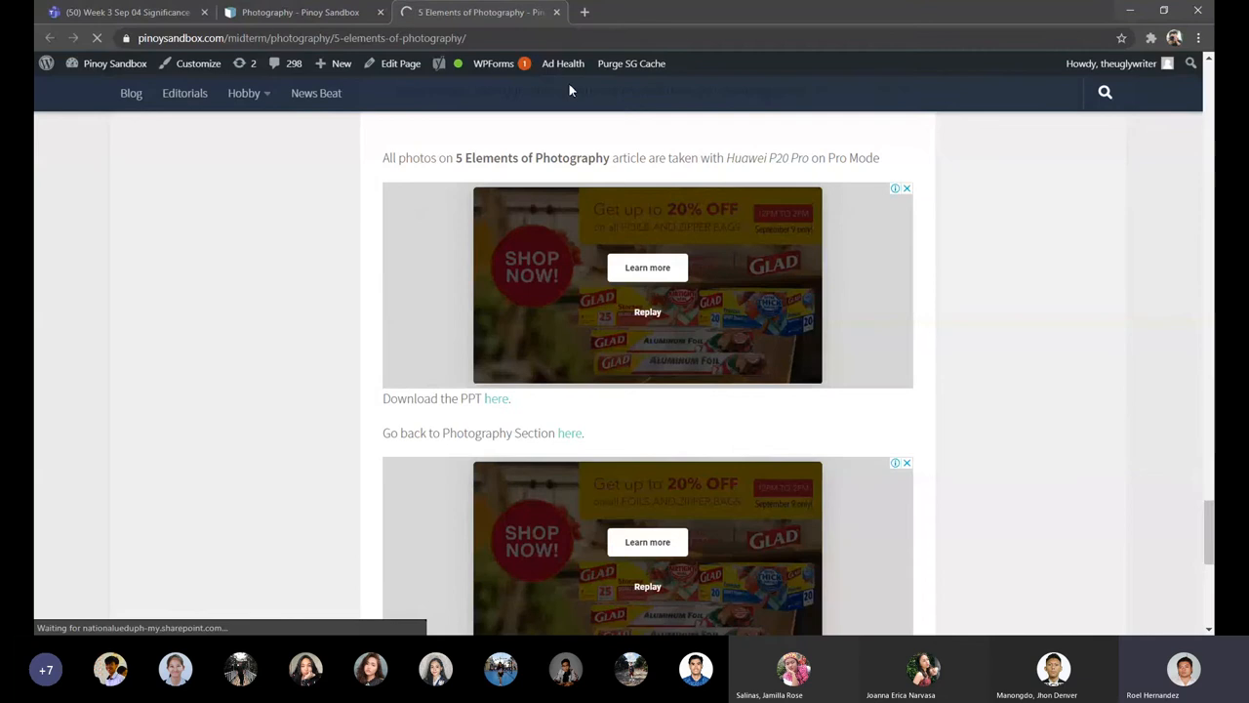
pyautogui.click(496, 398)
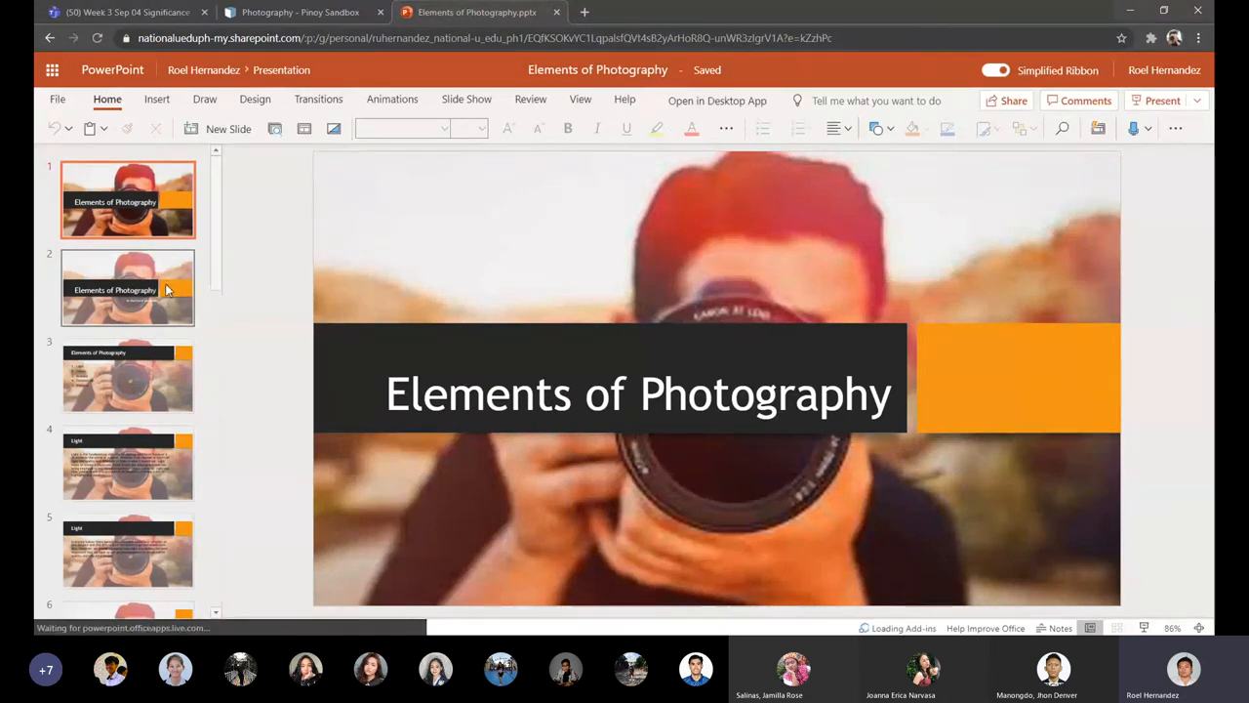
pyautogui.click(129, 375)
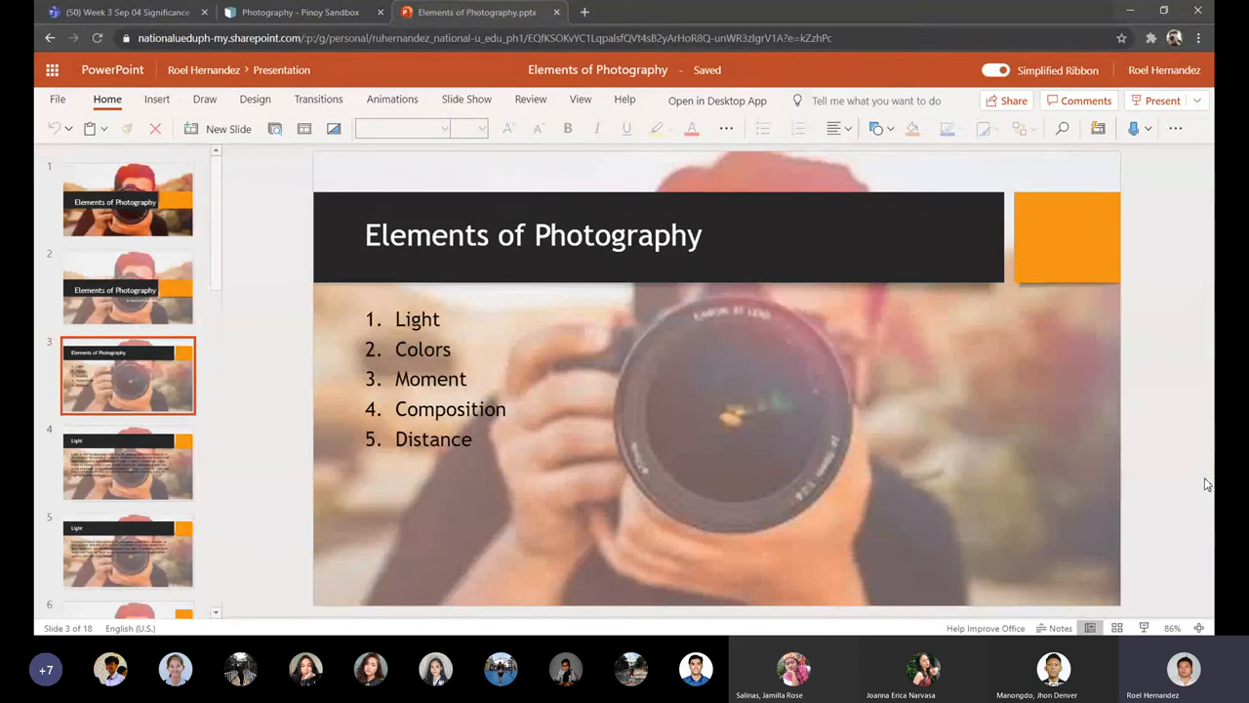
# Move through the Light explanation slides to slide 7 with the candlelit procession photo.
pyautogui.click(129, 463)
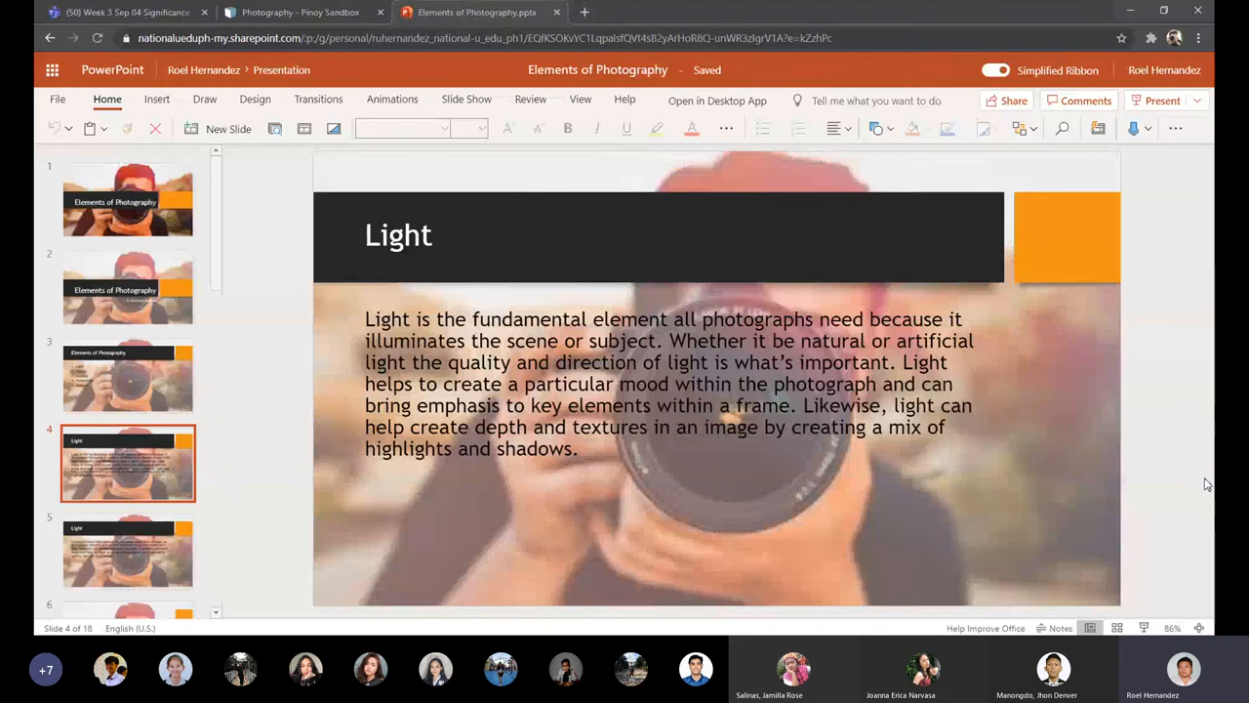
pyautogui.click(129, 550)
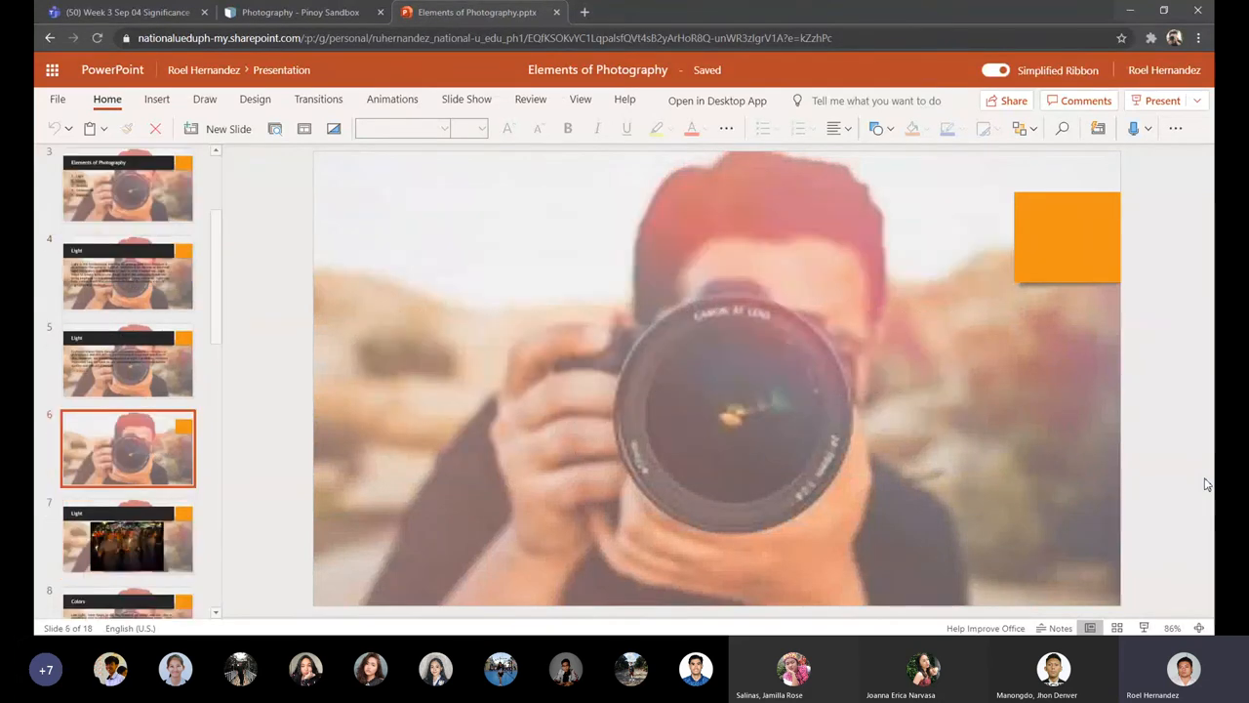
pyautogui.click(129, 535)
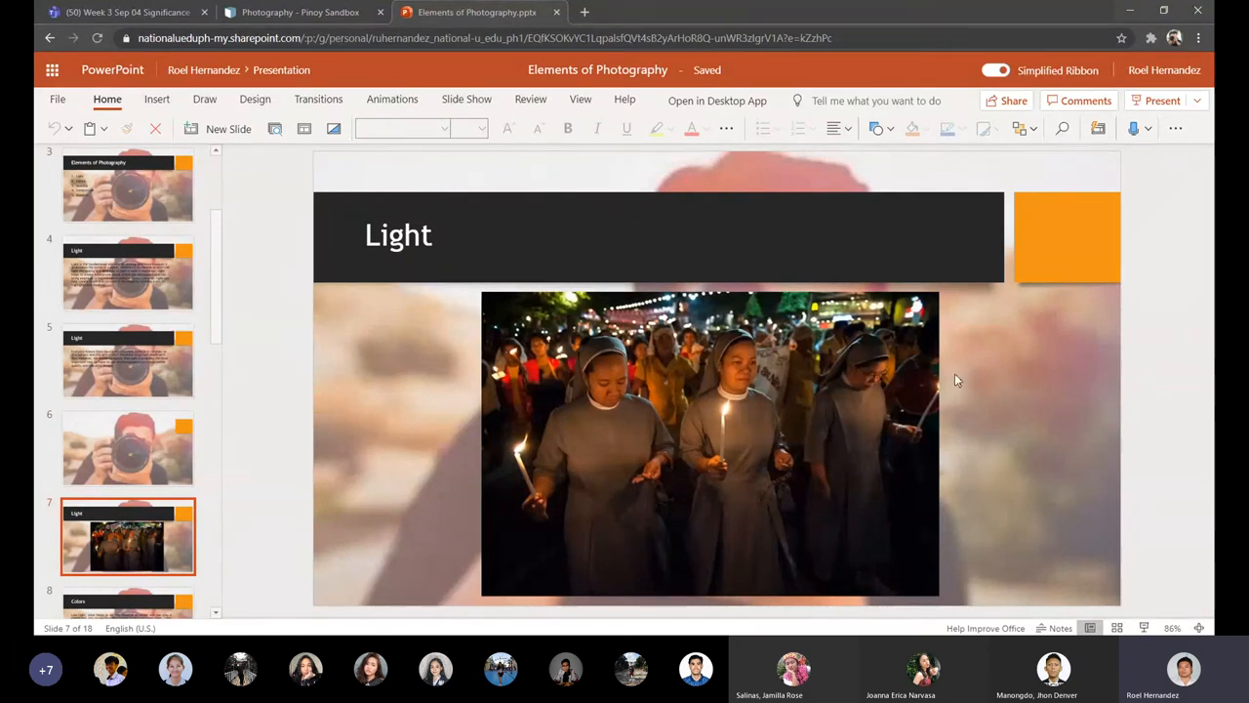
# Keep slide 7, the candle-lit nuns photo, displayed on the slide canvas.
pyautogui.click(710, 445)
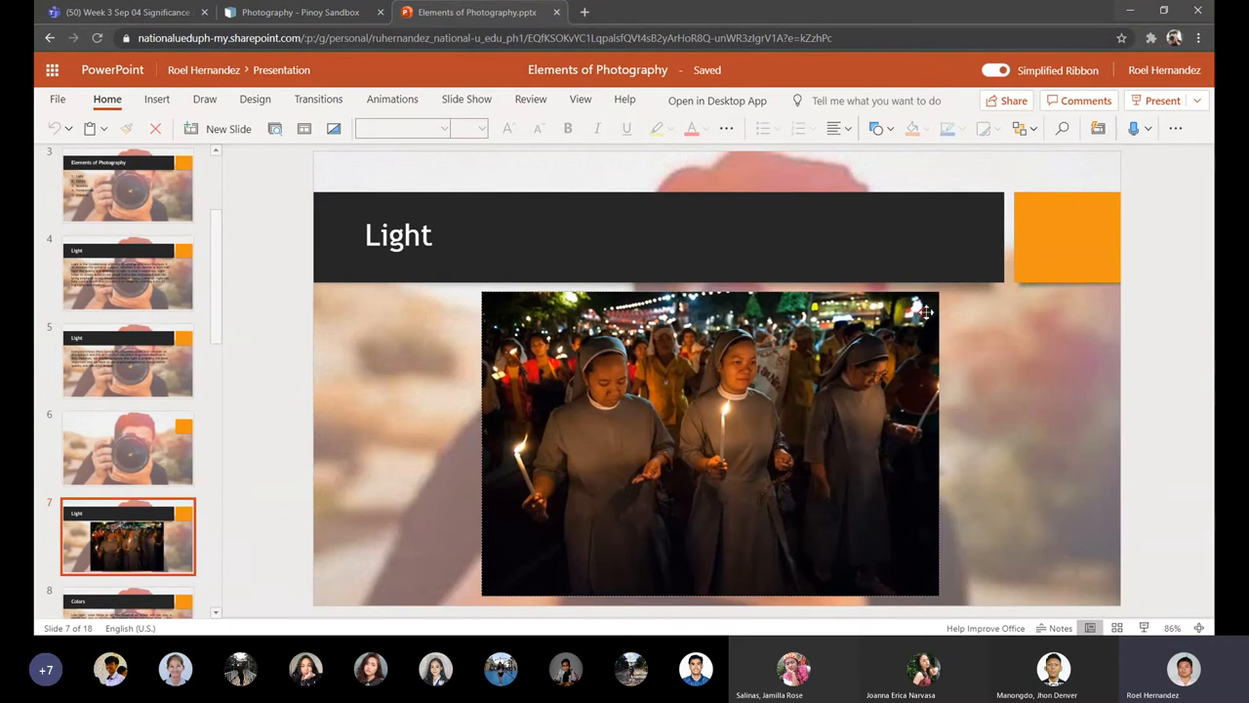
pyautogui.moveTo(933, 332)
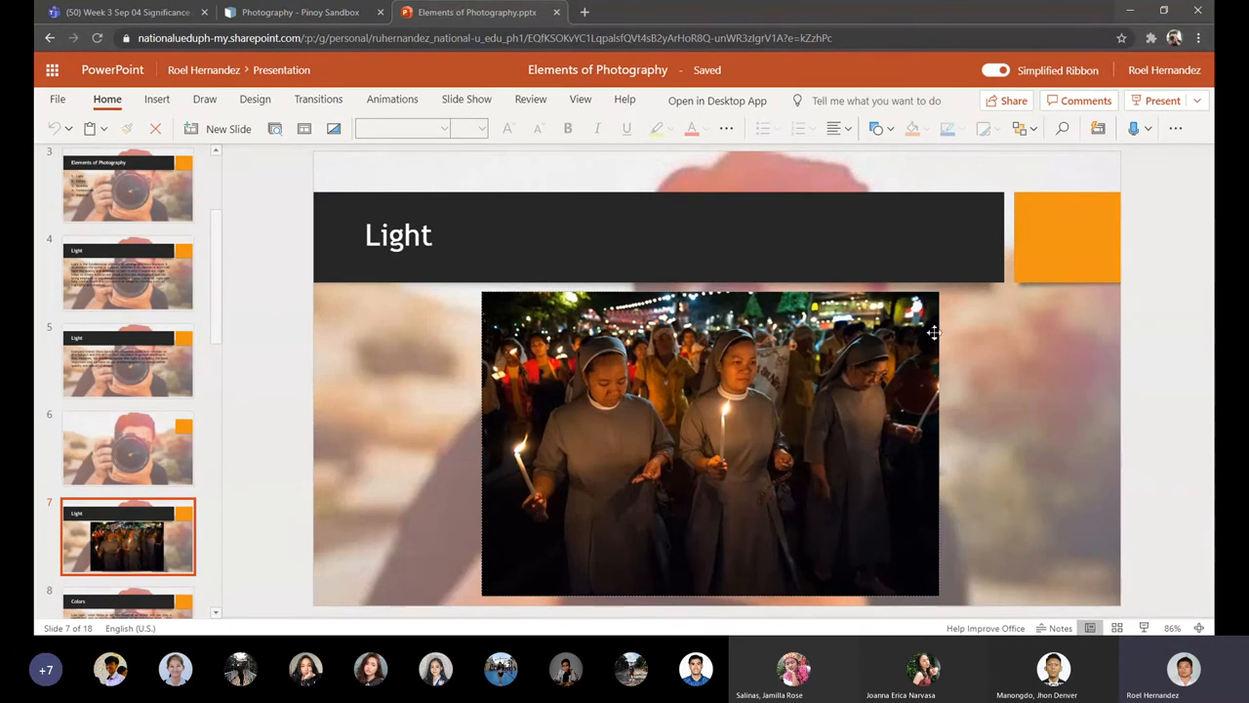
pyautogui.moveTo(644, 309)
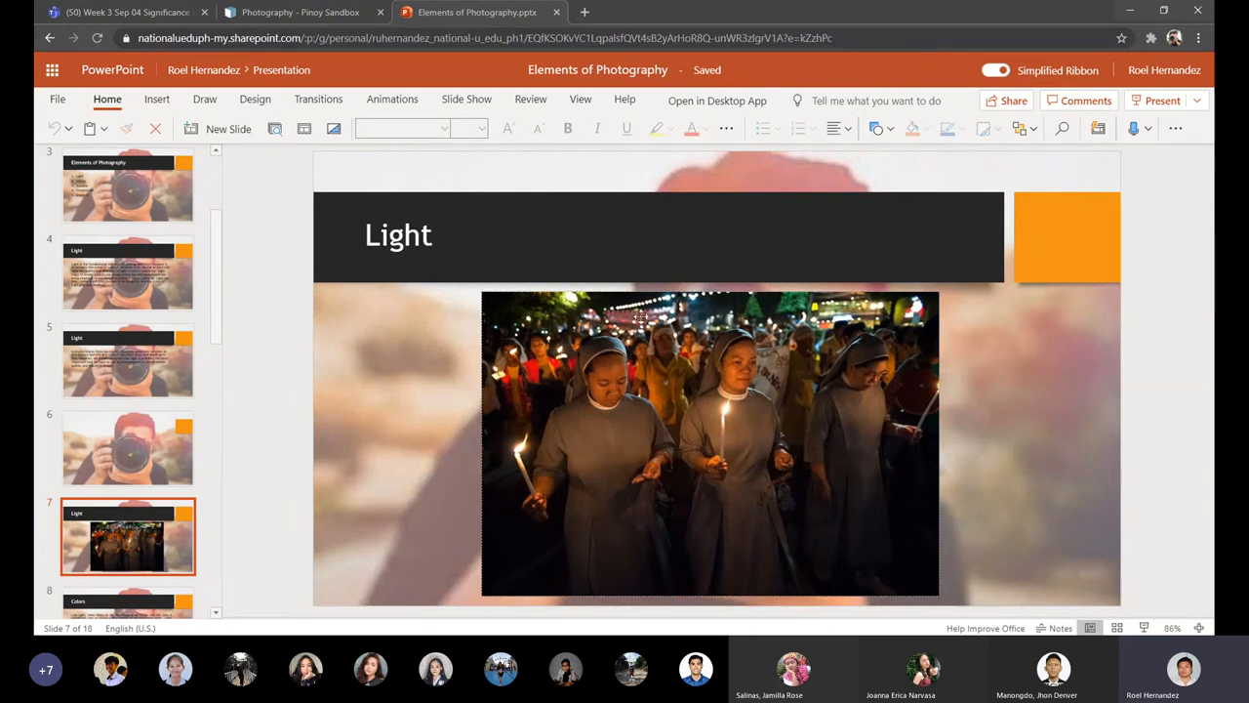
pyautogui.moveTo(633, 433)
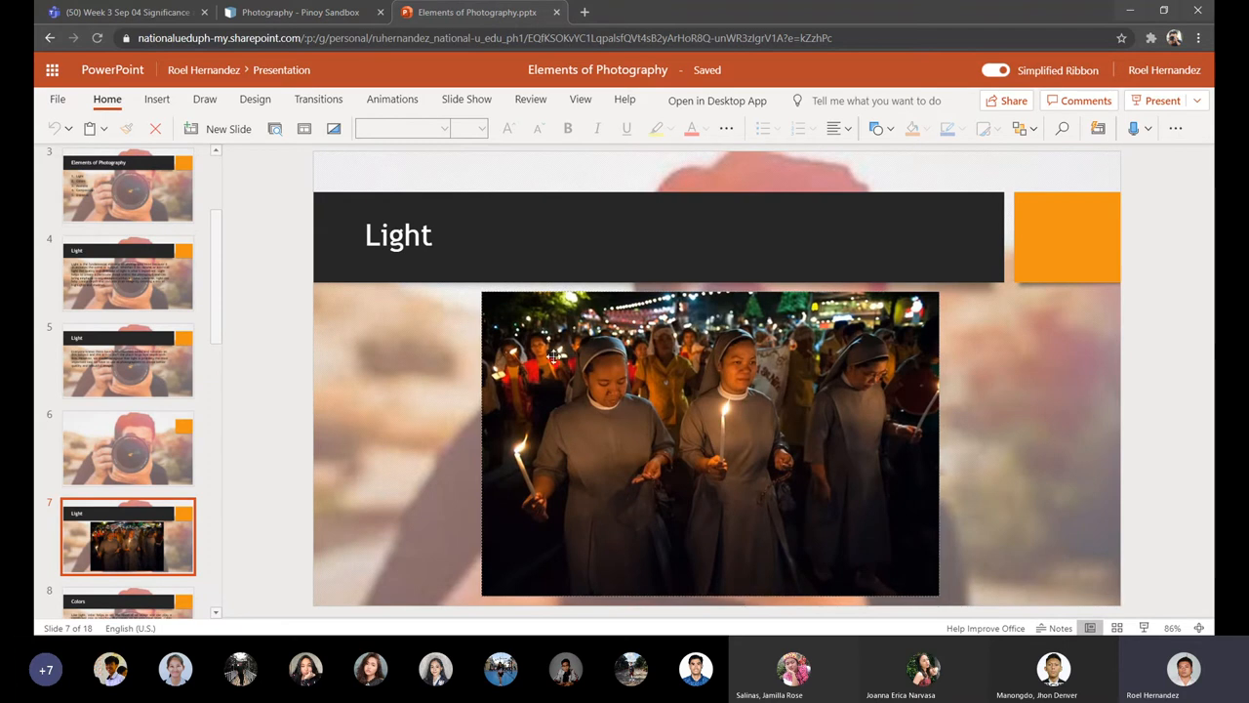
pyautogui.moveTo(868, 398)
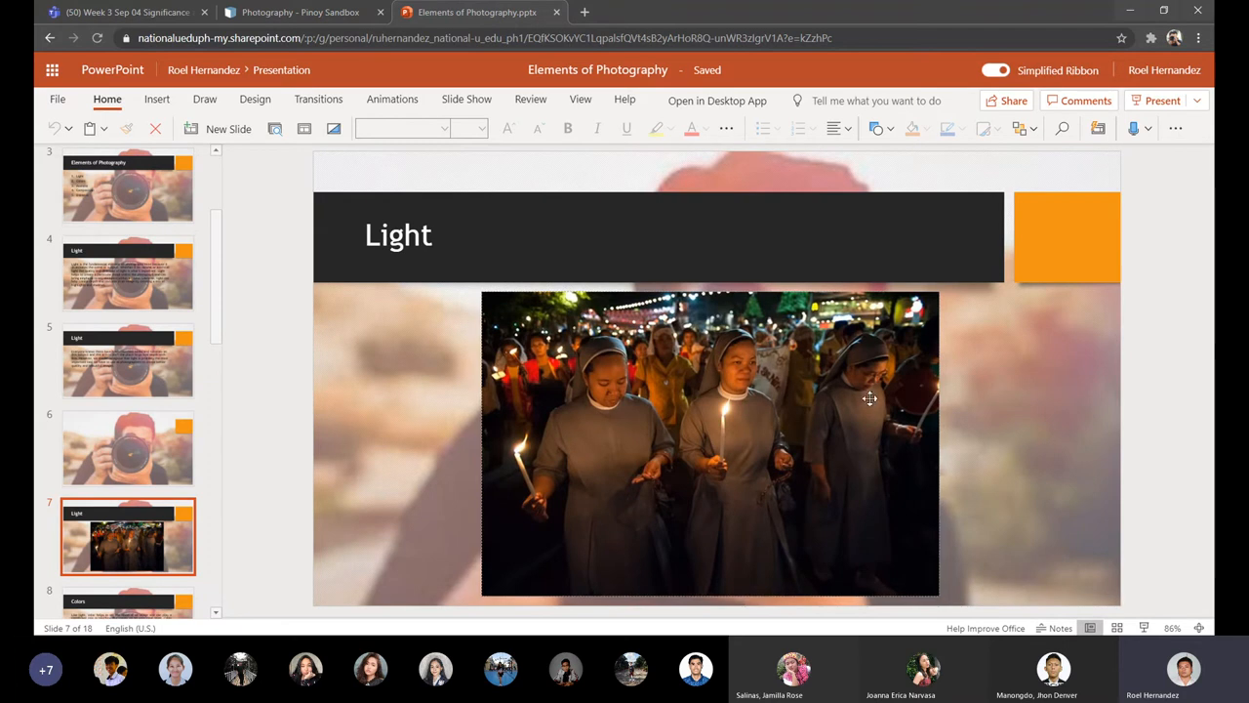
pyautogui.moveTo(960, 394)
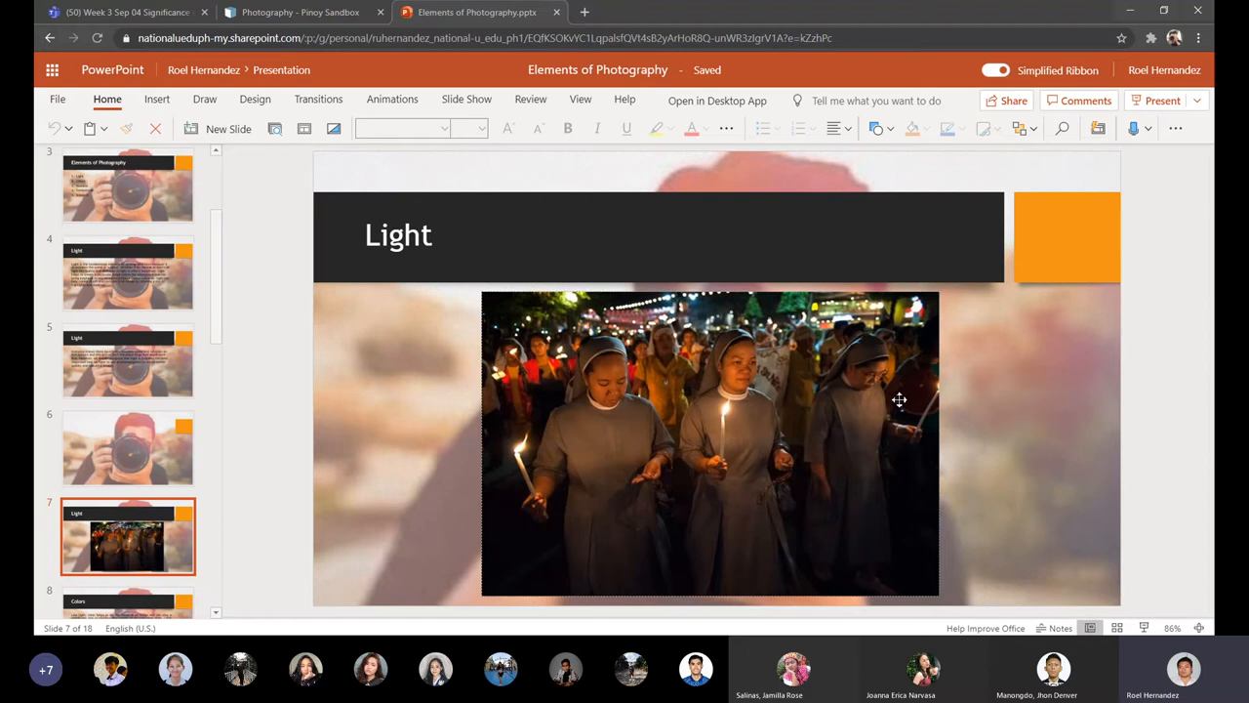
pyautogui.moveTo(1023, 307)
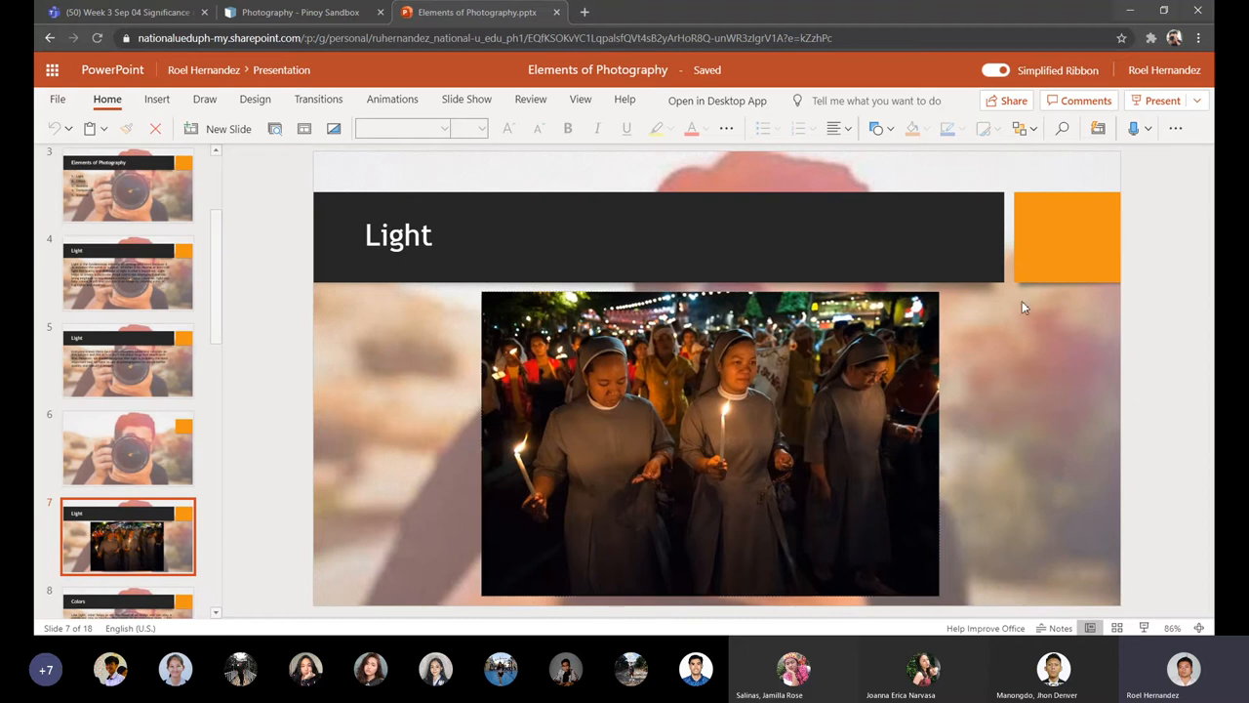
pyautogui.click(710, 445)
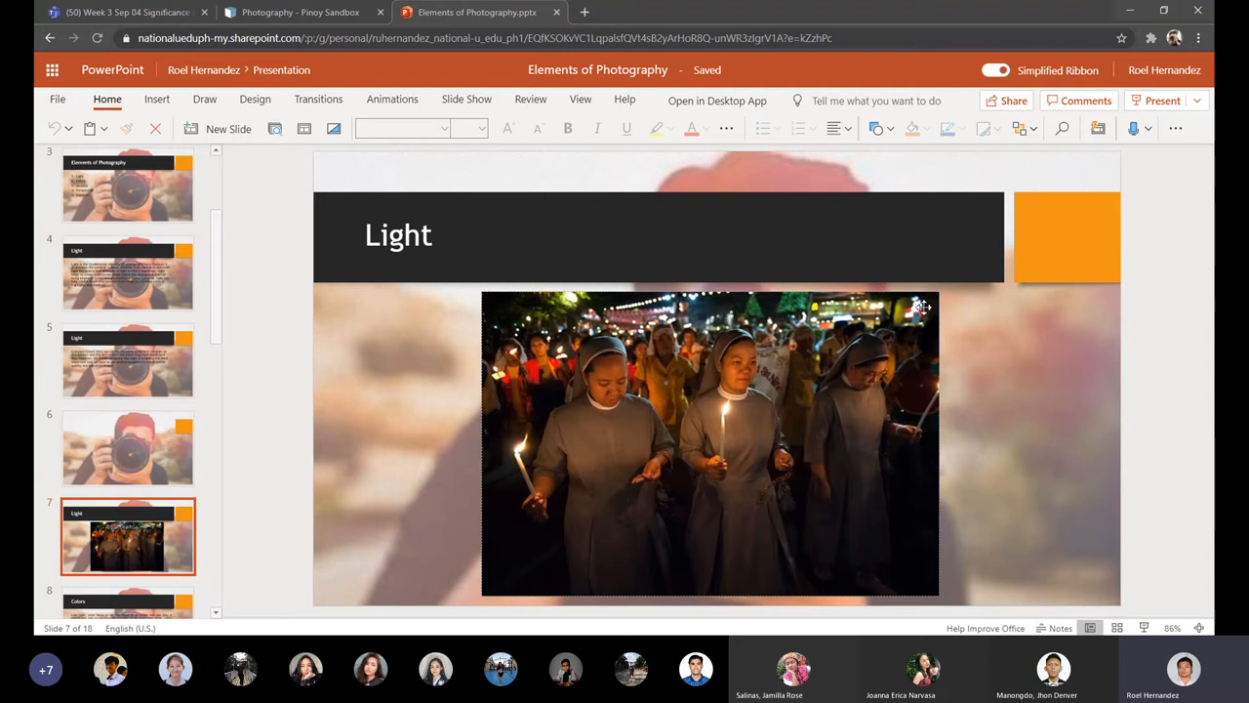
pyautogui.moveTo(914, 383)
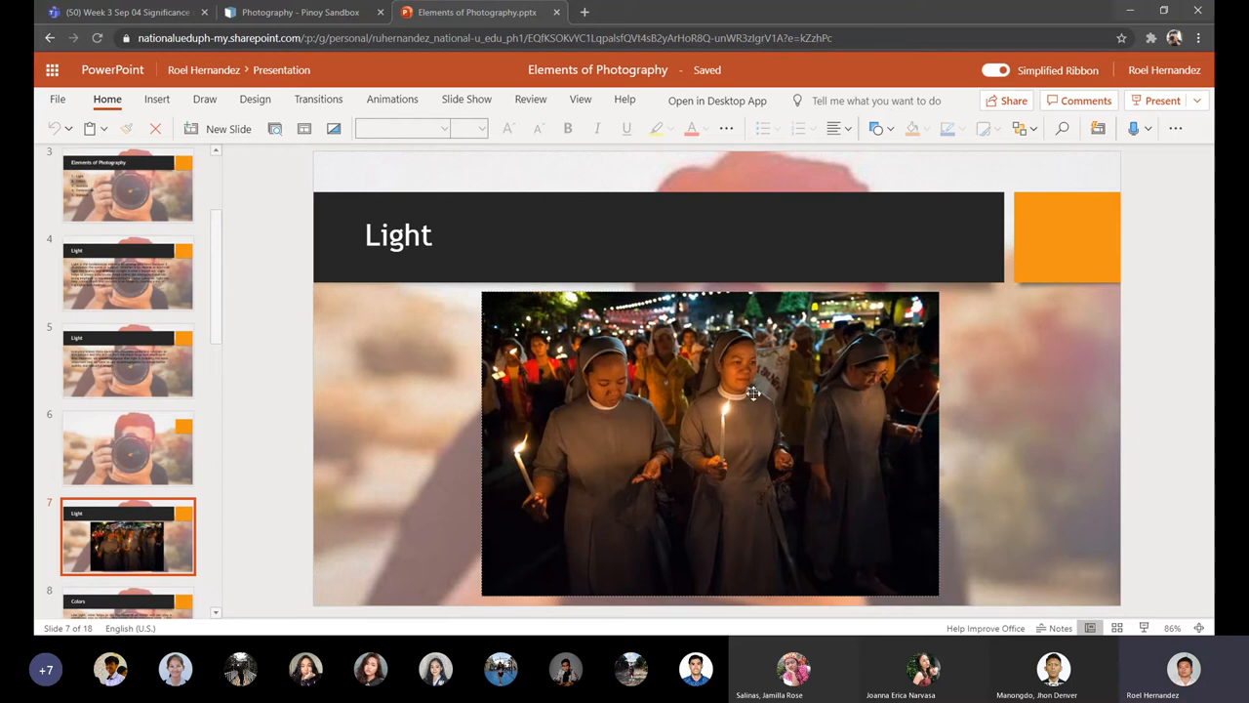
pyautogui.moveTo(800, 464)
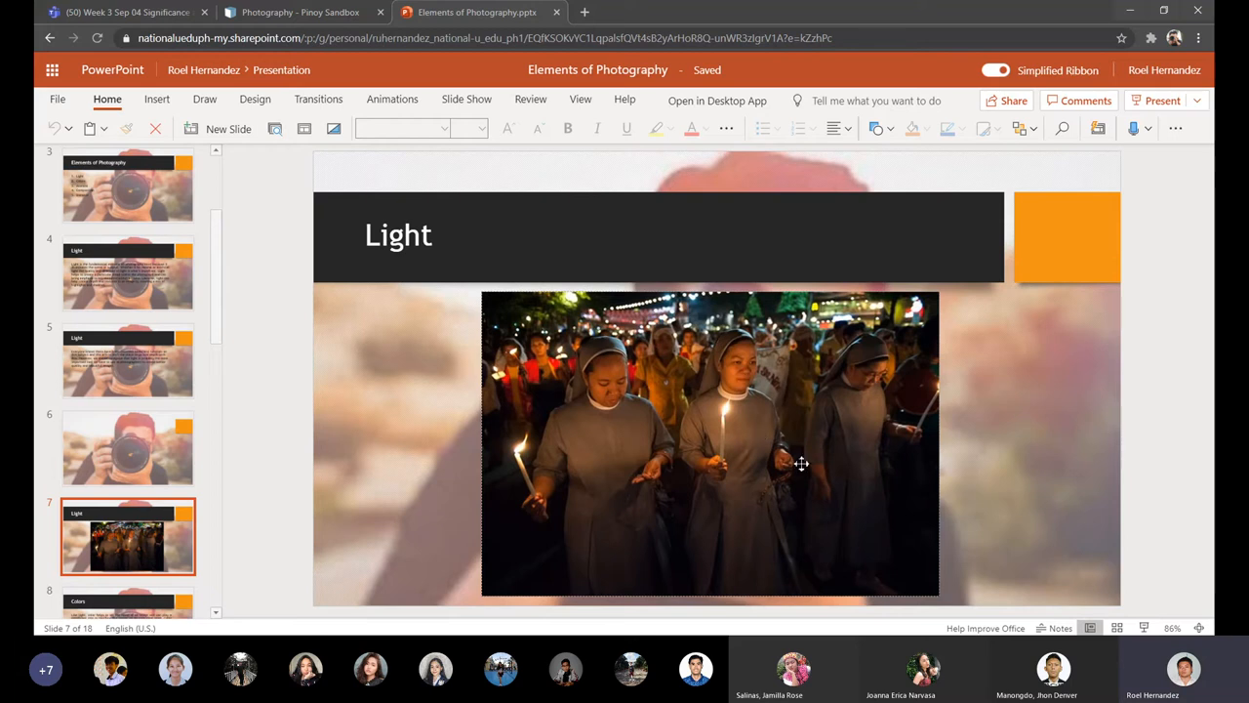
pyautogui.moveTo(894, 515)
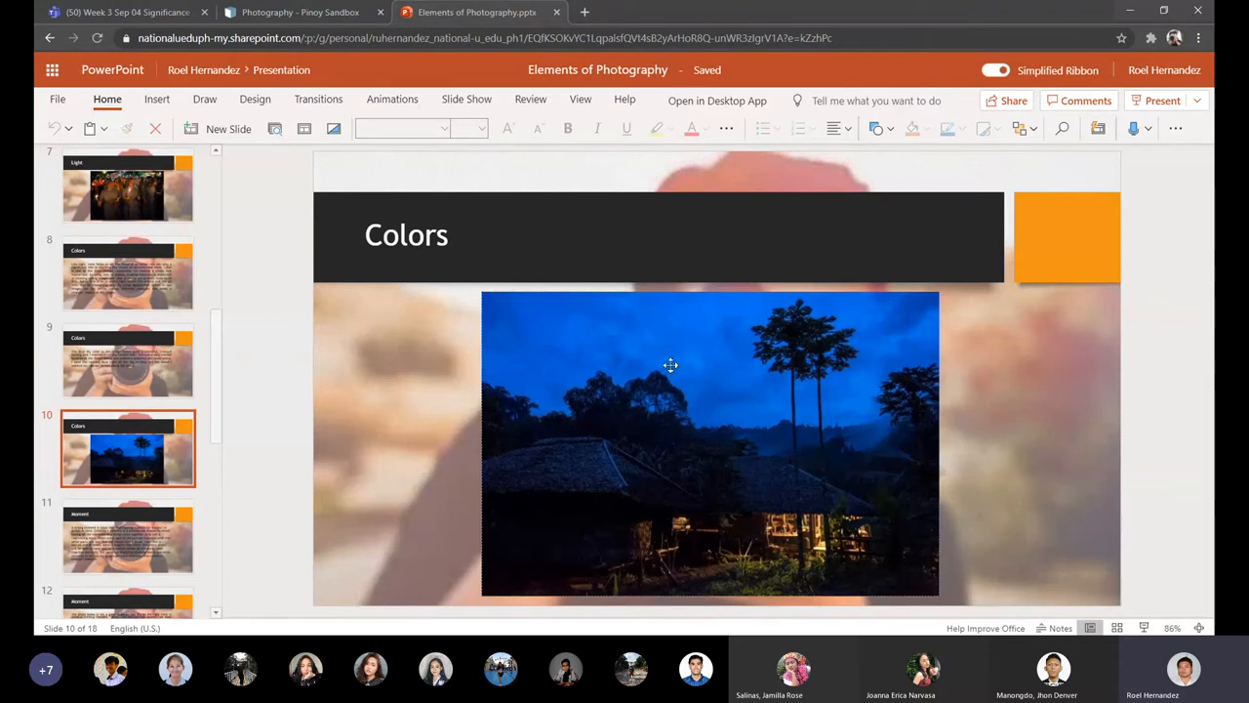
pyautogui.moveTo(834, 558)
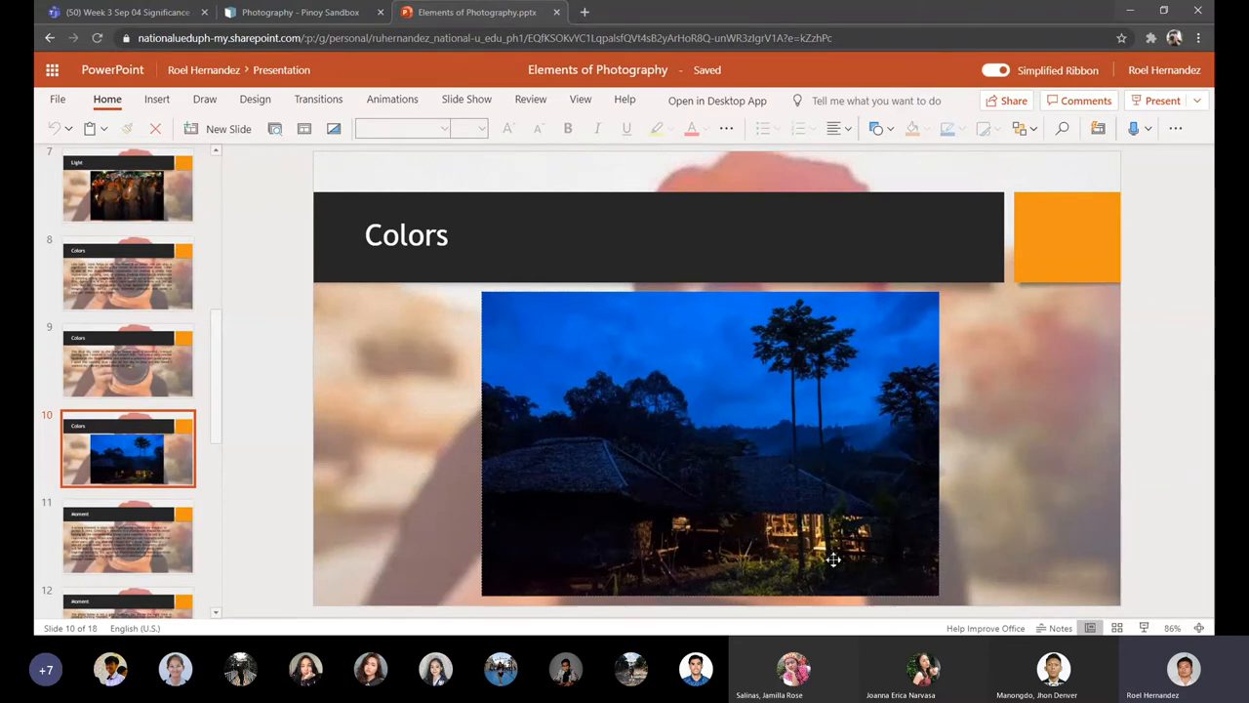
pyautogui.moveTo(816, 570)
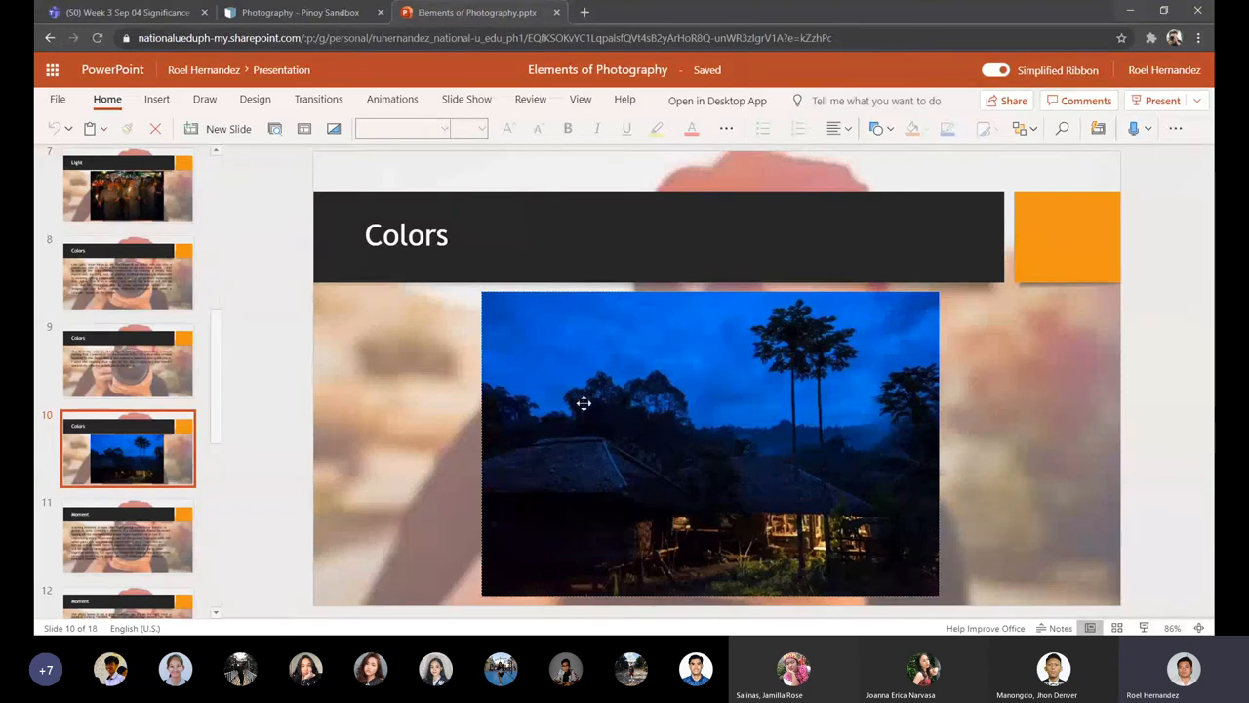
pyautogui.moveTo(582, 428)
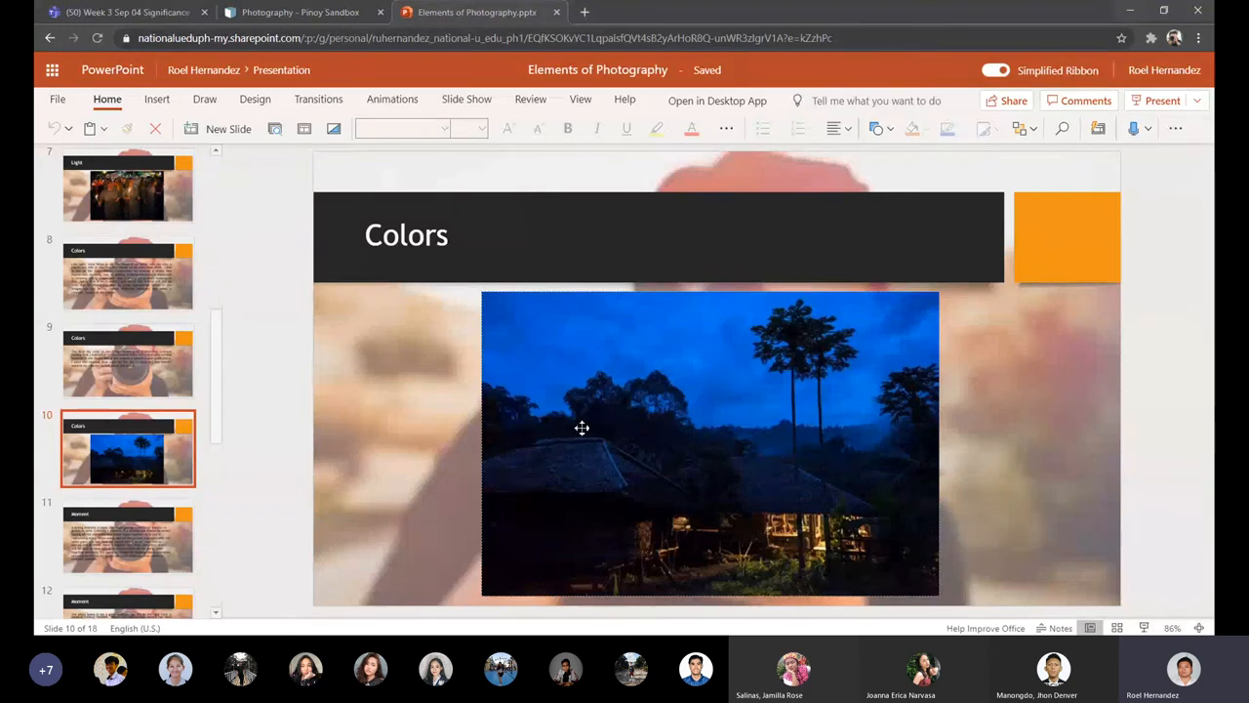
pyautogui.moveTo(741, 349)
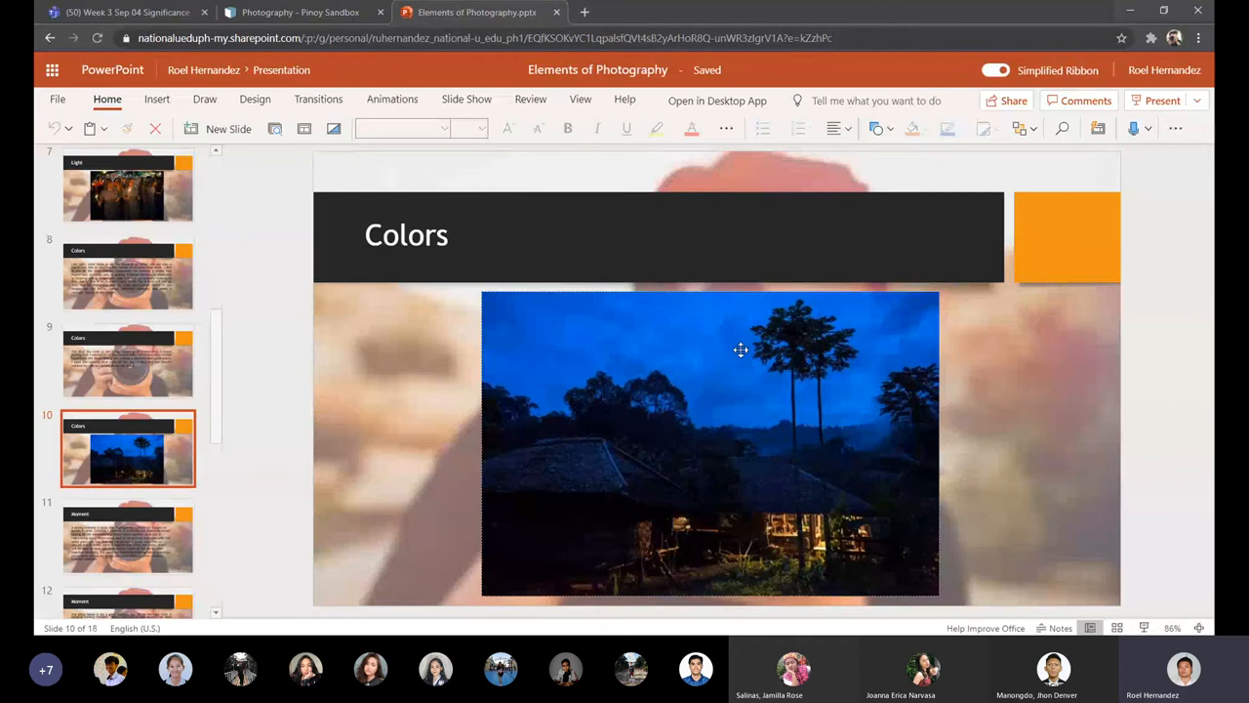
pyautogui.moveTo(789, 349)
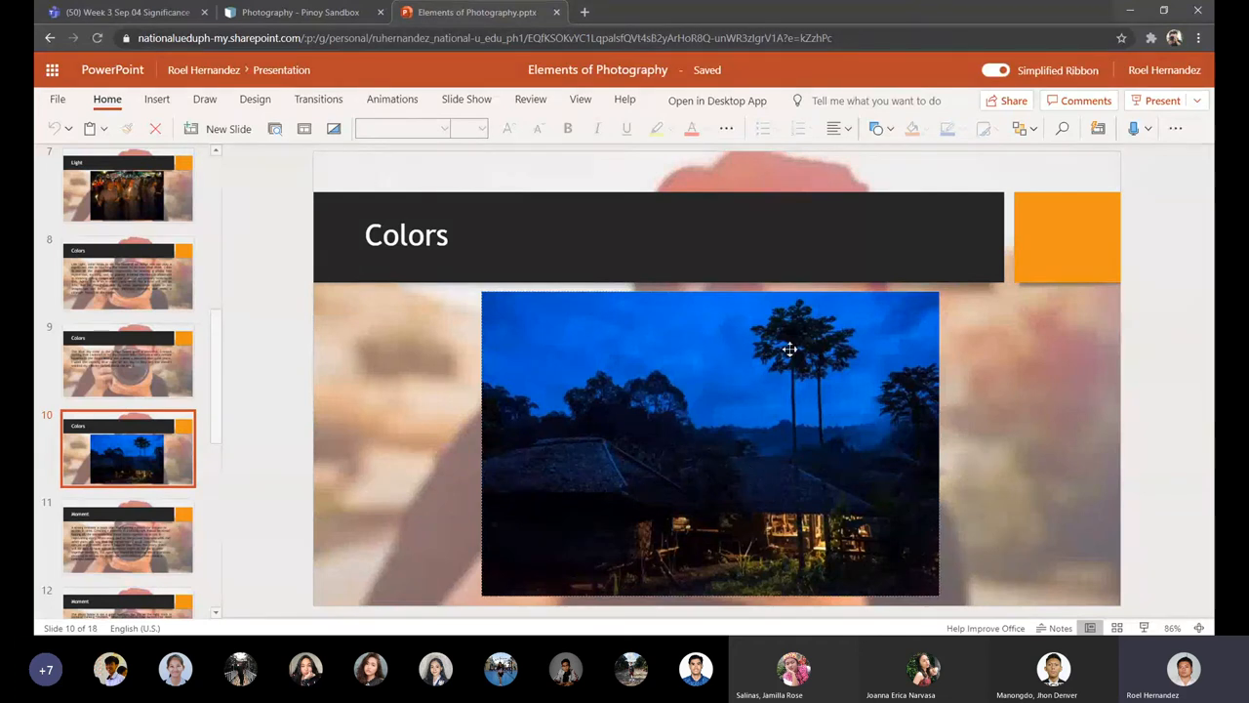
pyautogui.moveTo(857, 467)
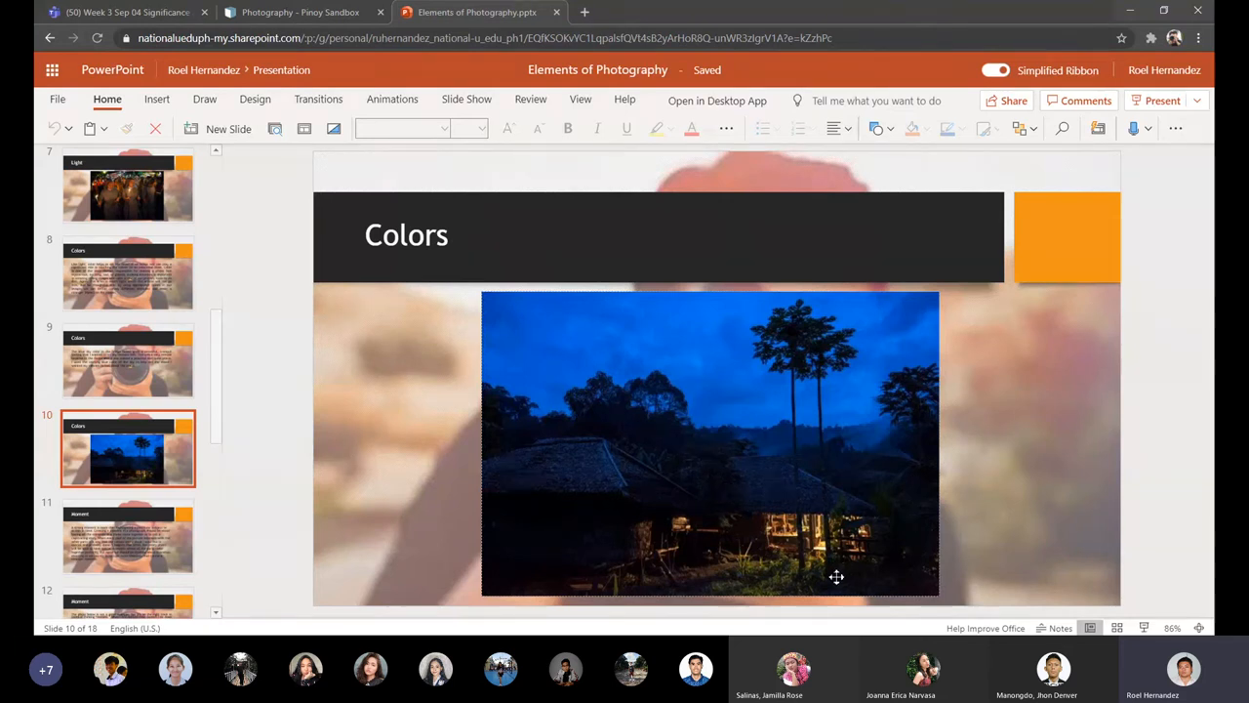
pyautogui.moveTo(585, 387)
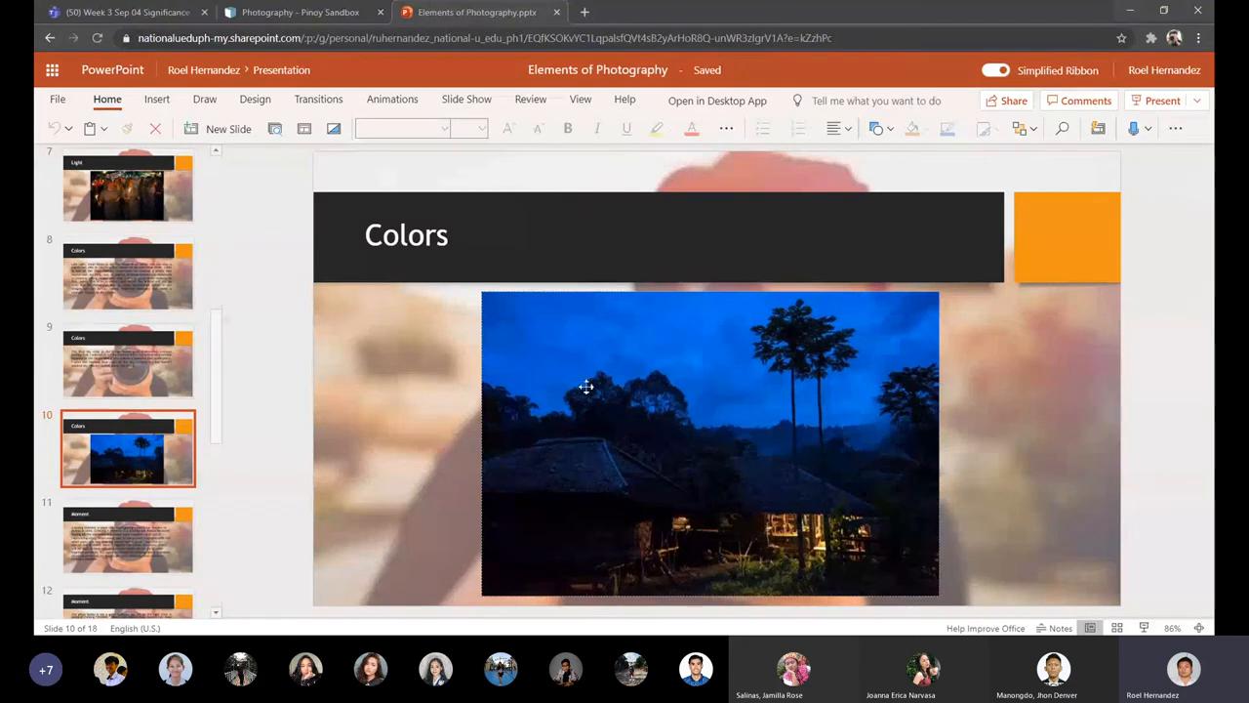
pyautogui.moveTo(726, 532)
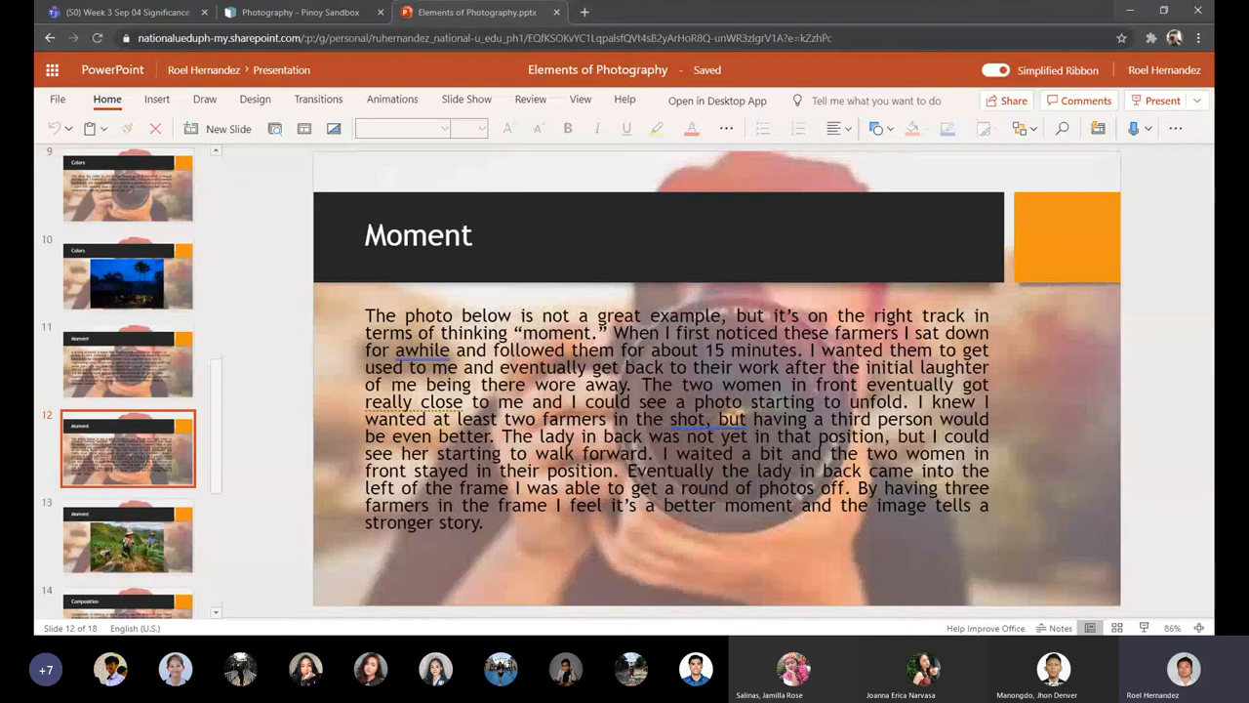
# Show slide 13, the Moment slide with the farmers working a terraced field.
pyautogui.click(128, 534)
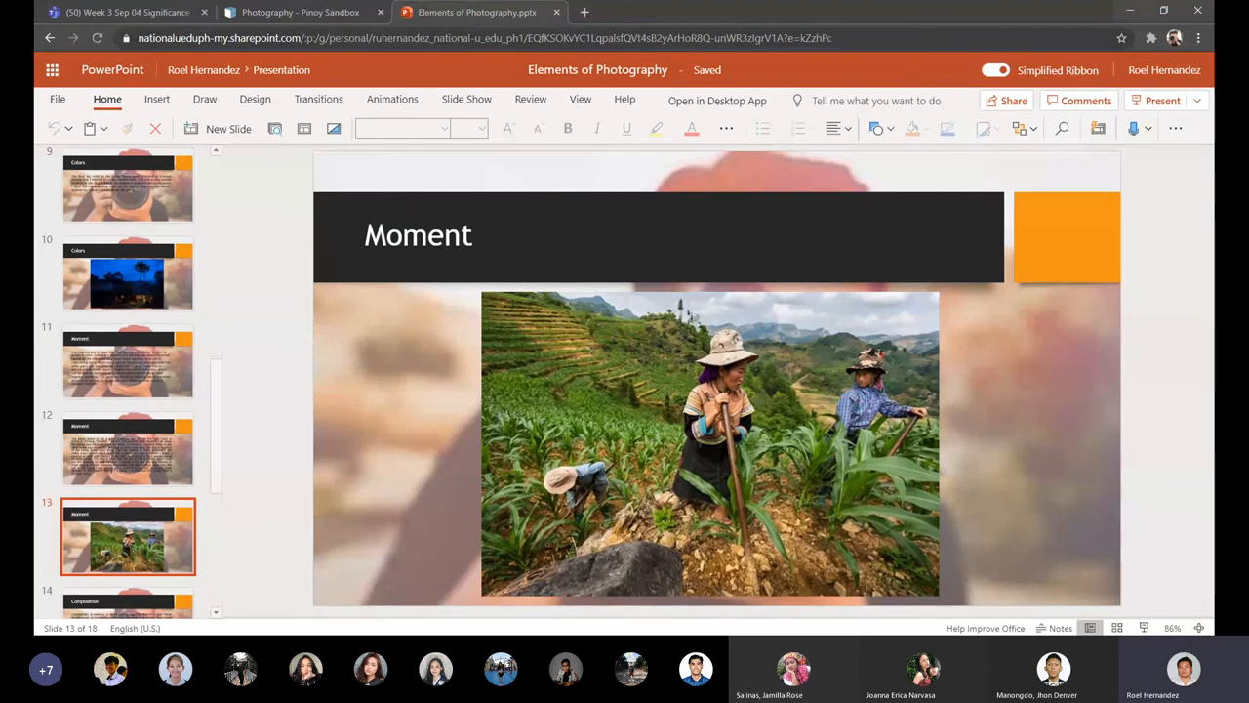
pyautogui.scroll(-3)
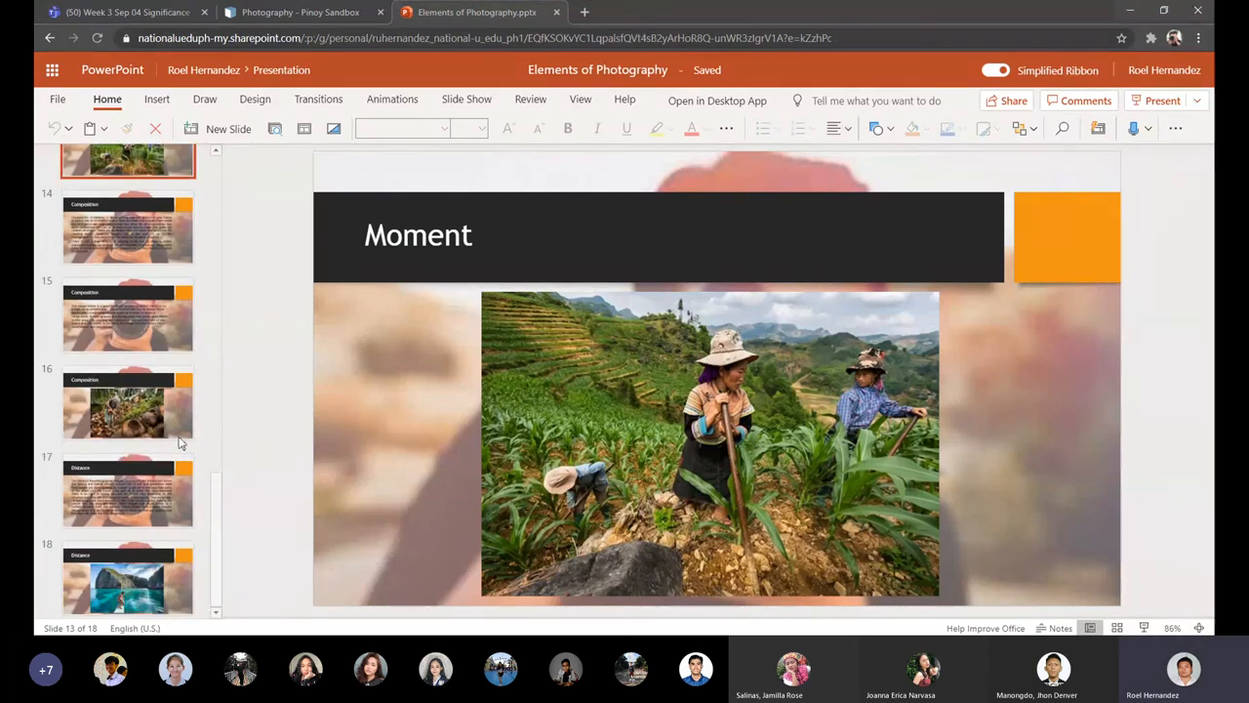
pyautogui.click(129, 402)
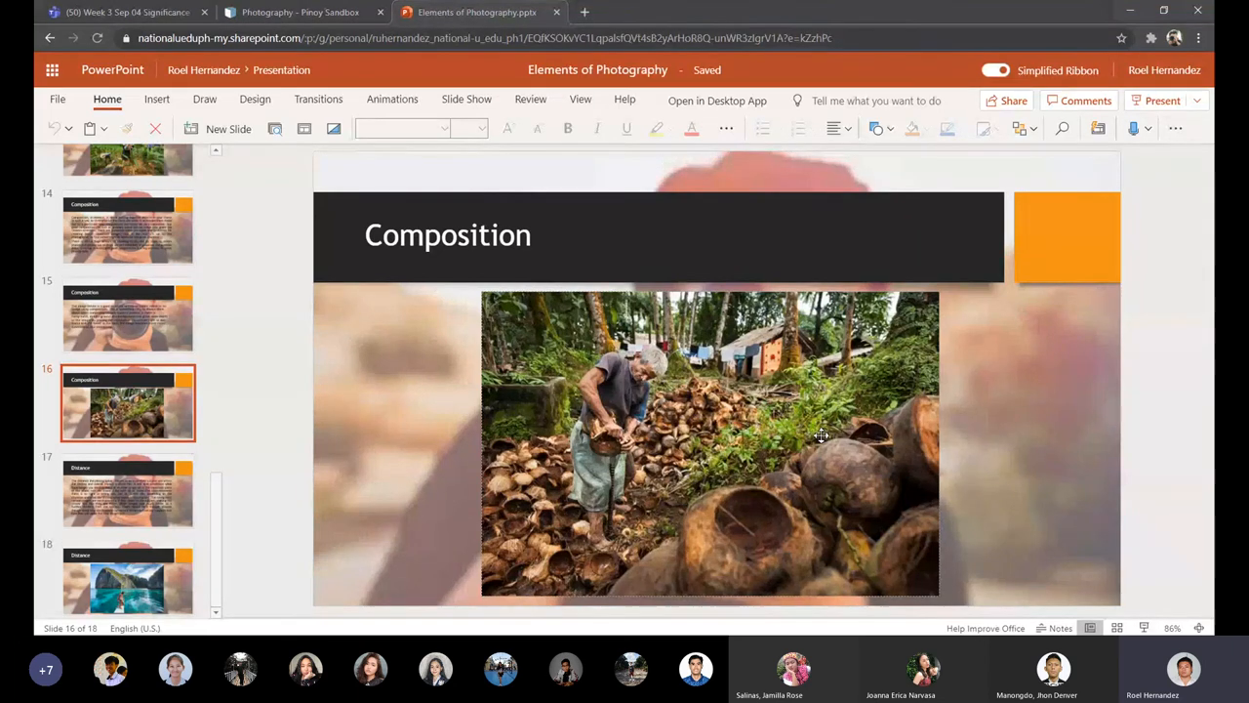
pyautogui.moveTo(883, 451)
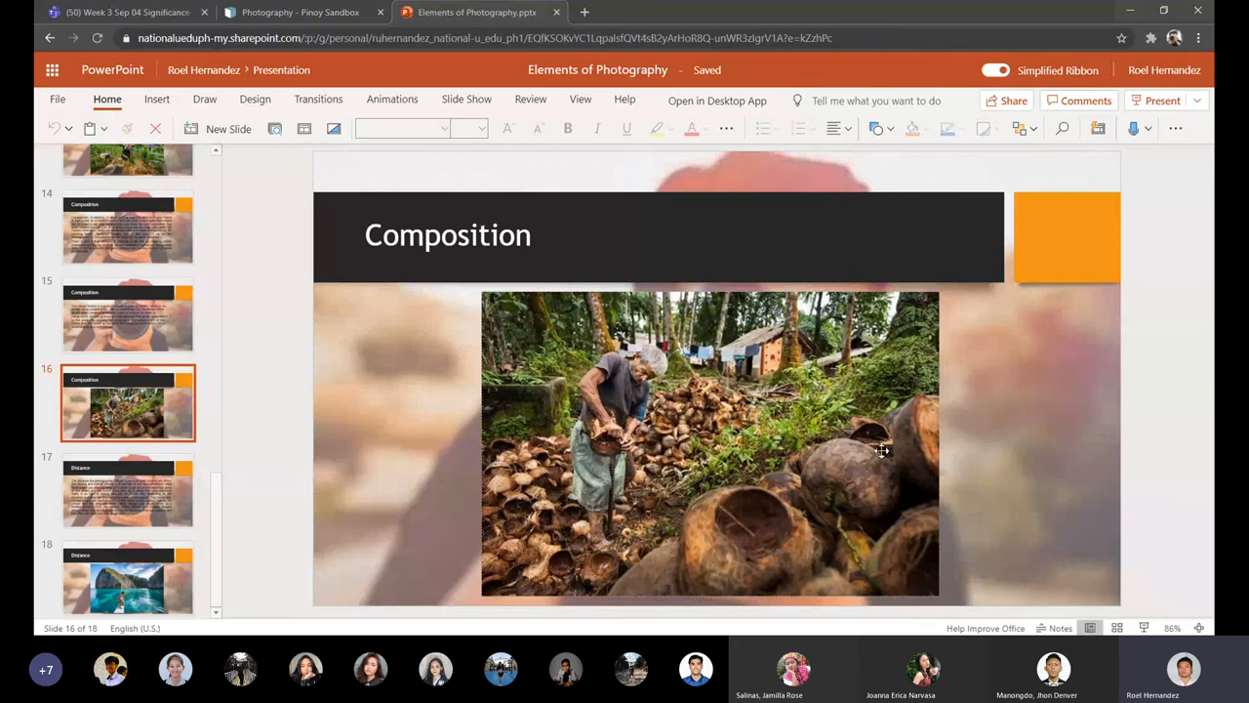
pyautogui.moveTo(646, 395)
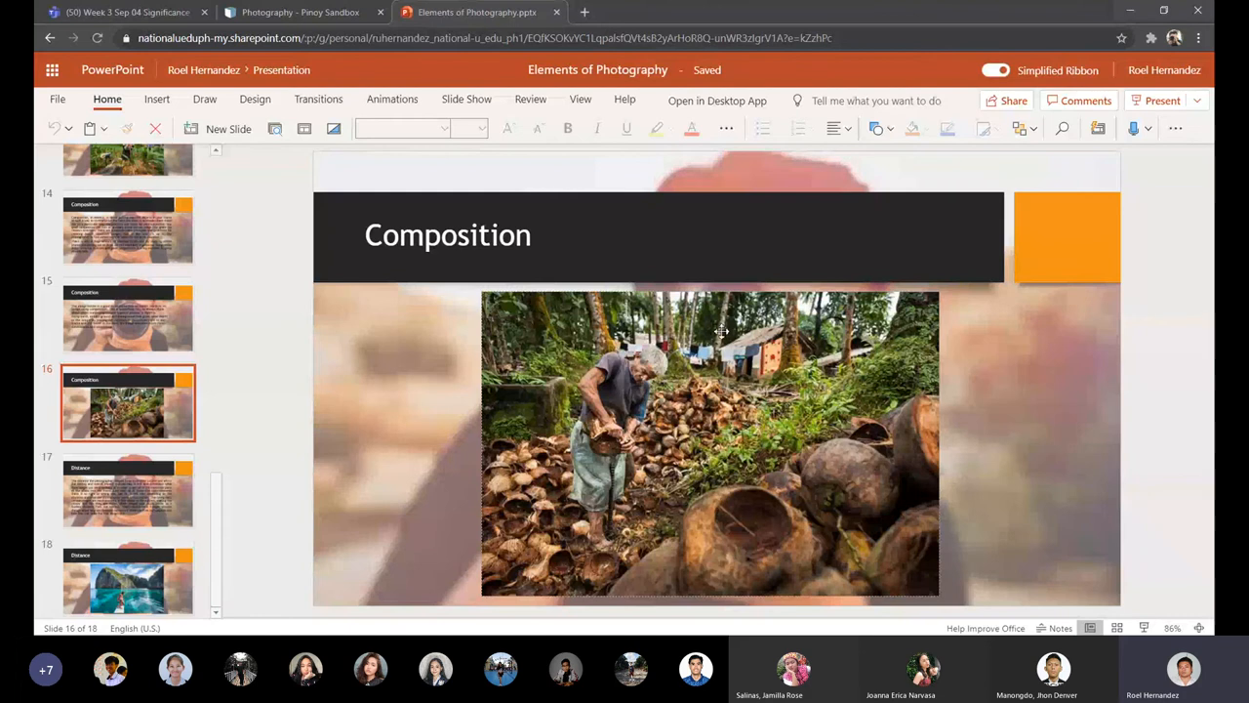
pyautogui.moveTo(808, 324)
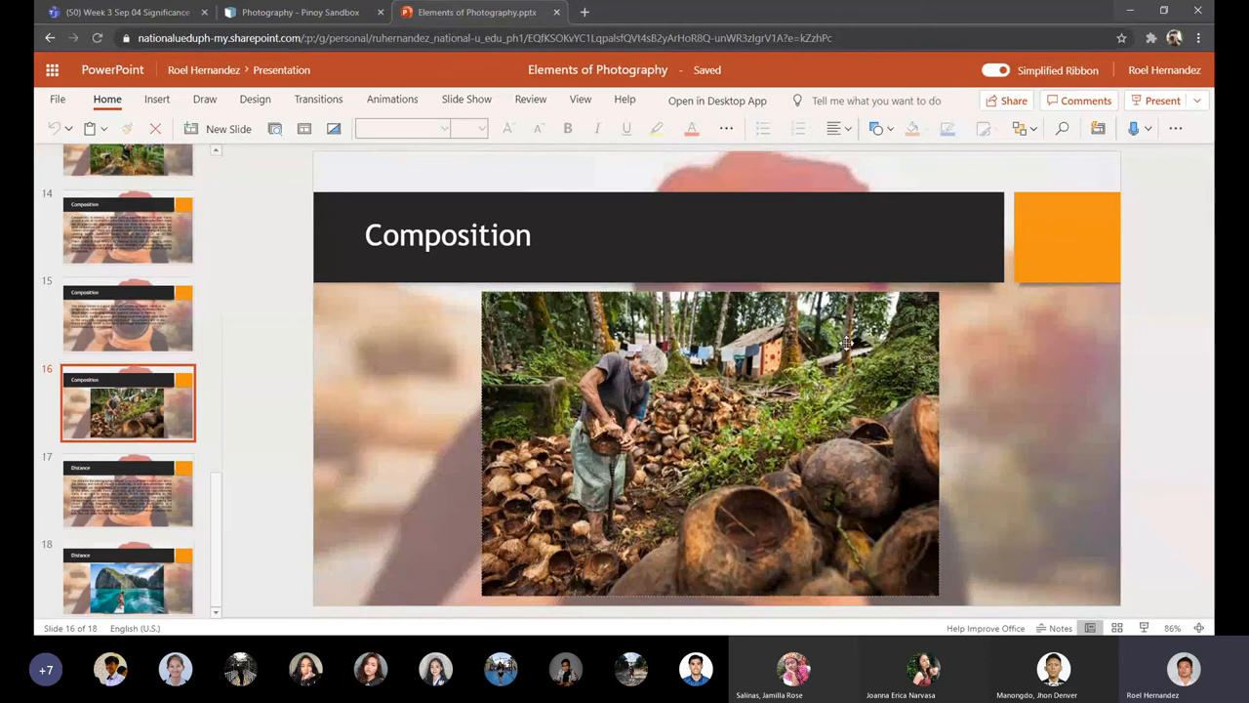
pyautogui.moveTo(922, 470)
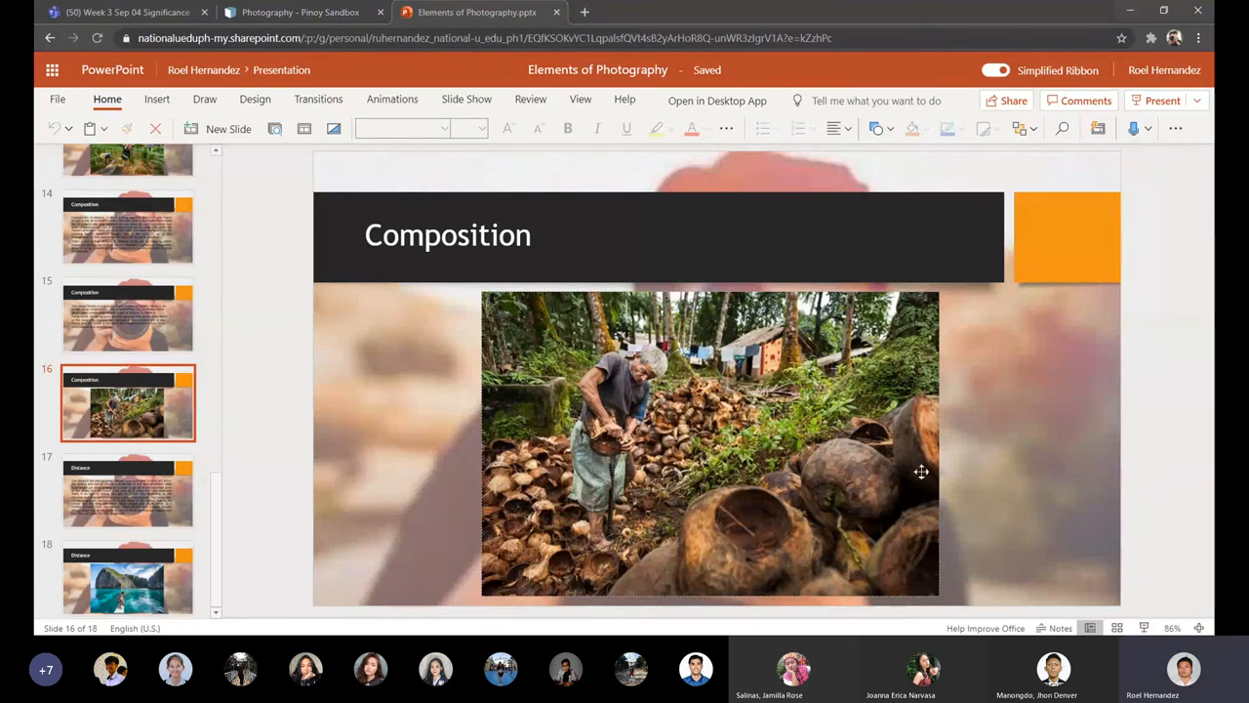
pyautogui.moveTo(736, 492)
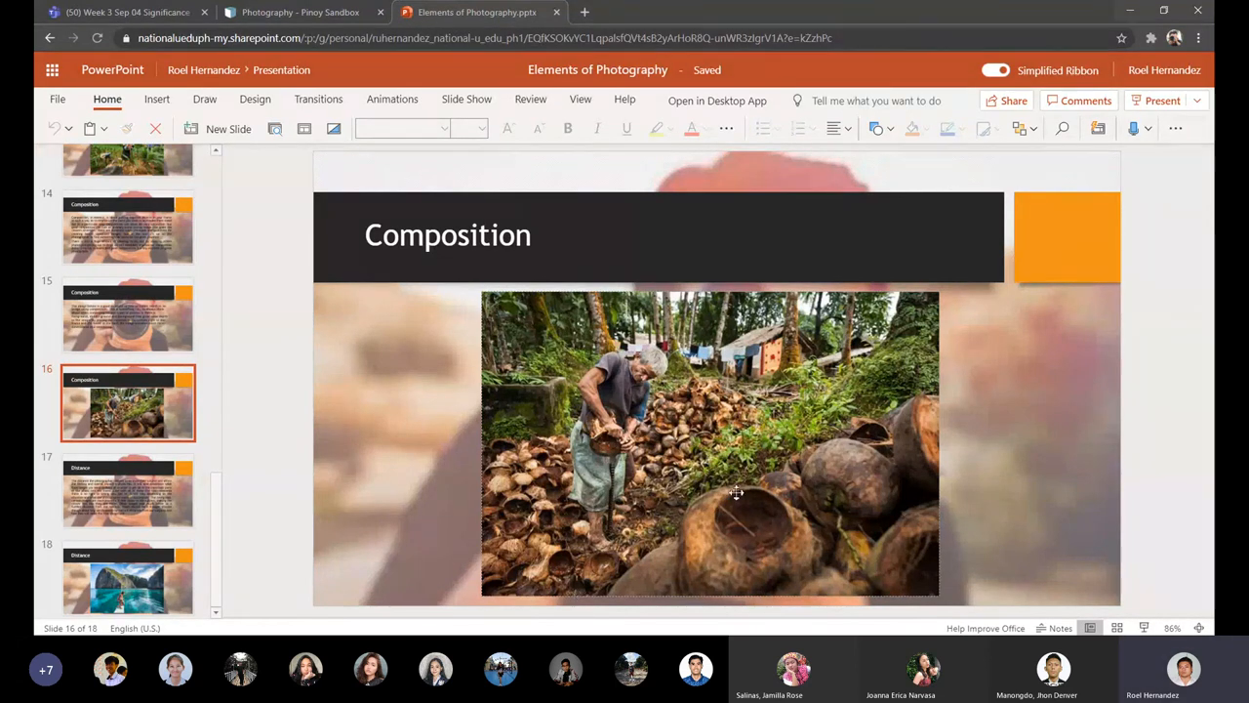
pyautogui.moveTo(798, 511)
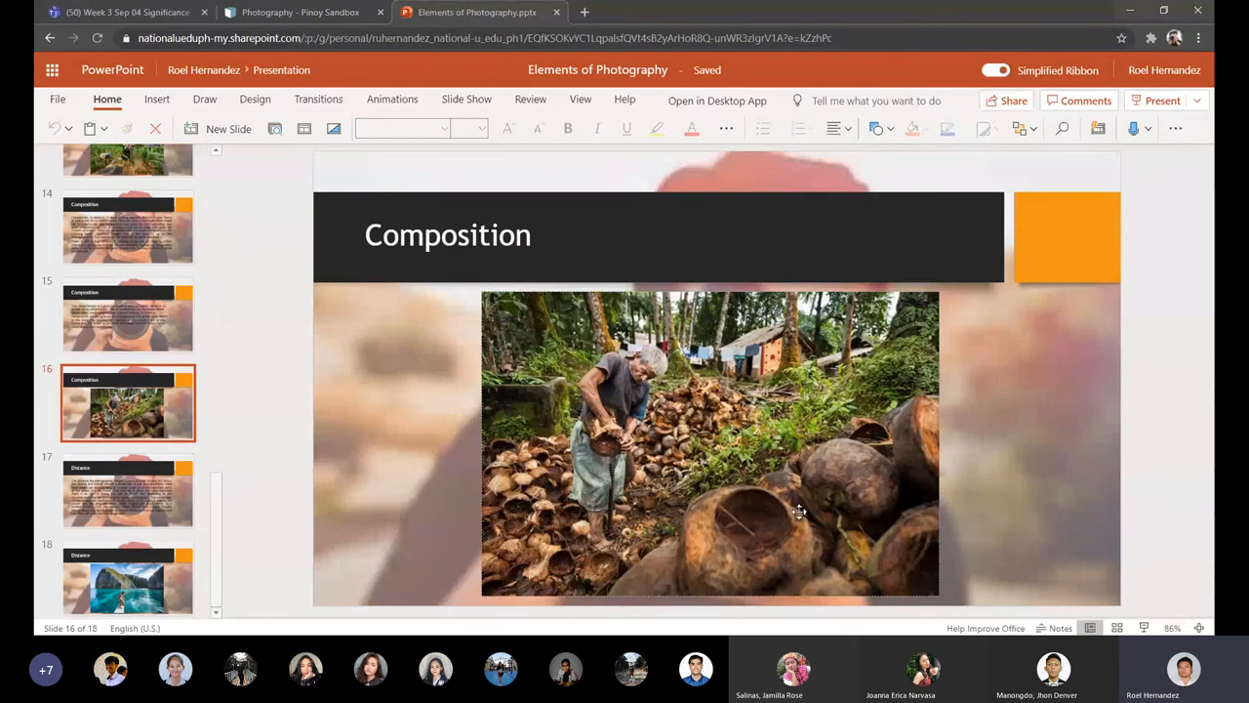
pyautogui.moveTo(815, 488)
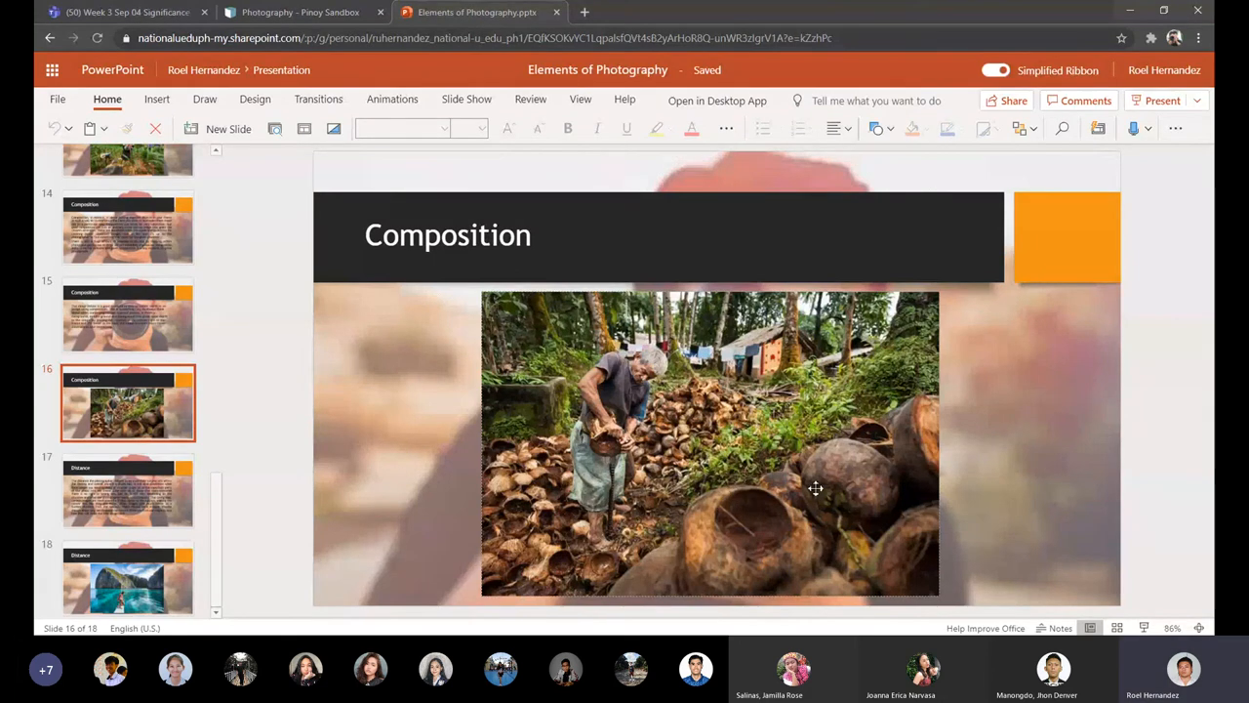
pyautogui.moveTo(636, 543)
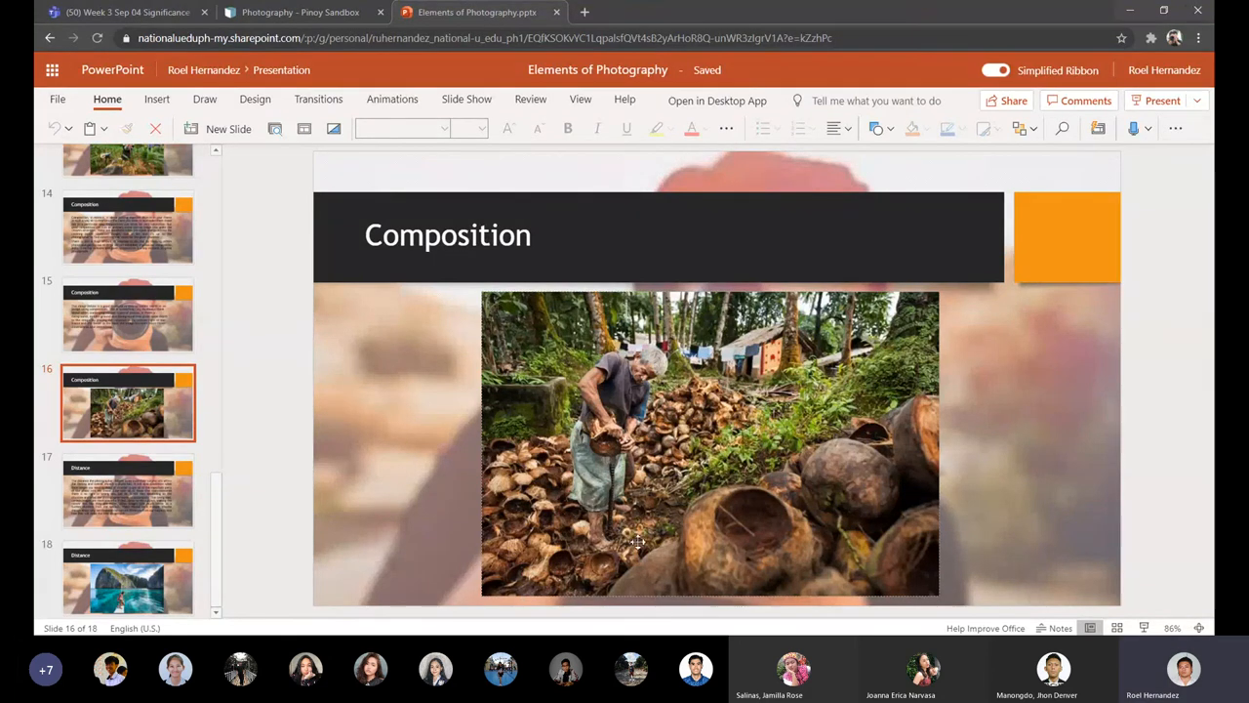
pyautogui.moveTo(921, 586)
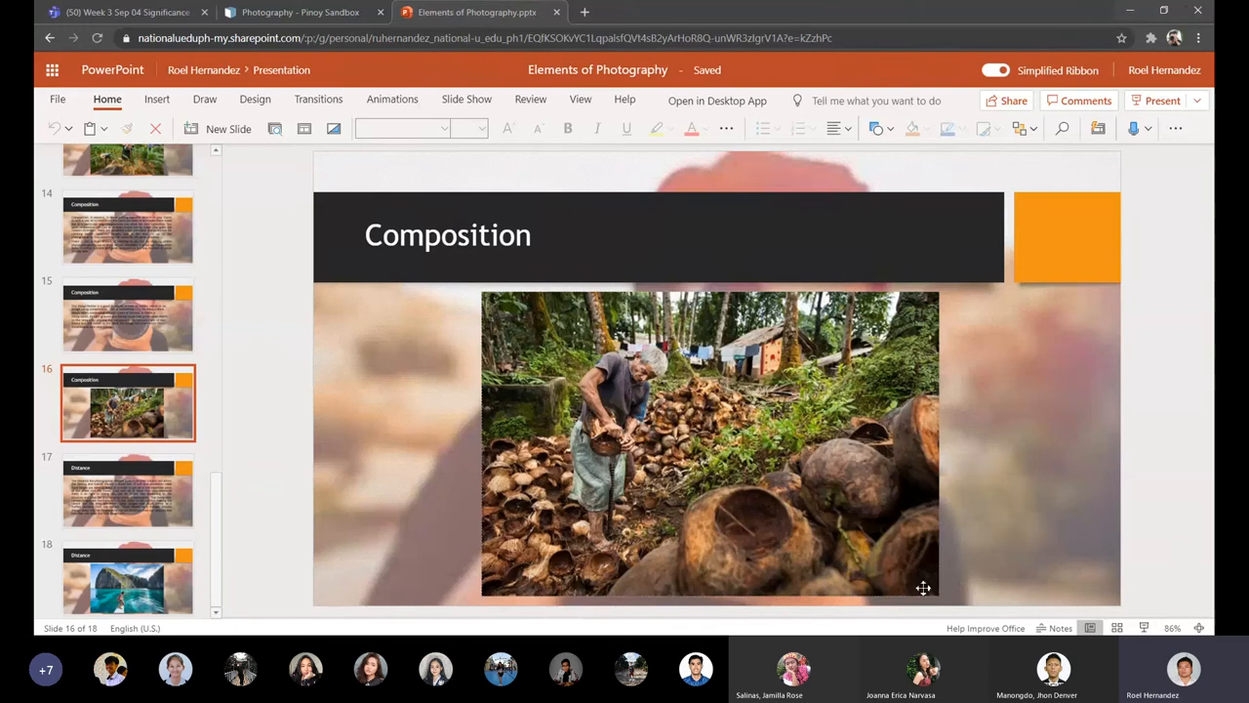
pyautogui.moveTo(673, 346)
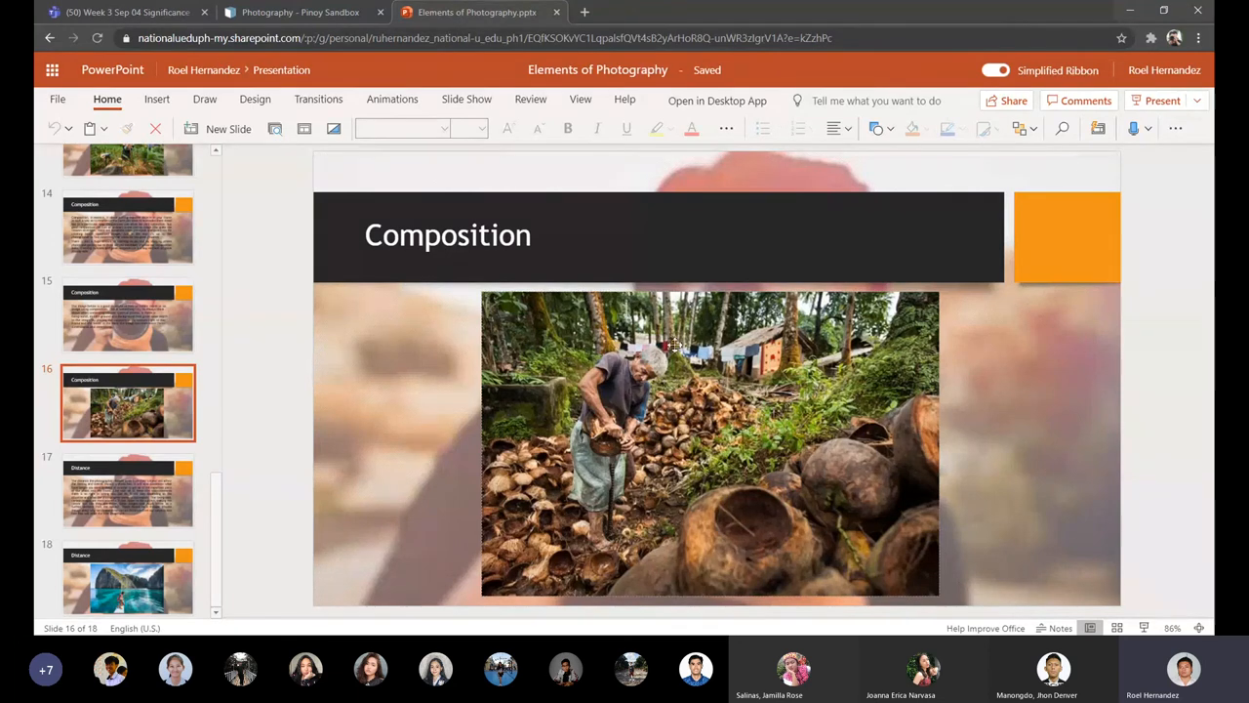
pyautogui.moveTo(590, 512)
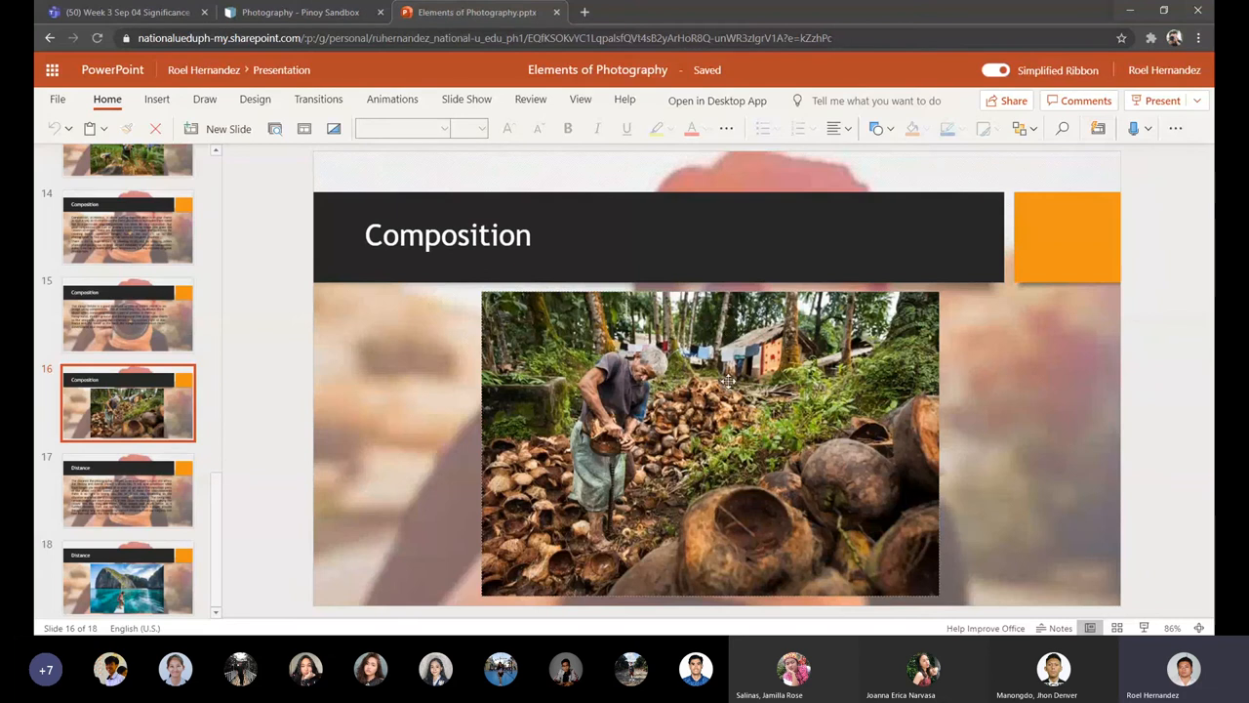
pyautogui.moveTo(726, 394)
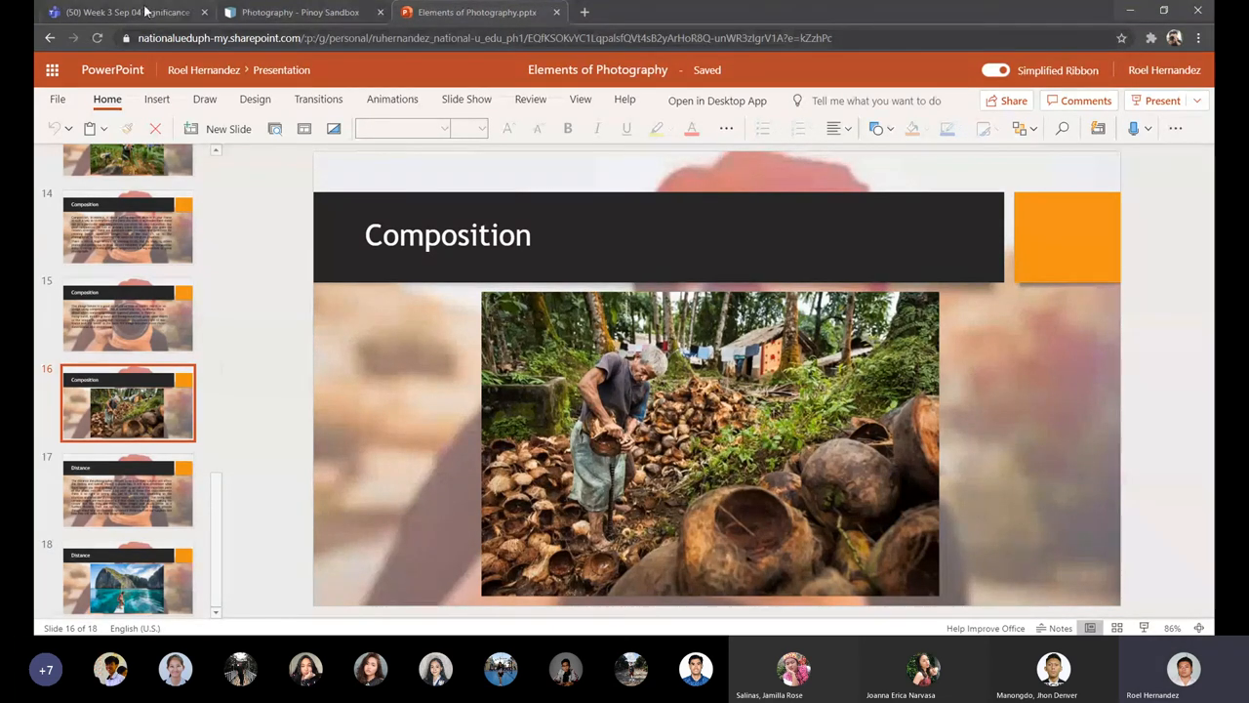
# From the Photography topic page, open the 5 Elements of Photography article.
pyautogui.click(300, 12)
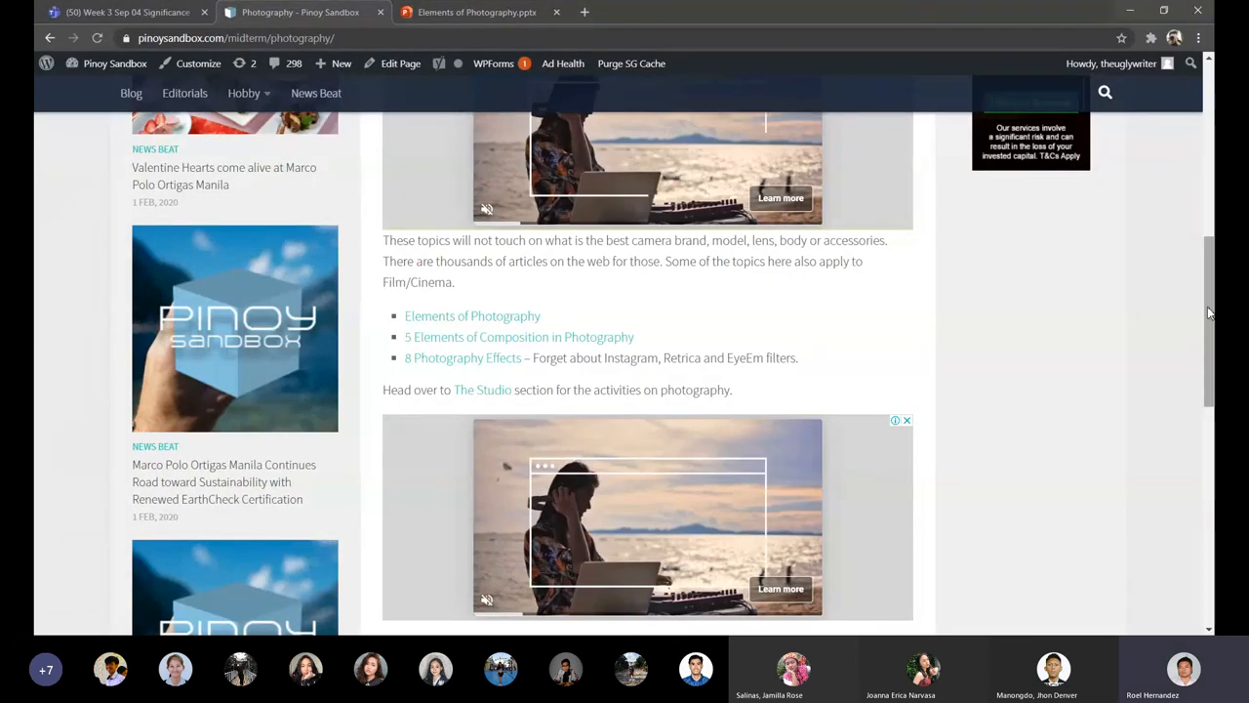
pyautogui.scroll(3)
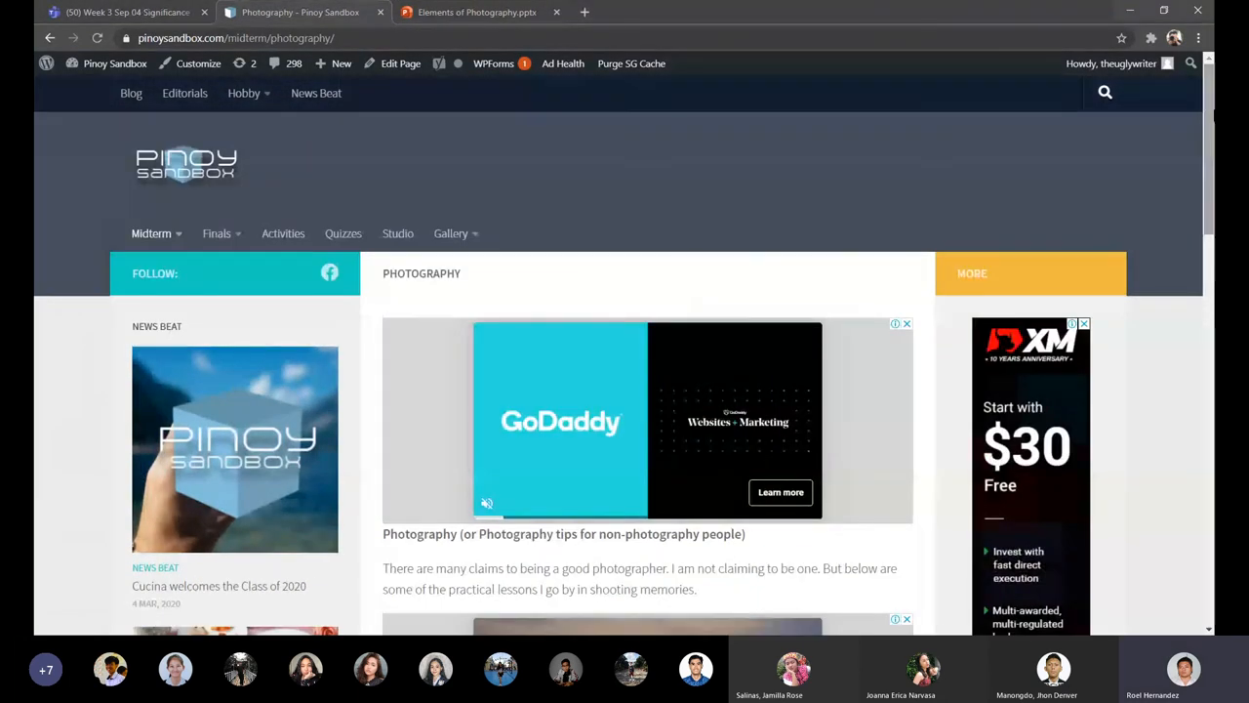
pyautogui.scroll(-3)
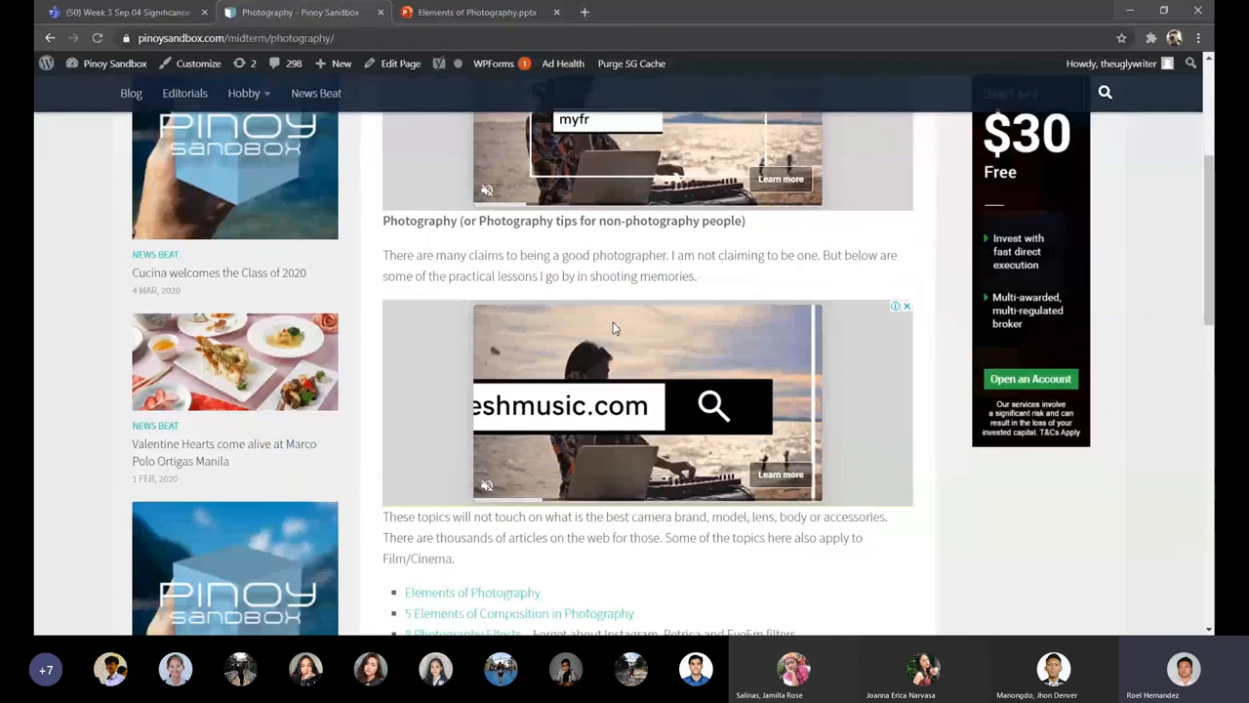
pyautogui.scroll(-3)
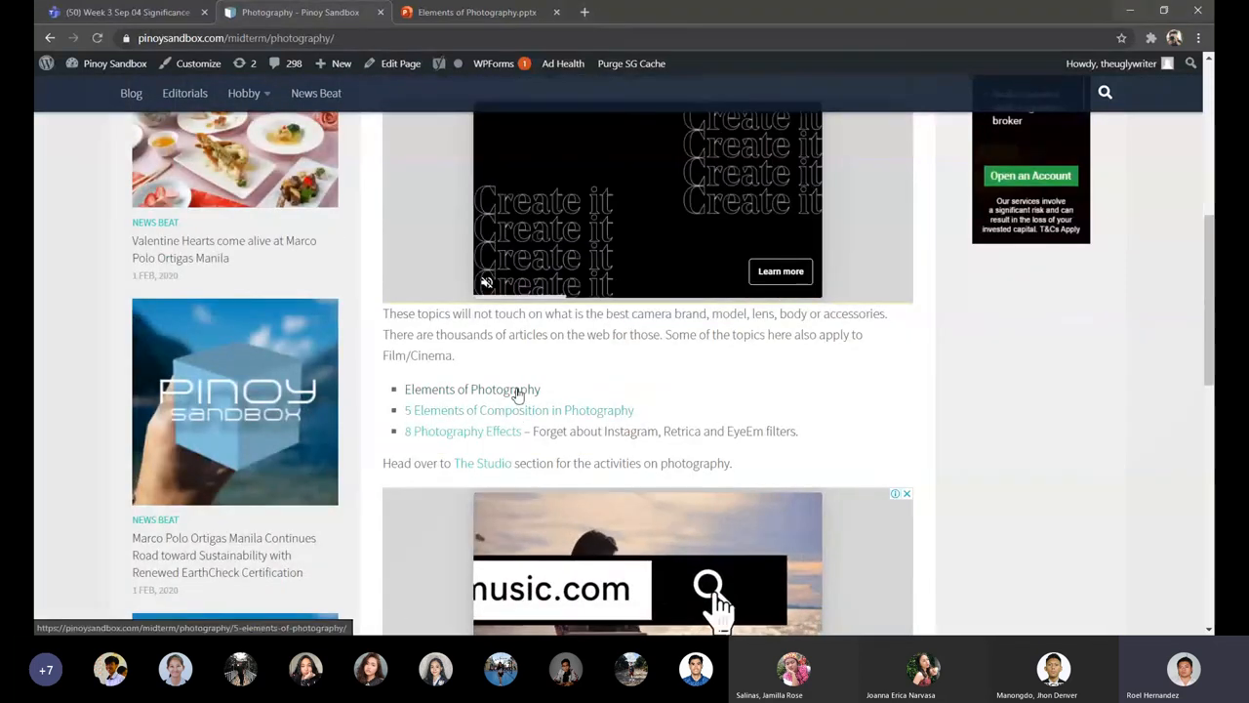
pyautogui.click(519, 410)
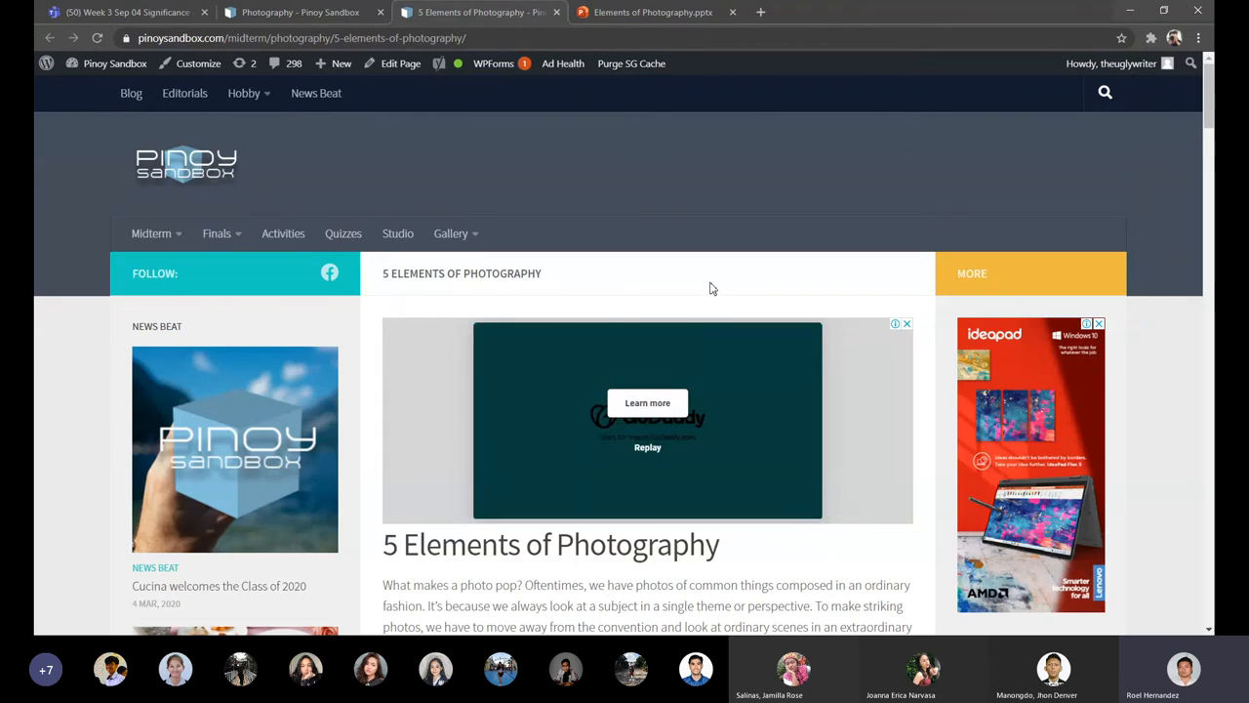
# Scroll down through the 5 Elements of Photography article.
pyautogui.scroll(-3)
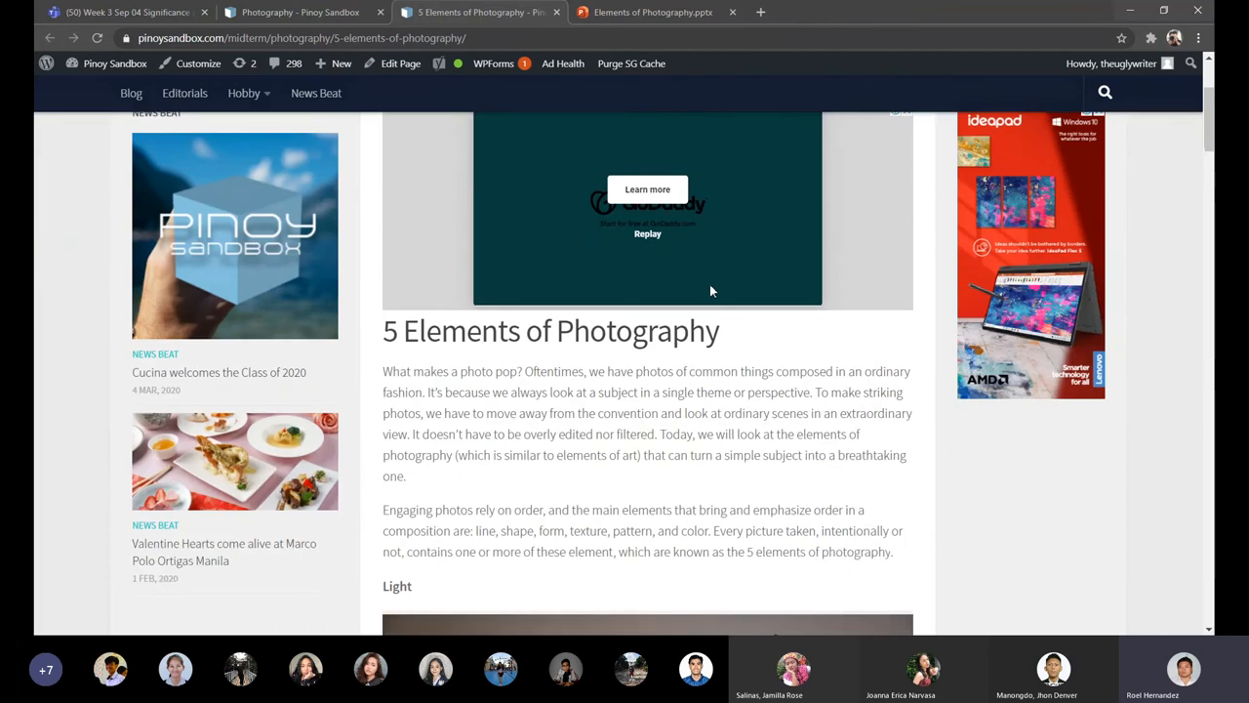
pyautogui.scroll(-3)
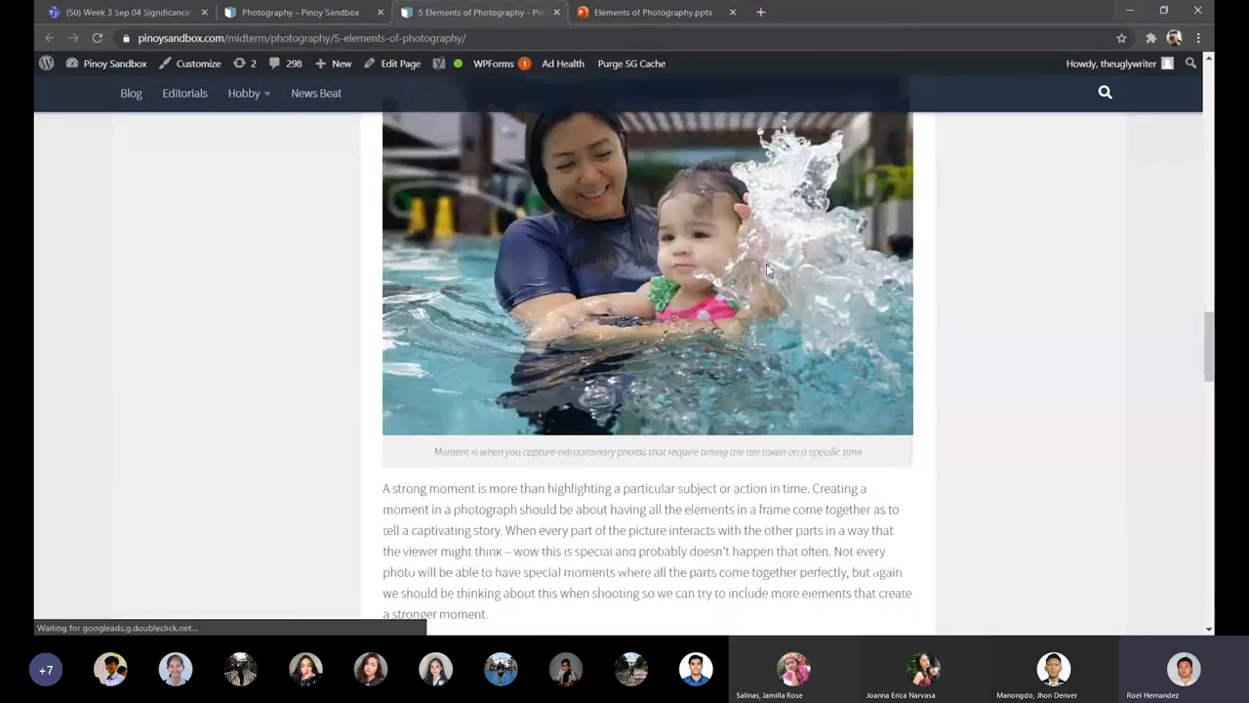
pyautogui.scroll(-3)
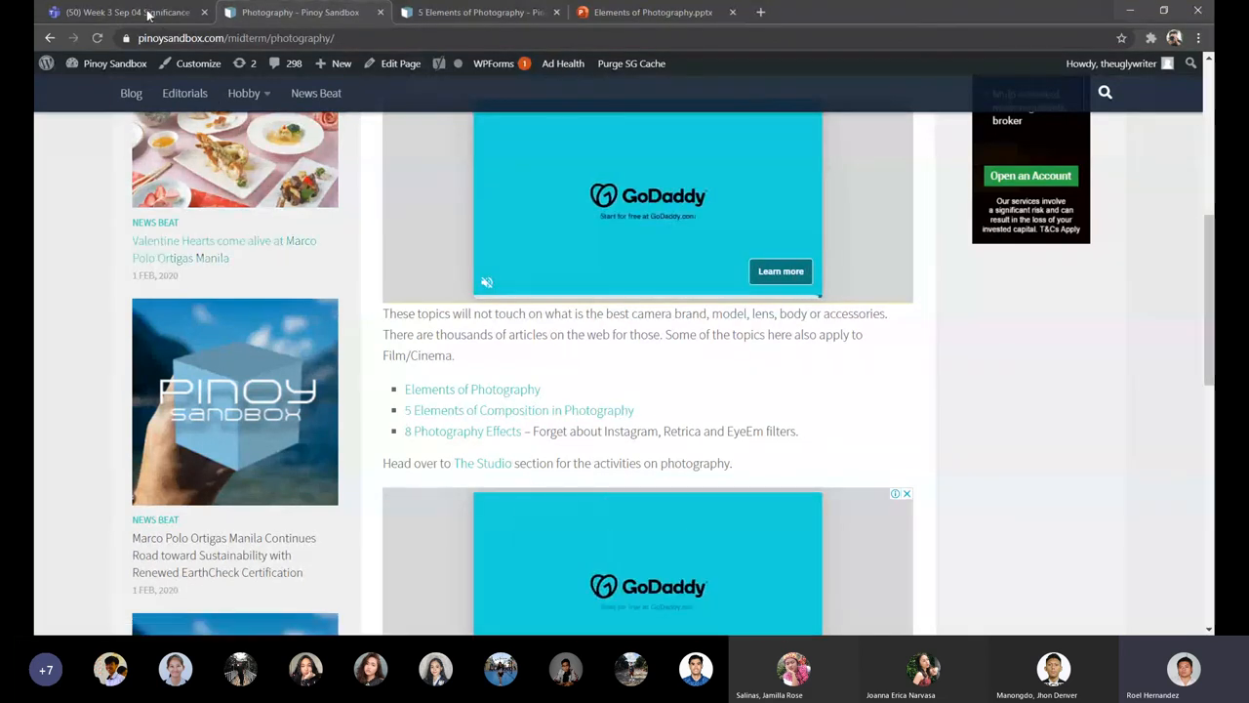
# In Teams, visit the Week 1 Orientation and Week 2 channels, then the General channel.
pyautogui.click(127, 11)
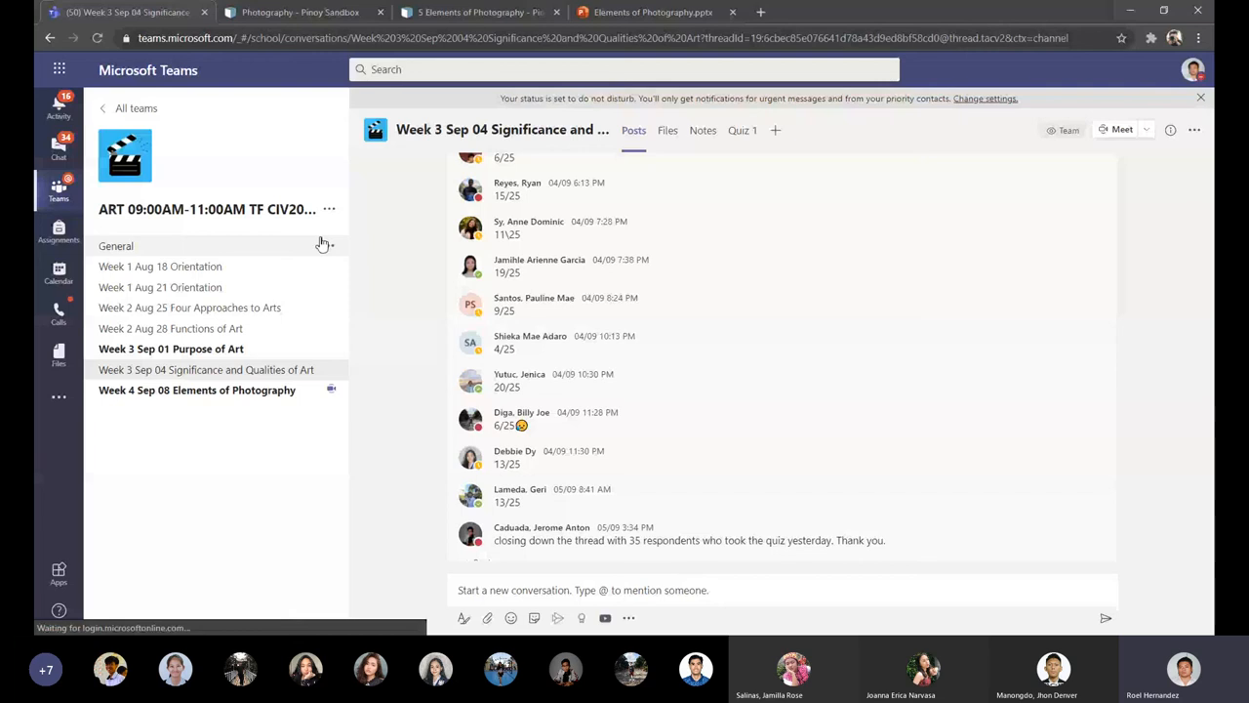
pyautogui.click(160, 286)
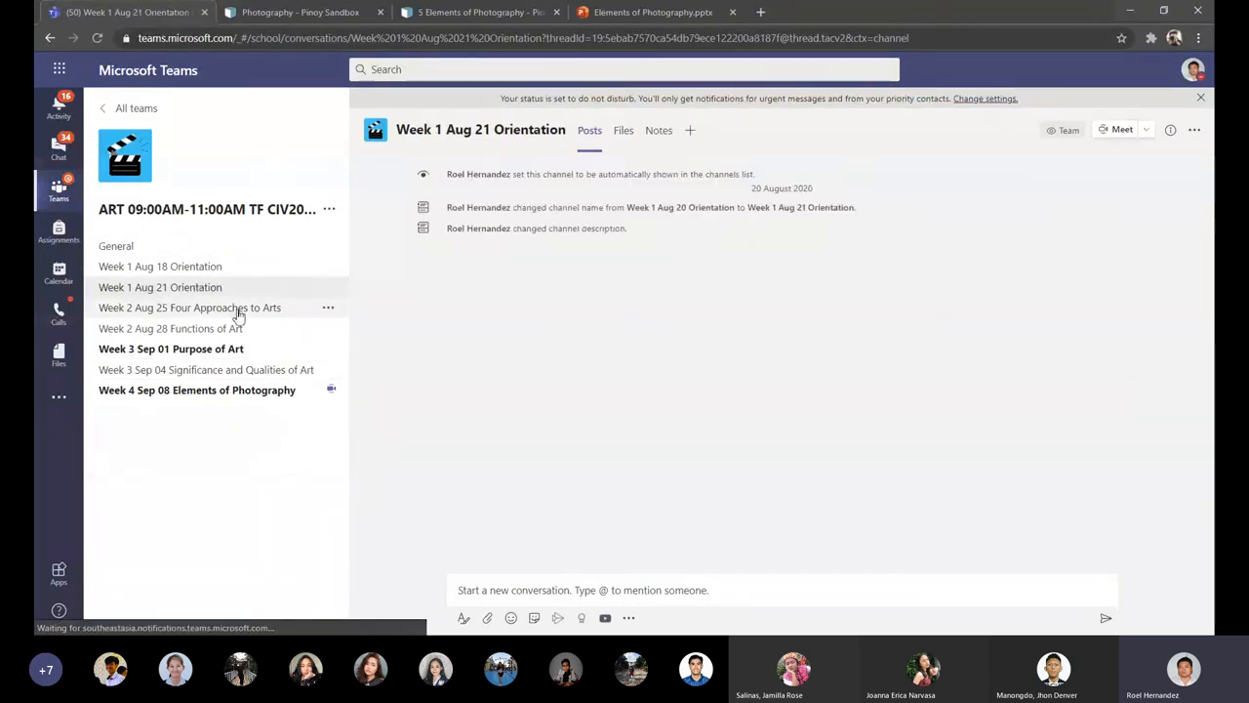
pyautogui.click(189, 309)
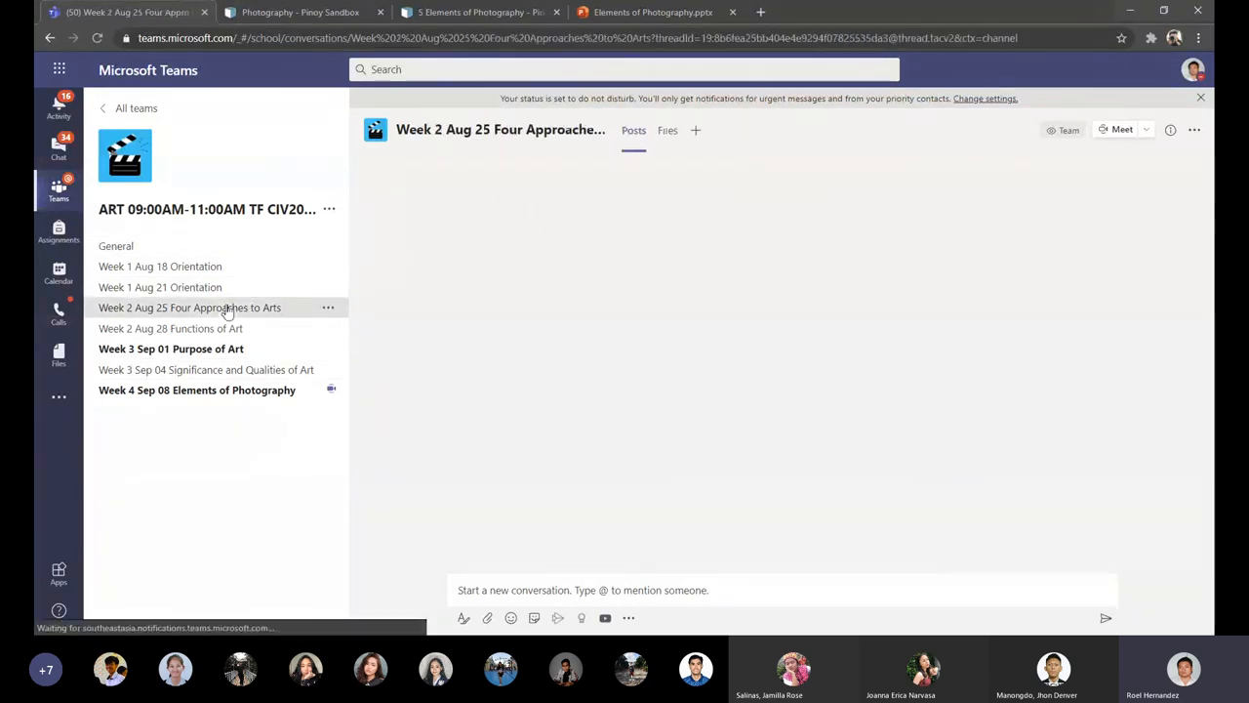
pyautogui.click(189, 309)
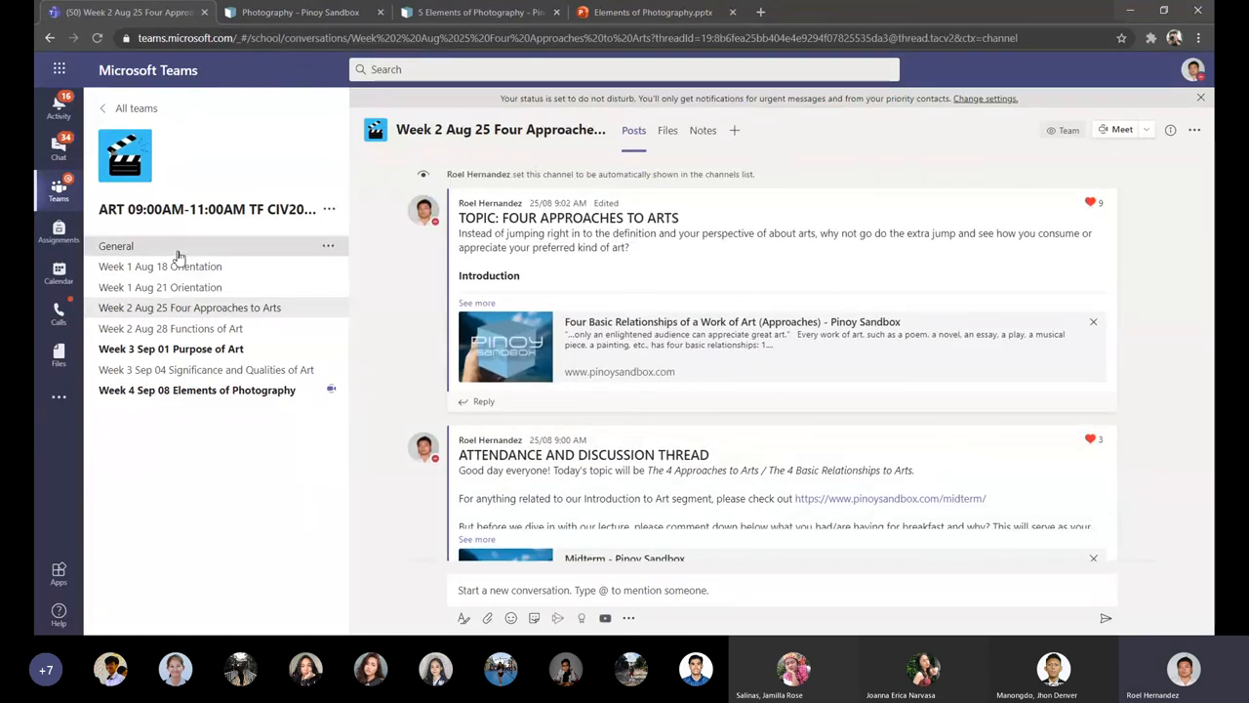
pyautogui.click(115, 246)
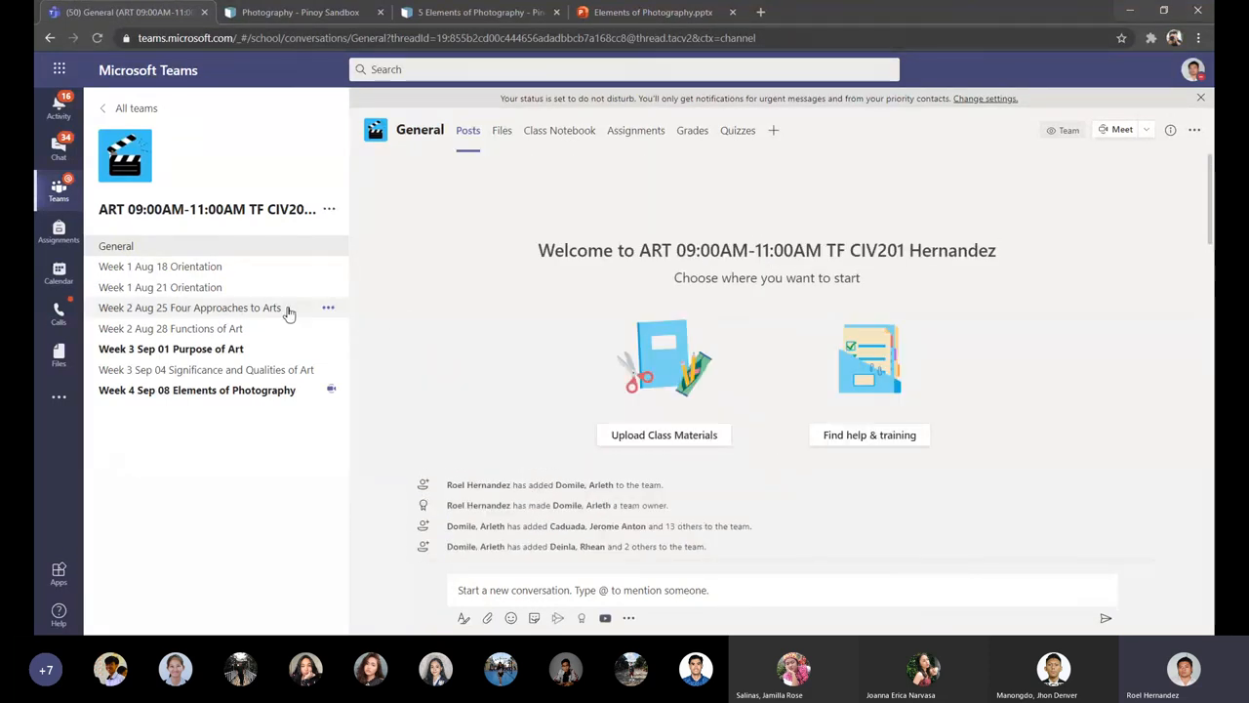
# Visit the Week 3 Sep 04 and Week 2 Aug 28 channels, ending in General.
pyautogui.click(172, 328)
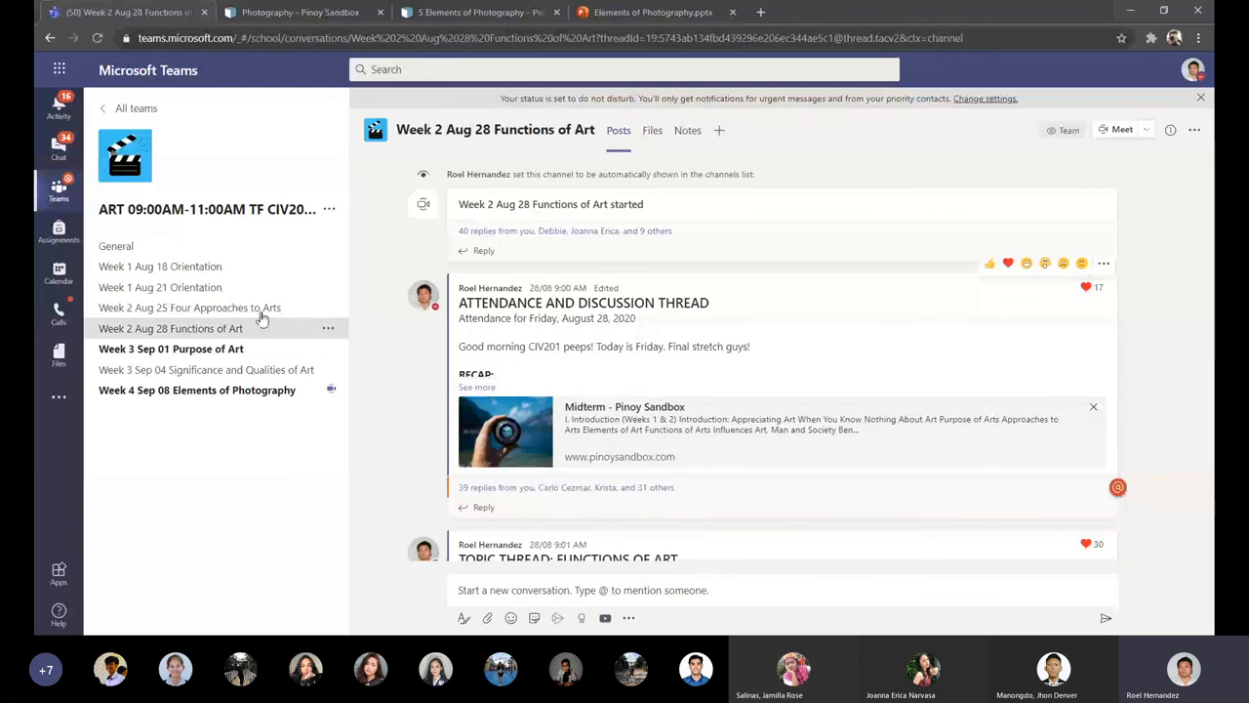
pyautogui.click(207, 369)
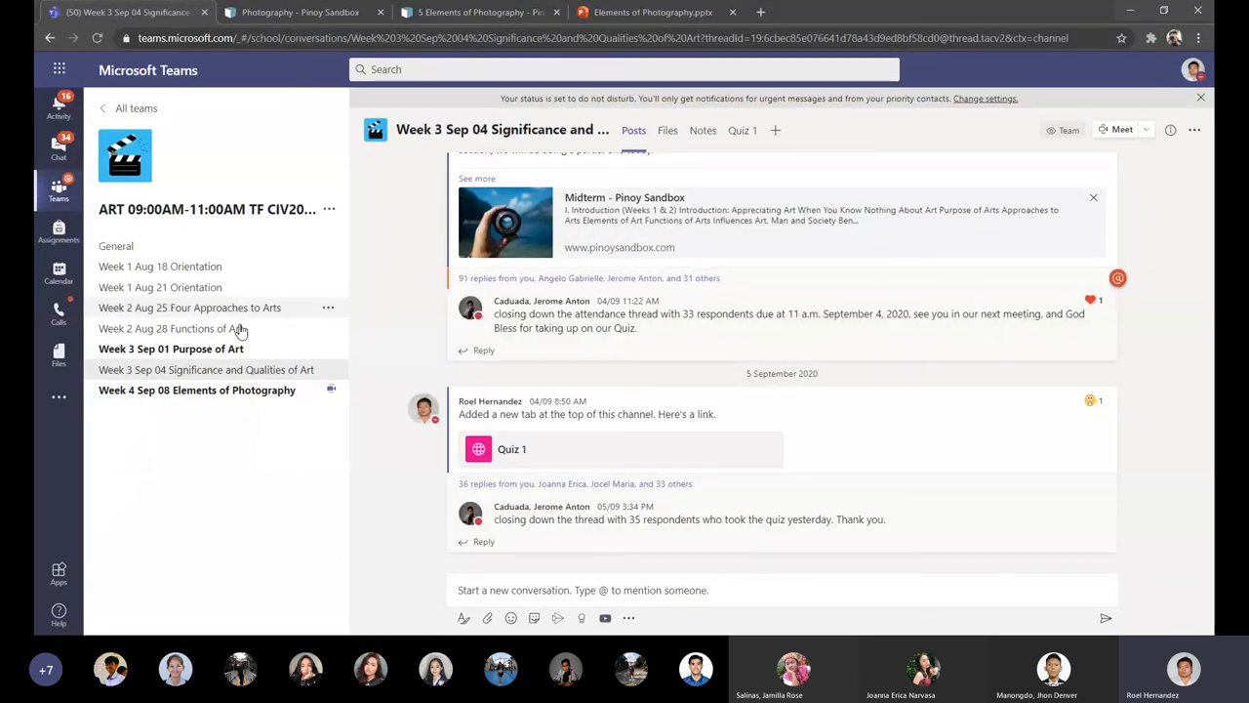
pyautogui.click(168, 328)
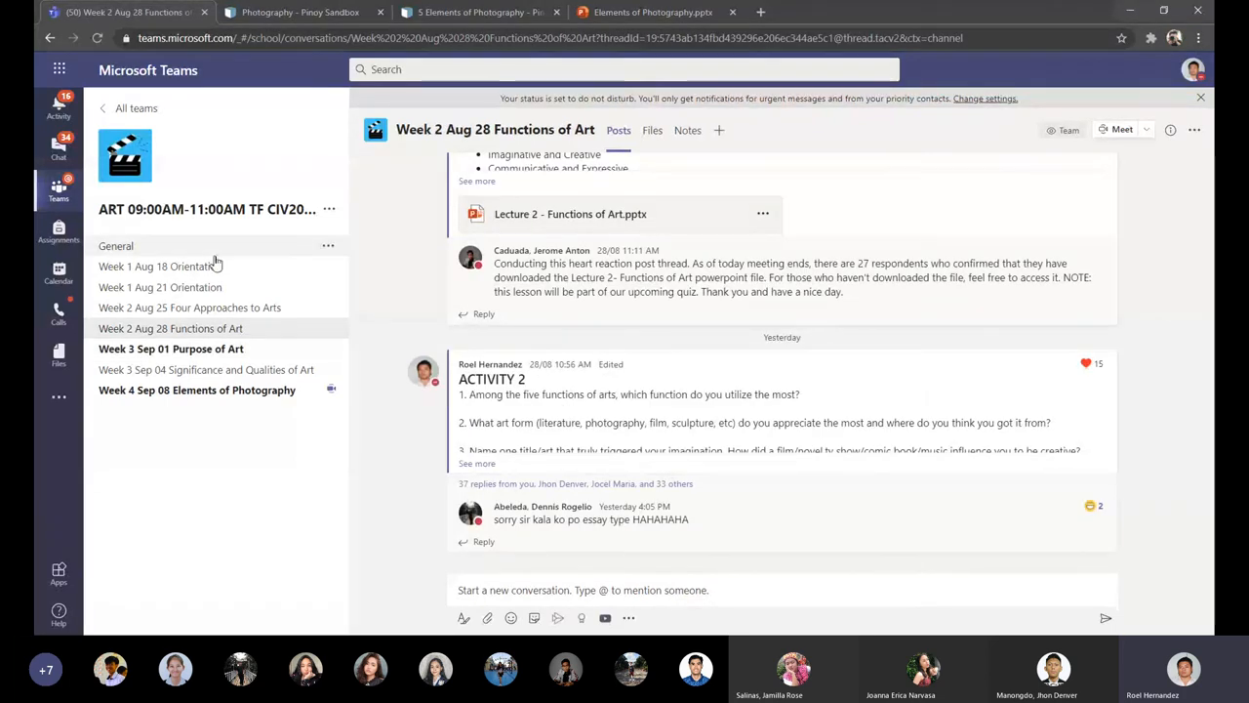
pyautogui.click(117, 246)
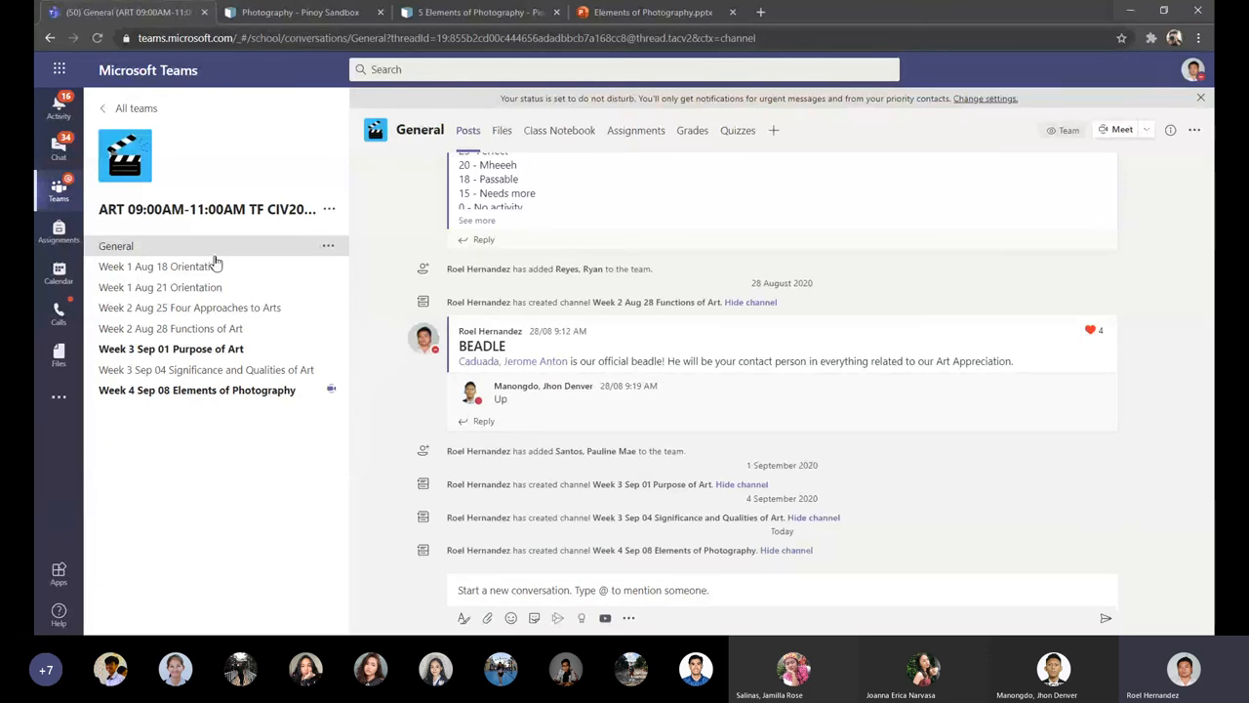
pyautogui.moveTo(808, 375)
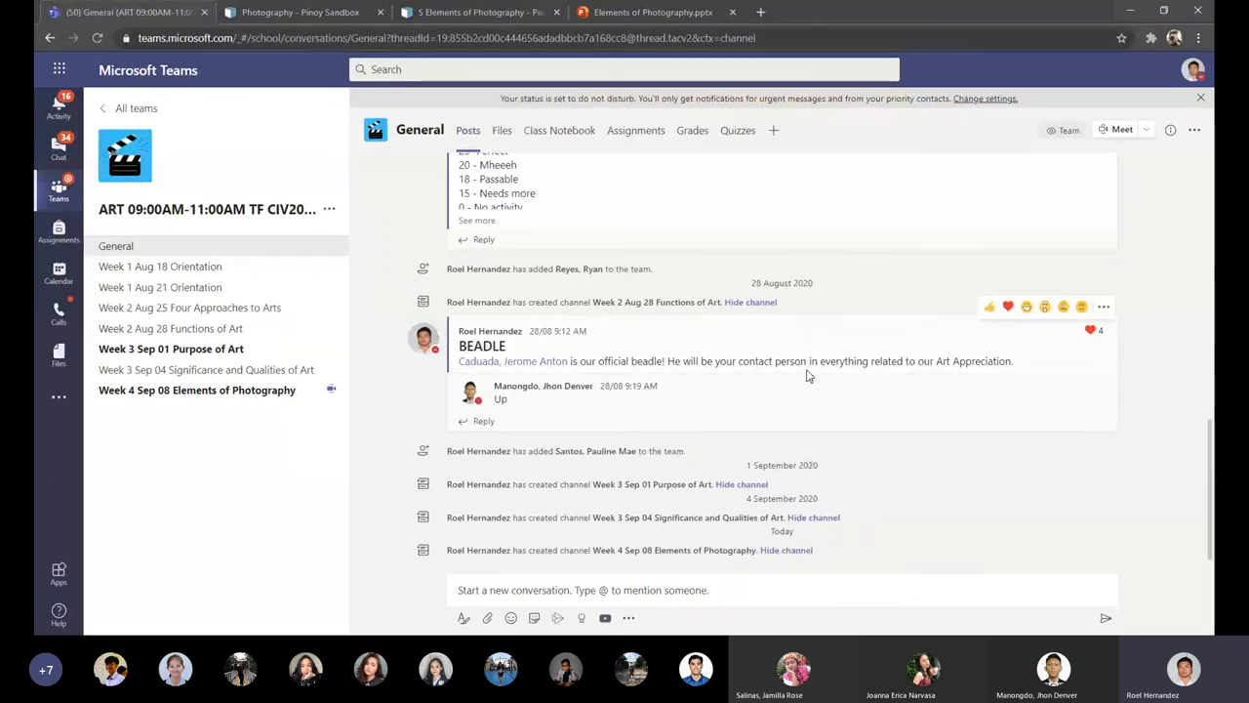
pyautogui.moveTo(250, 287)
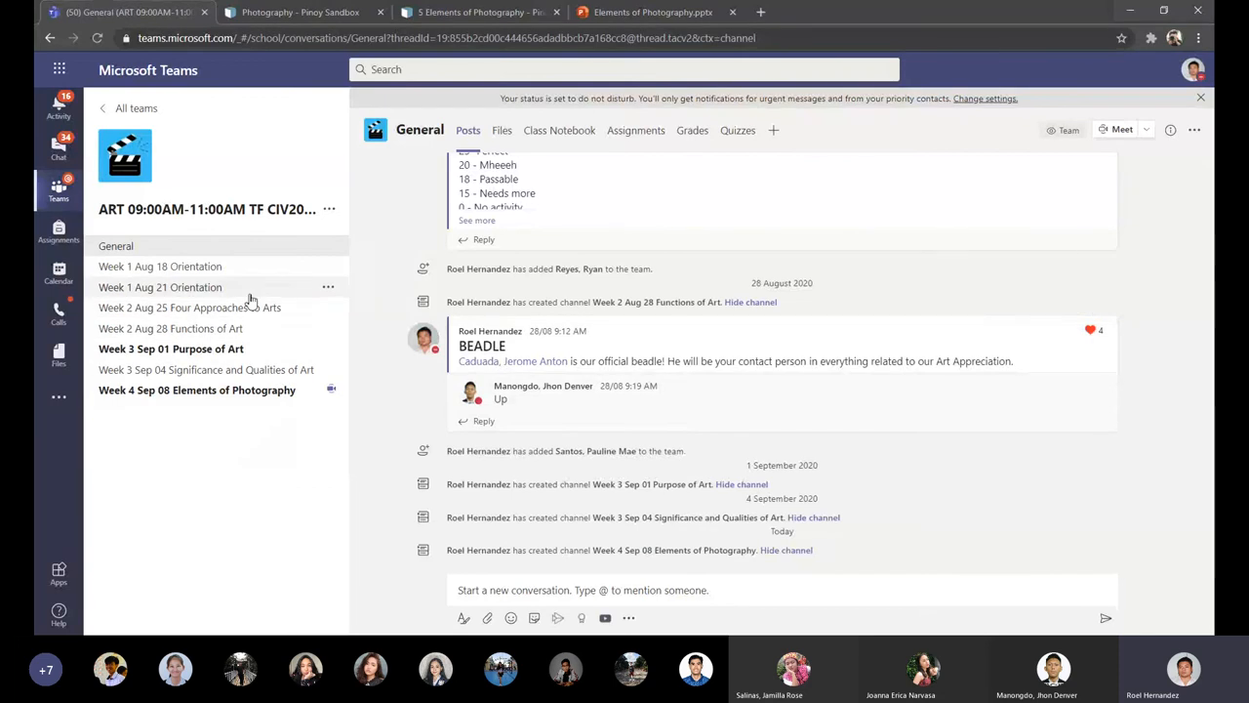
# Browse the Week 1 Aug 18 and Aug 21 Orientation channels, then Week 2 Four Approaches to Arts.
pyautogui.click(160, 265)
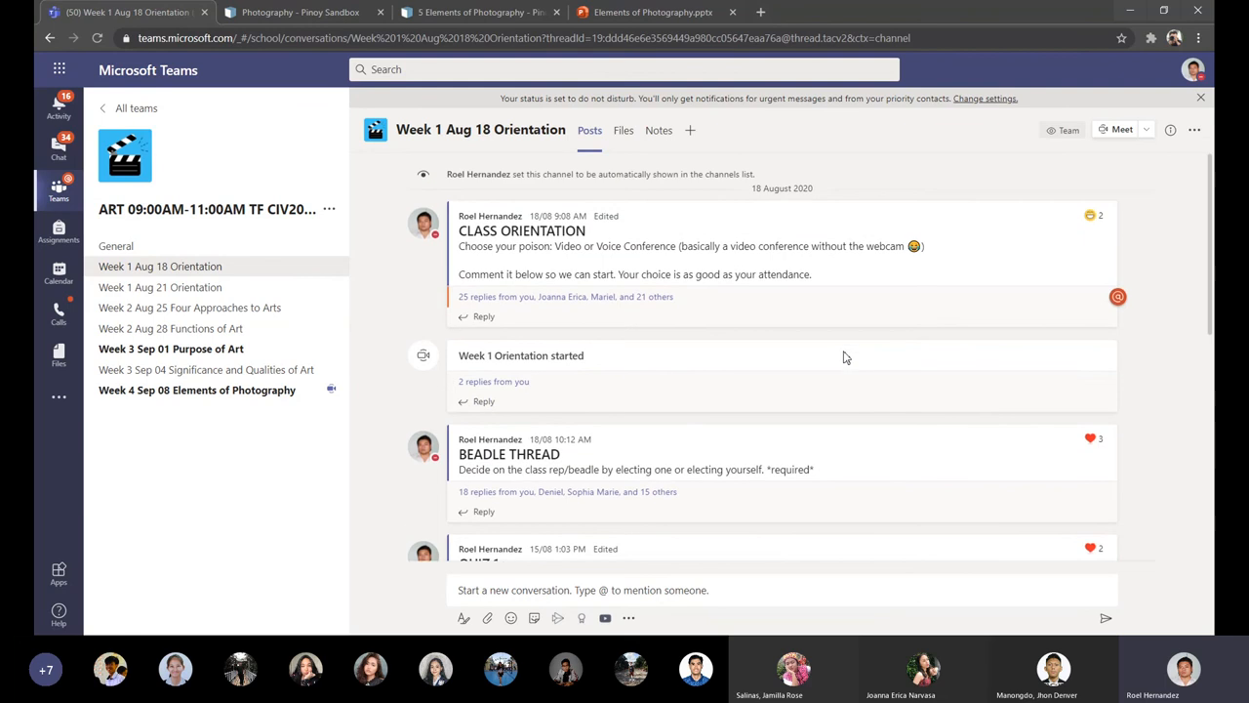
pyautogui.scroll(-3)
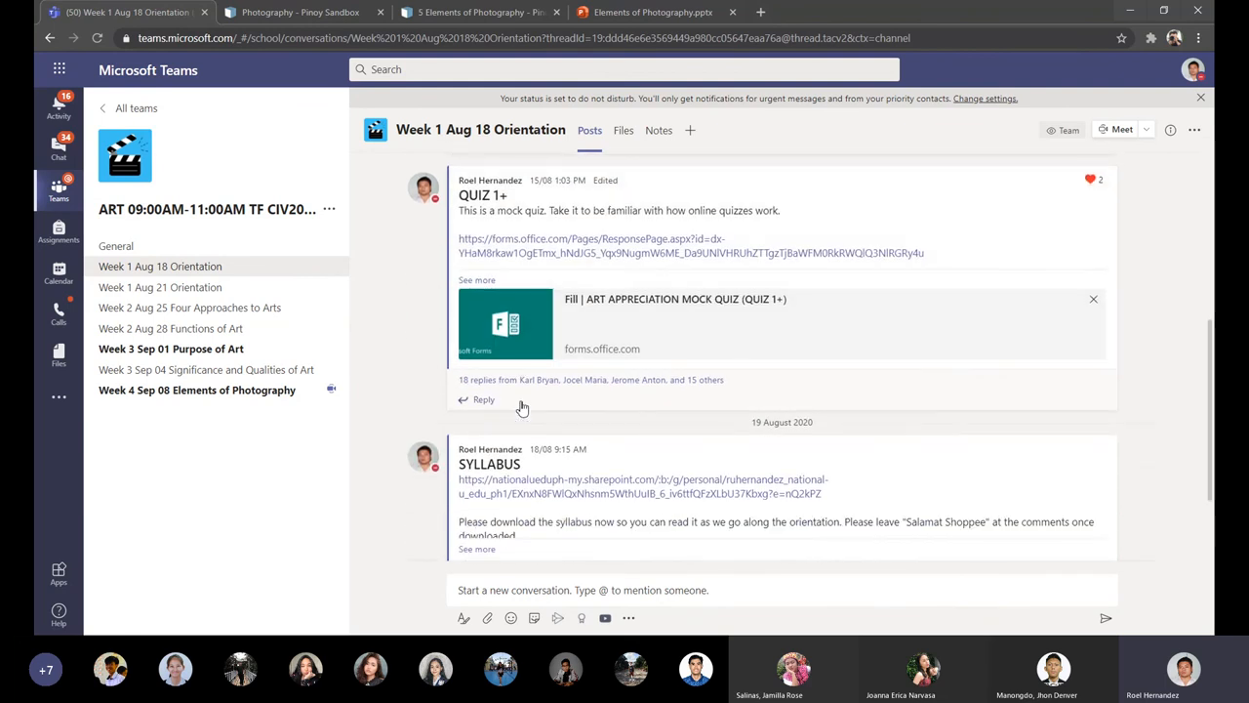
pyautogui.scroll(-3)
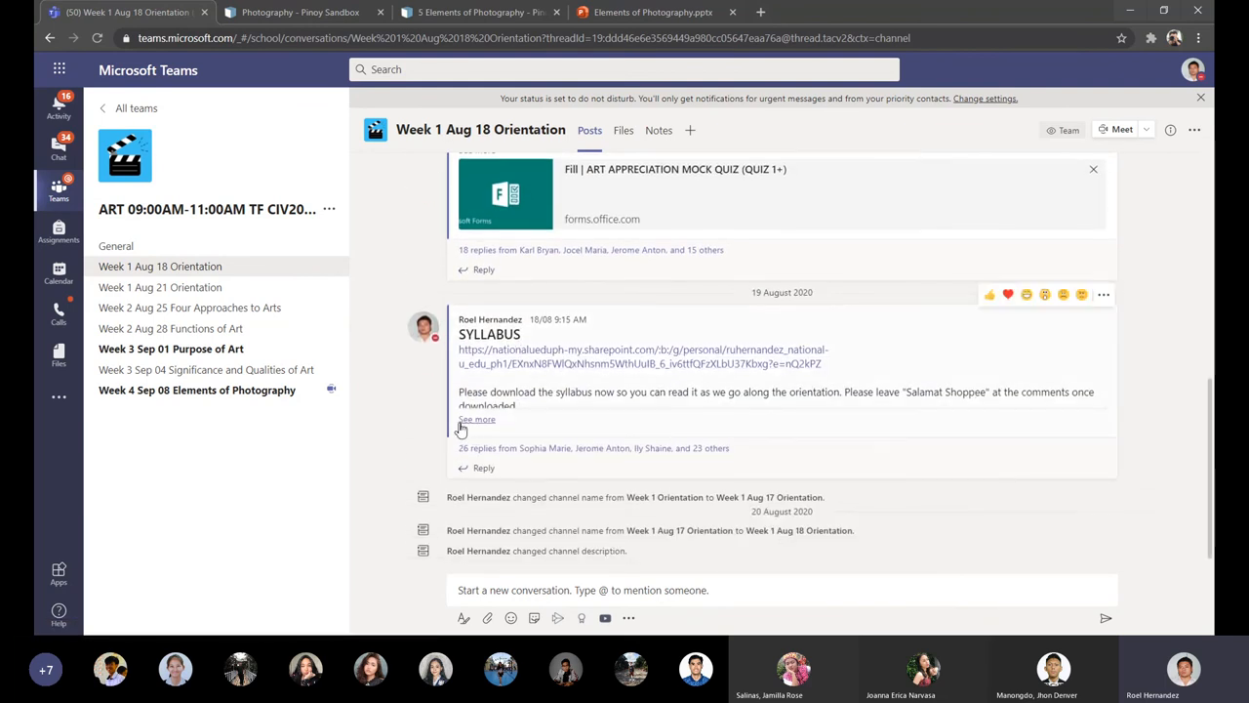
pyautogui.click(160, 287)
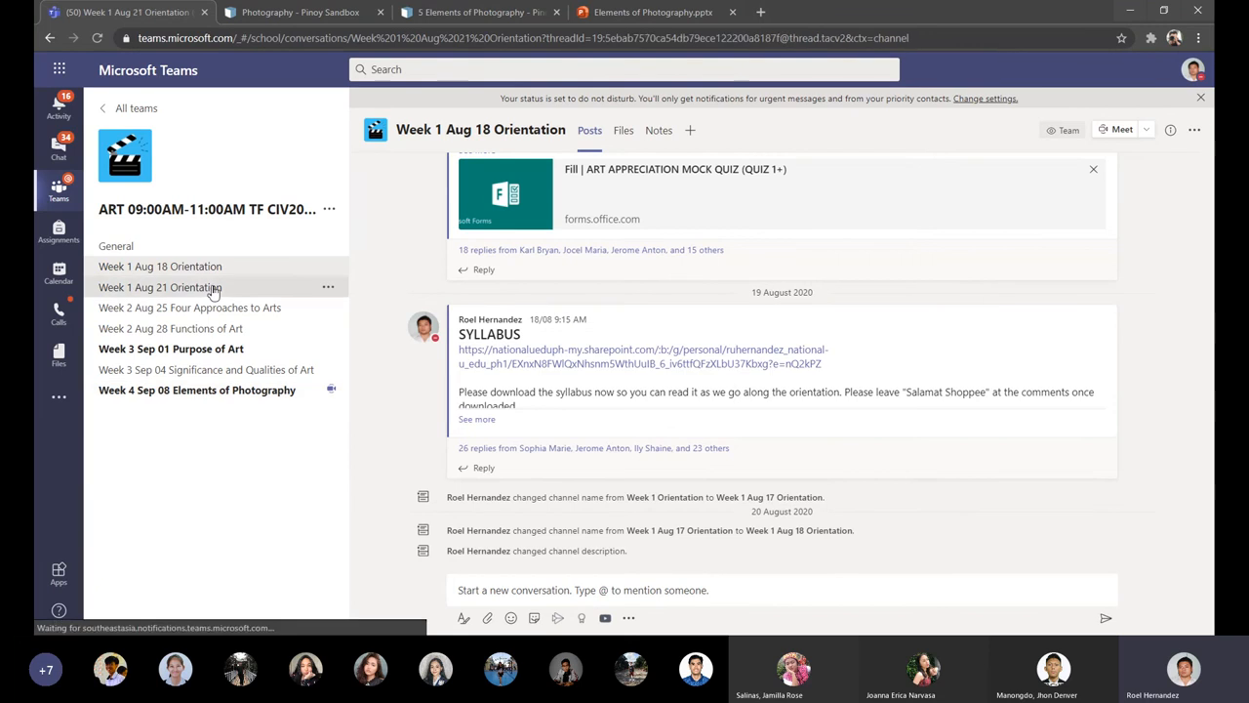
pyautogui.click(160, 287)
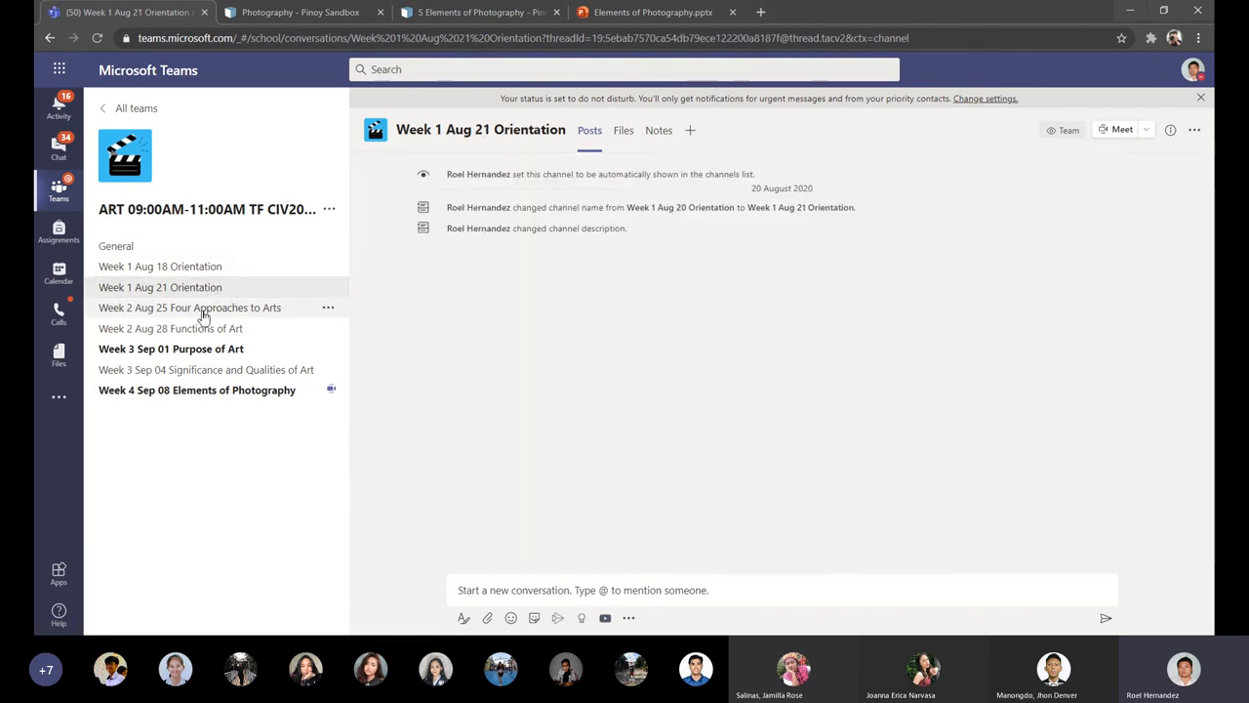
pyautogui.click(189, 308)
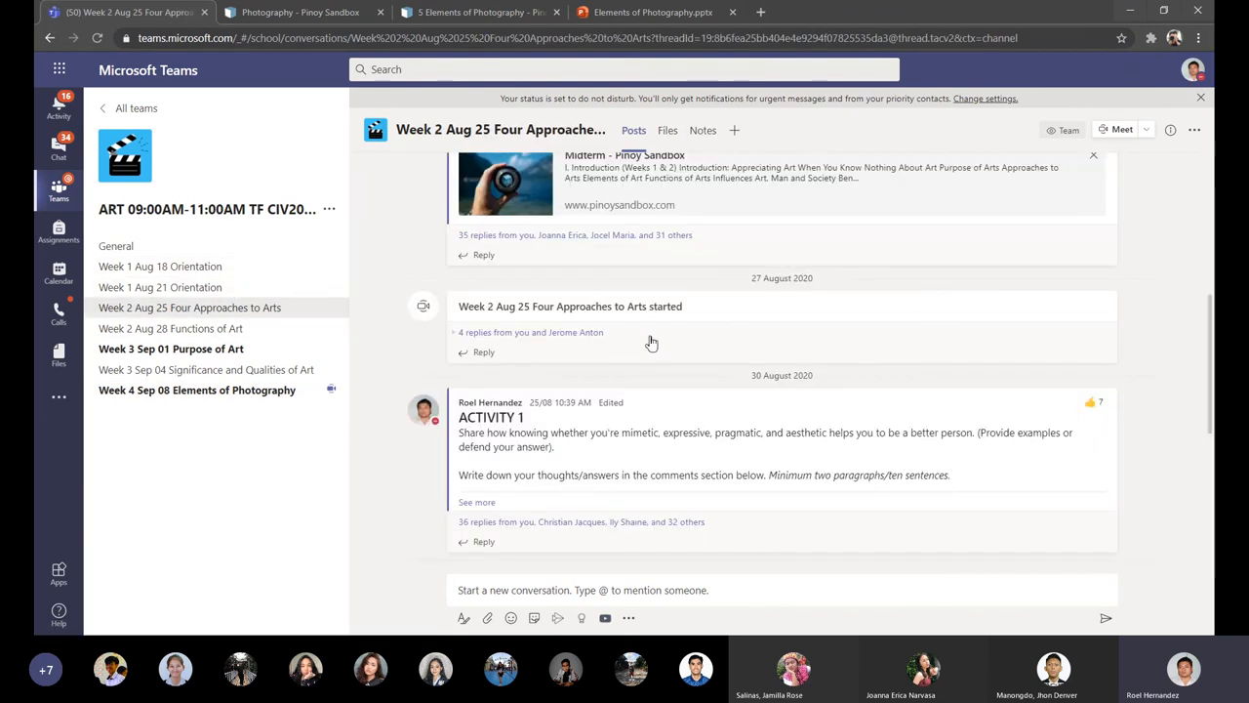
# Browse Week 2 Functions of Art, Week 3 Sep 04 and Week 4 Sep 08 Elements of Photography, then General.
pyautogui.scroll(3)
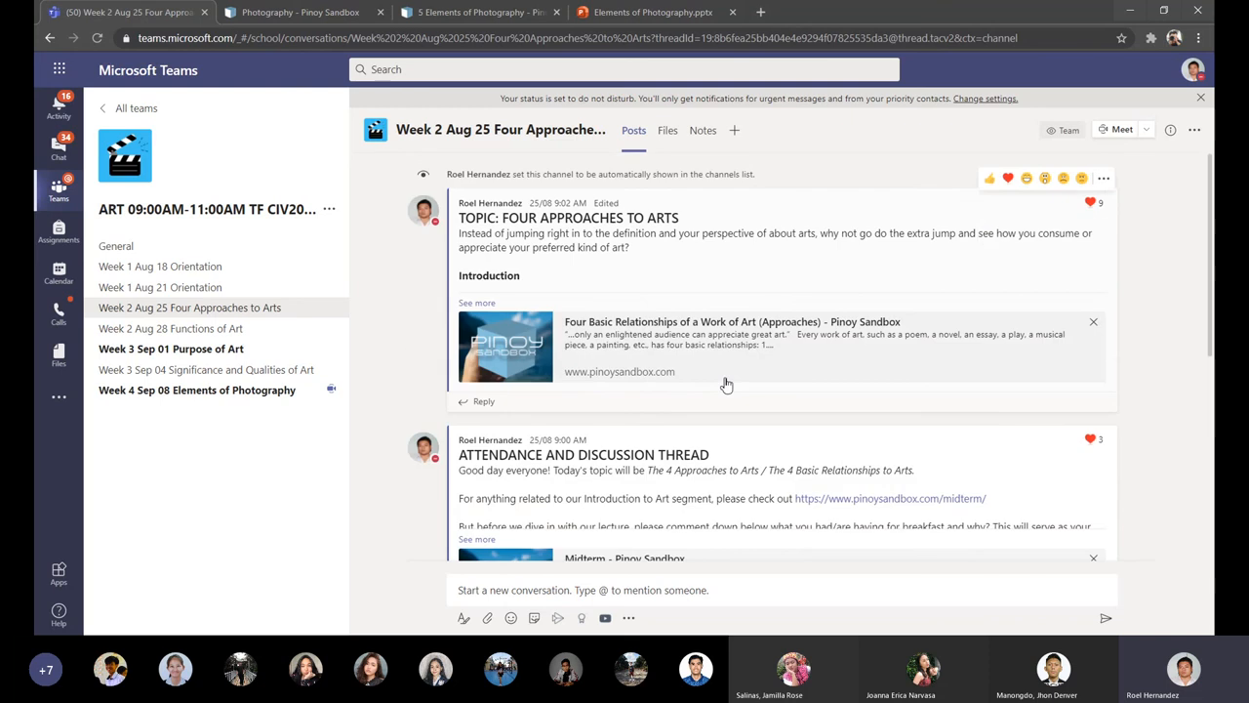
pyautogui.click(171, 328)
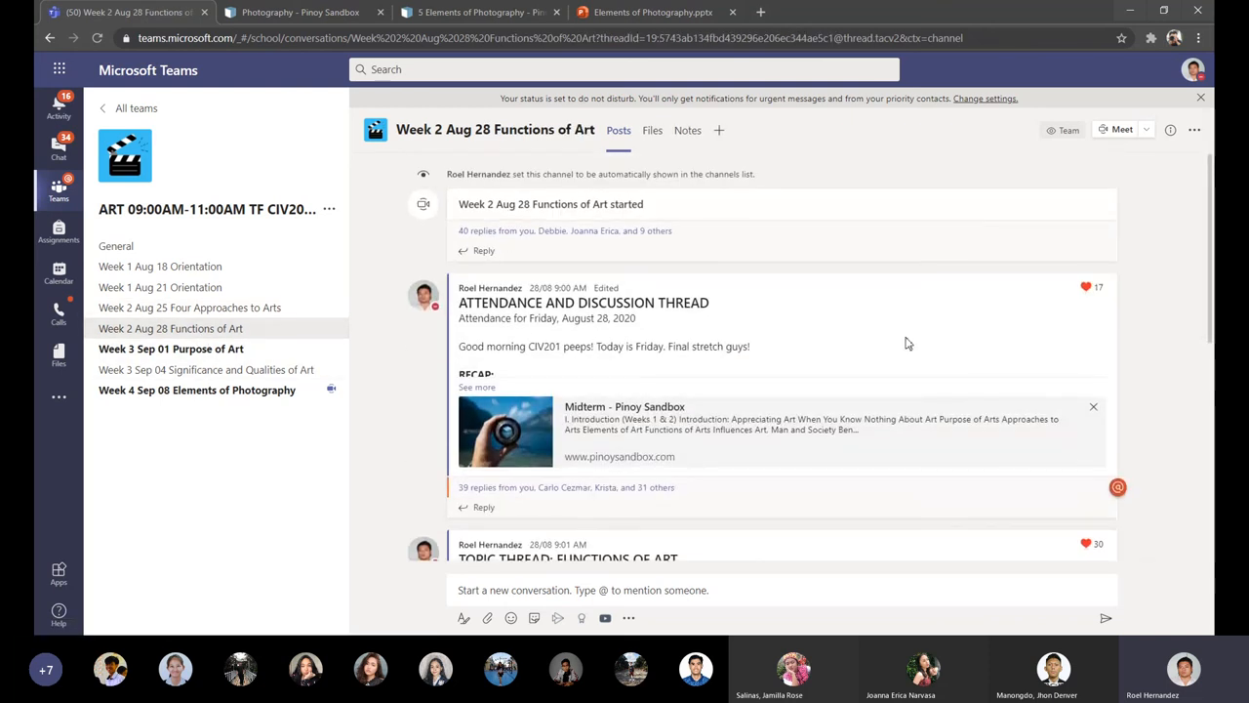
pyautogui.click(203, 369)
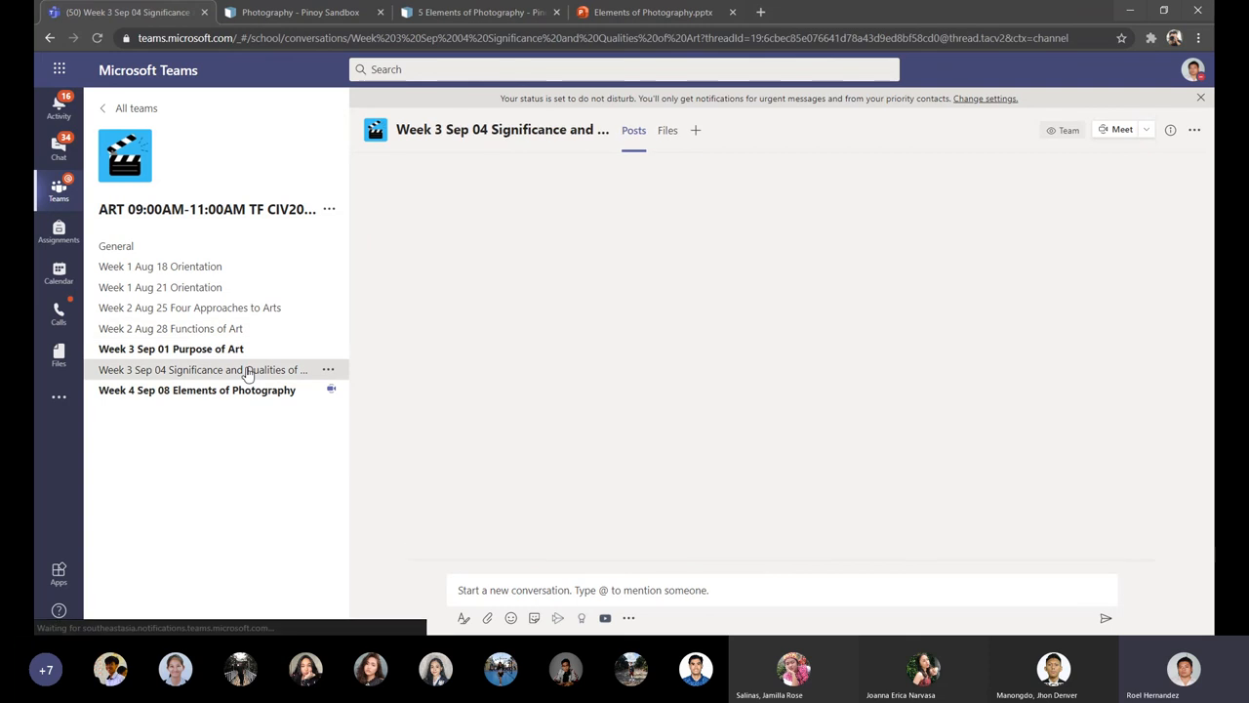
pyautogui.click(196, 391)
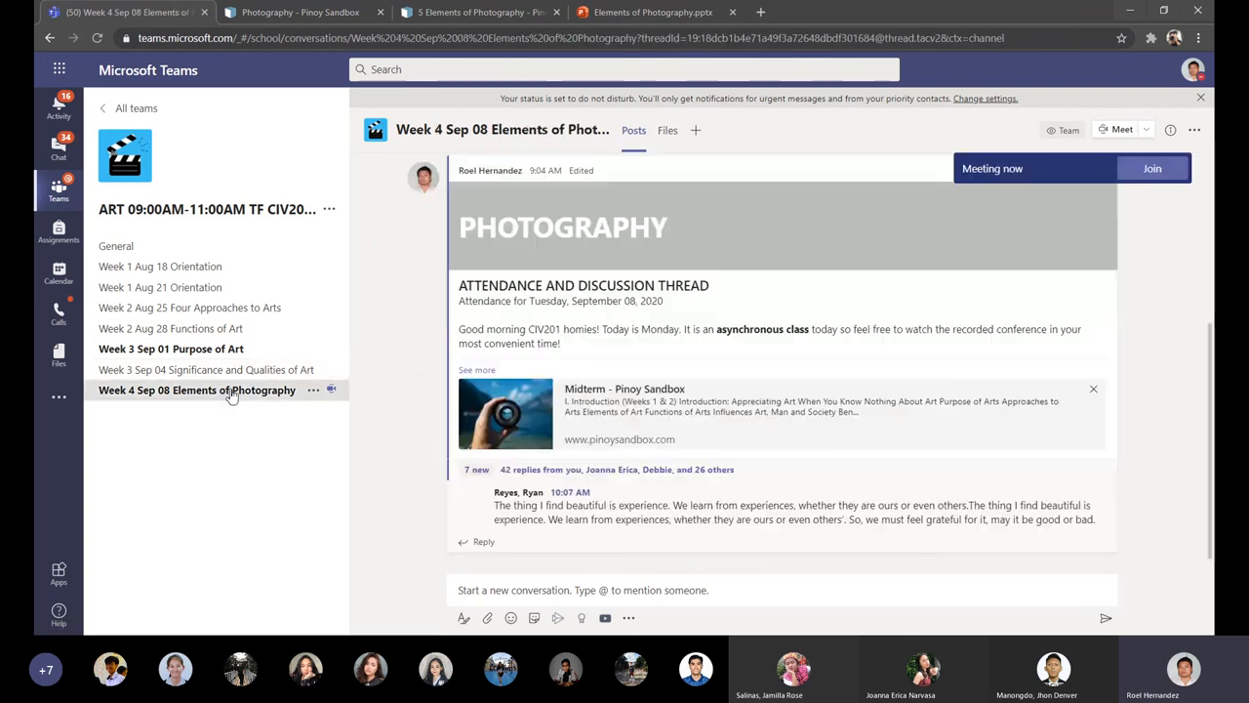
pyautogui.click(115, 246)
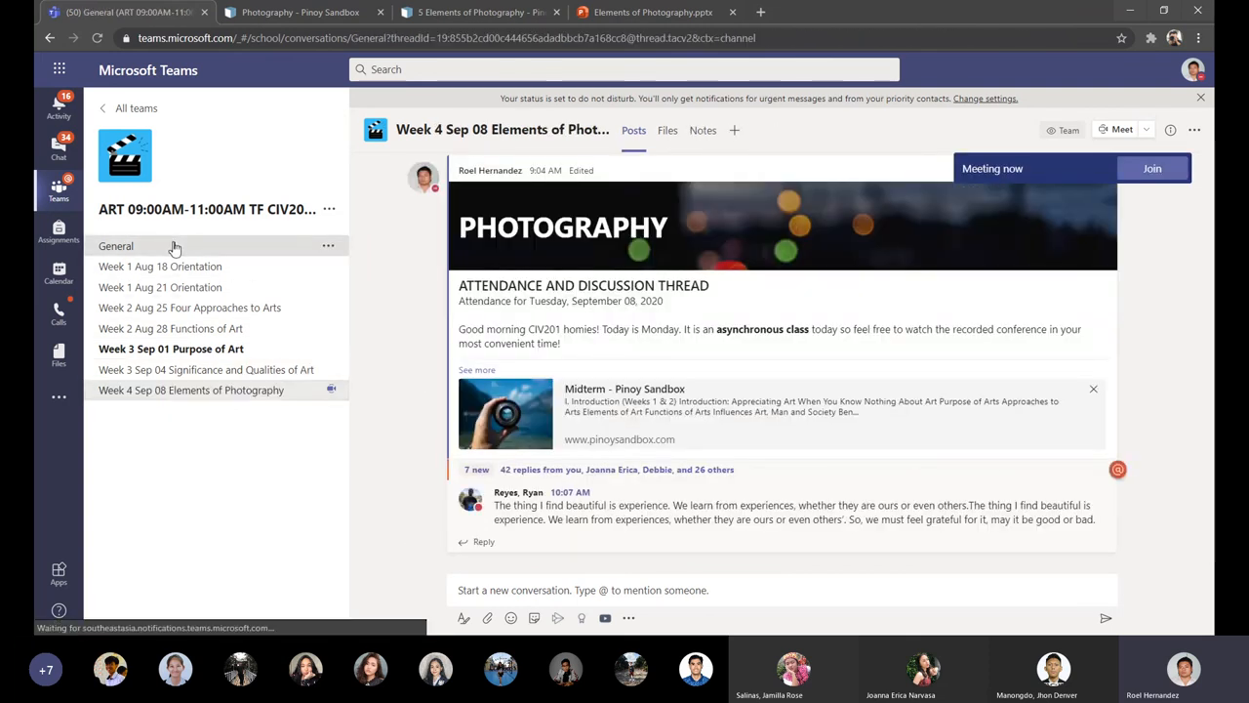
# Review General posts, return to Week 4 Elements of Photography and join the ongoing class meeting.
pyautogui.click(115, 246)
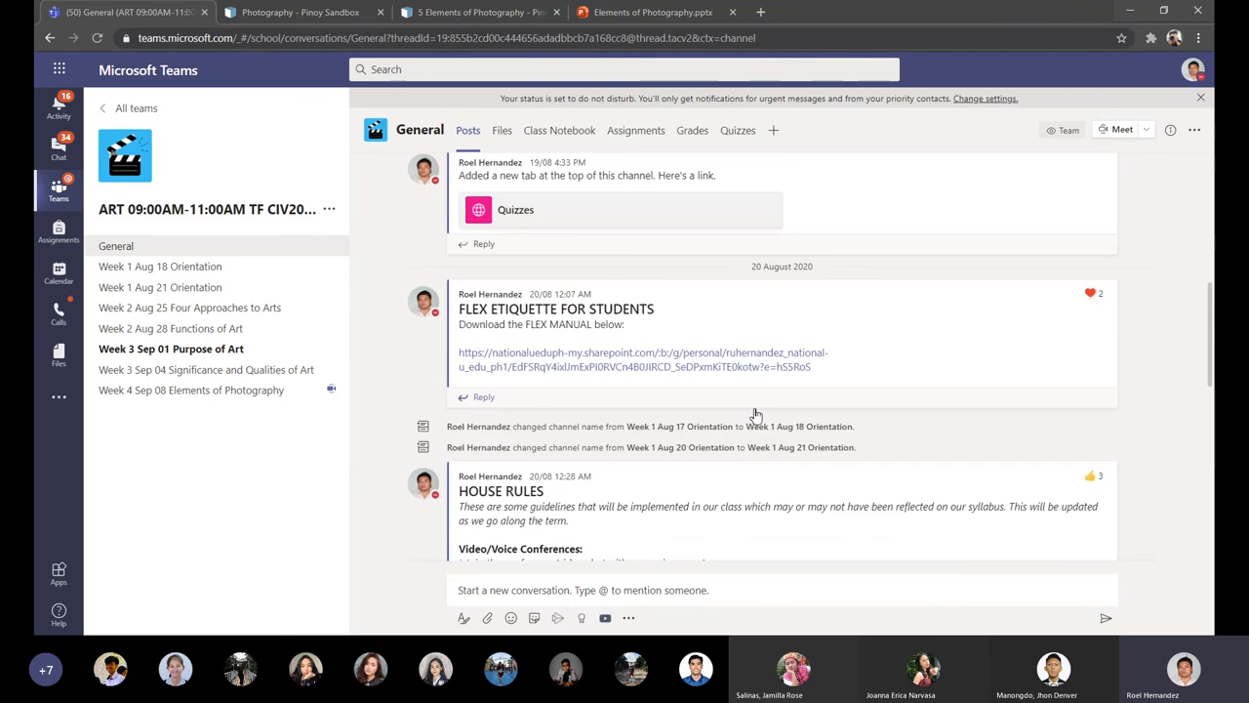
pyautogui.moveTo(712, 417)
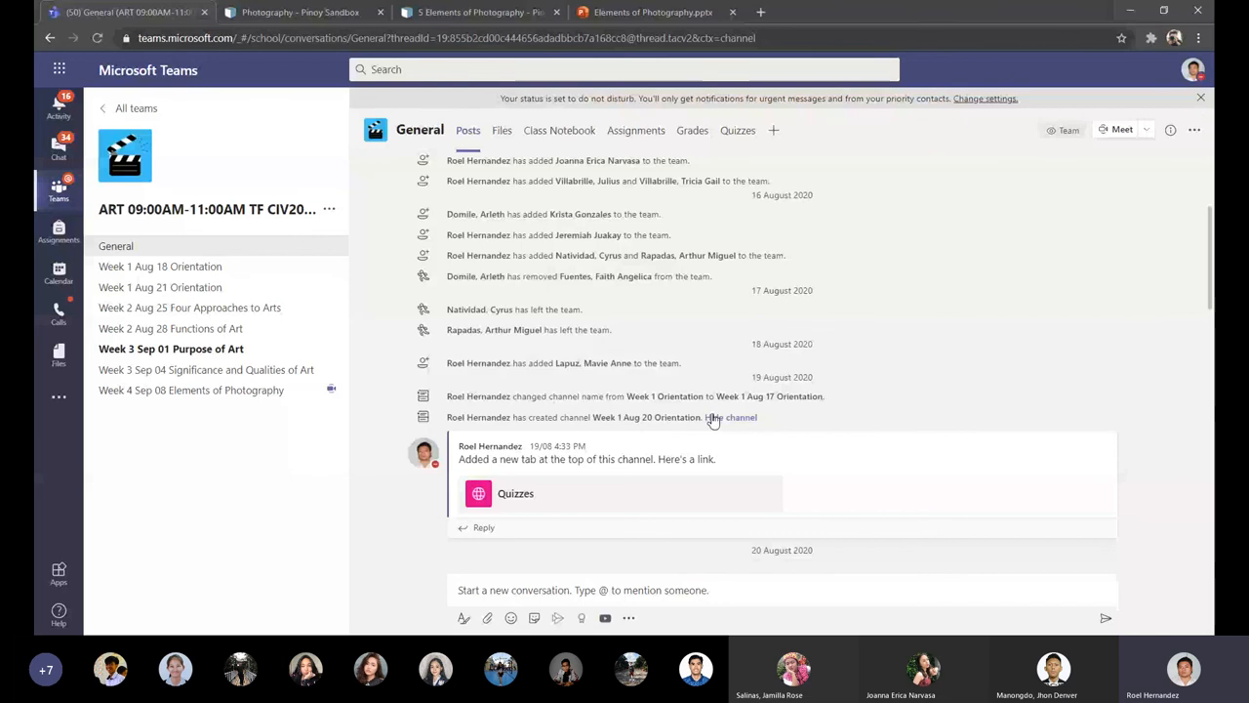
pyautogui.click(191, 391)
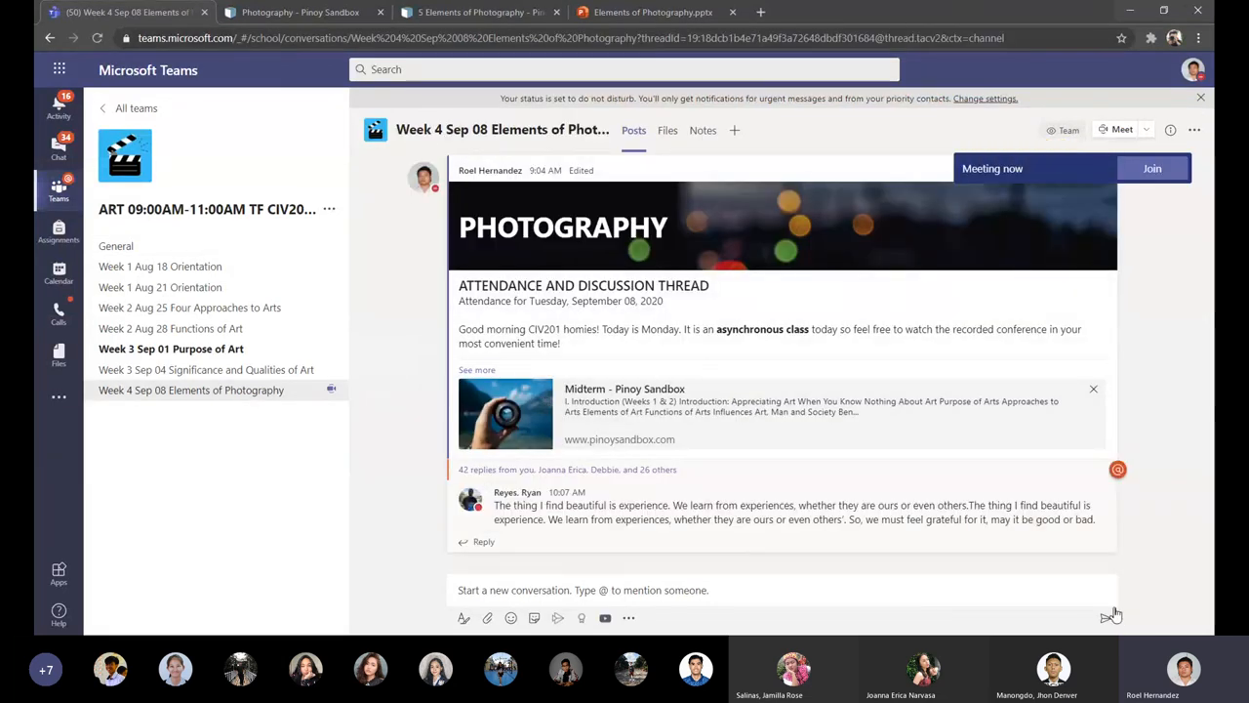
pyautogui.click(1151, 168)
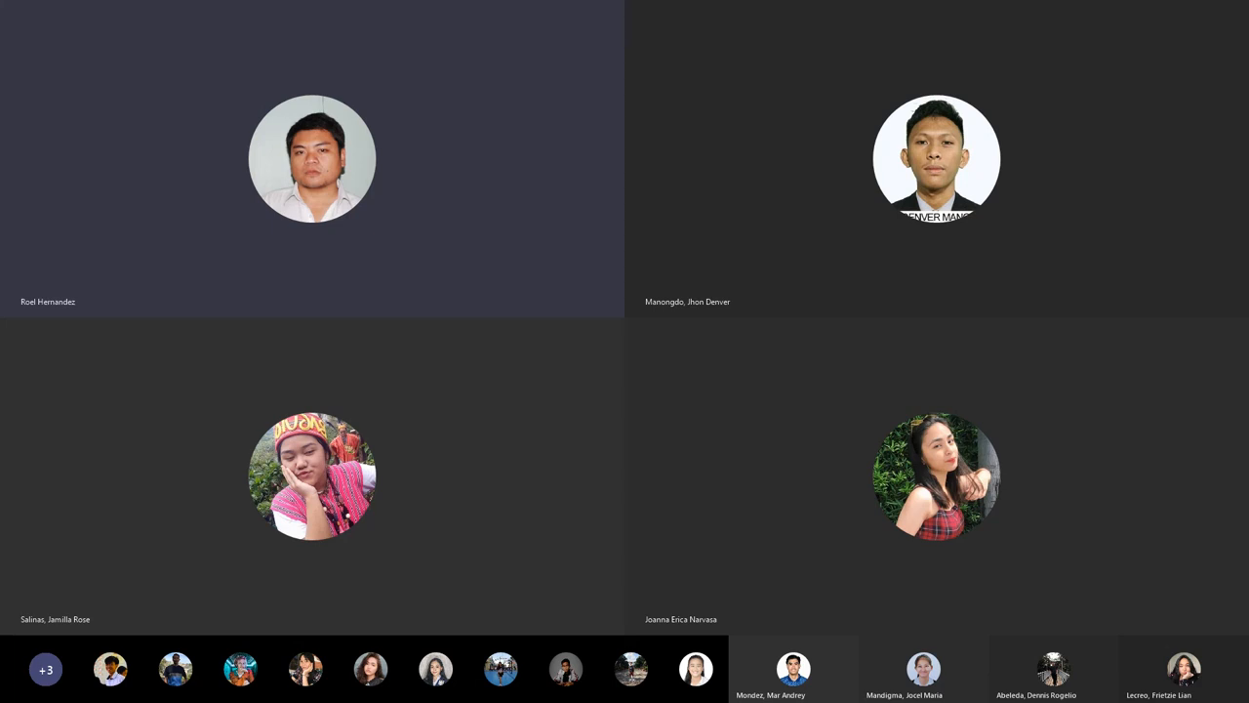